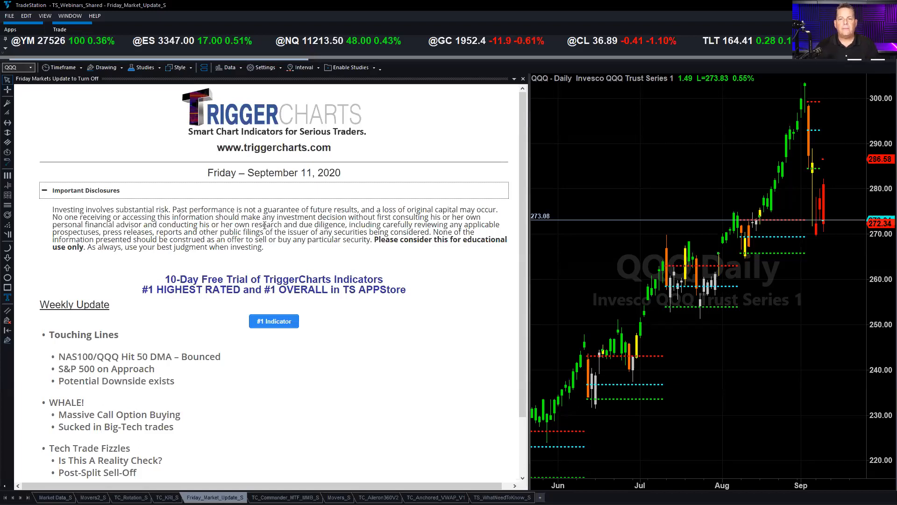
Step: Collapse the Important Disclosures section so the weekly update notes move up
click(45, 190)
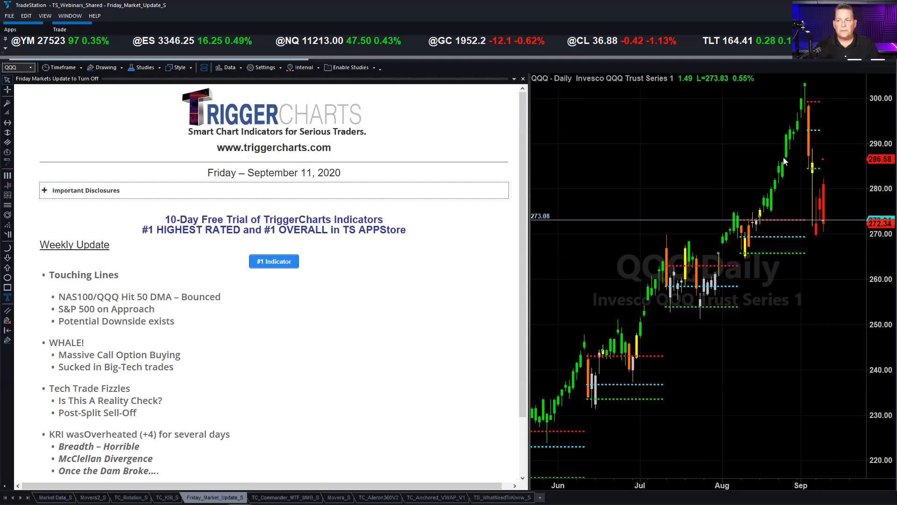
mouse_move(800, 133)
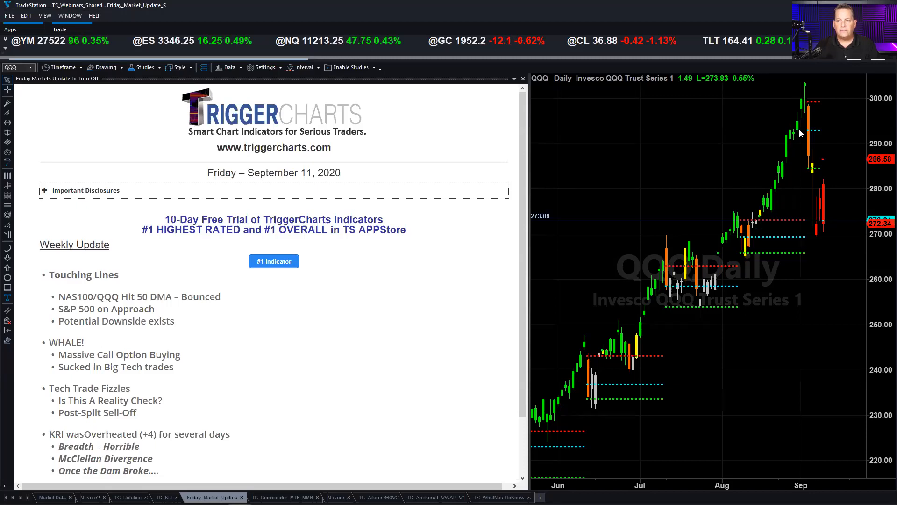
mouse_move(553, 224)
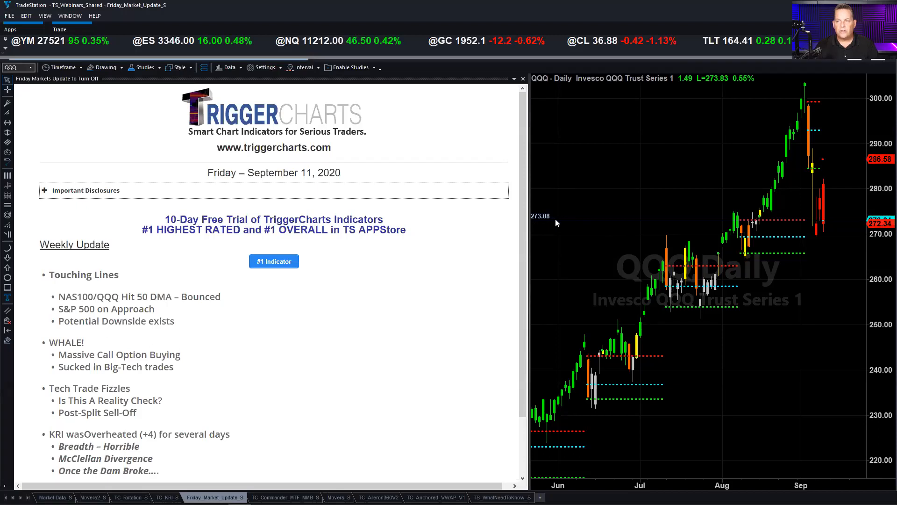
mouse_move(855, 233)
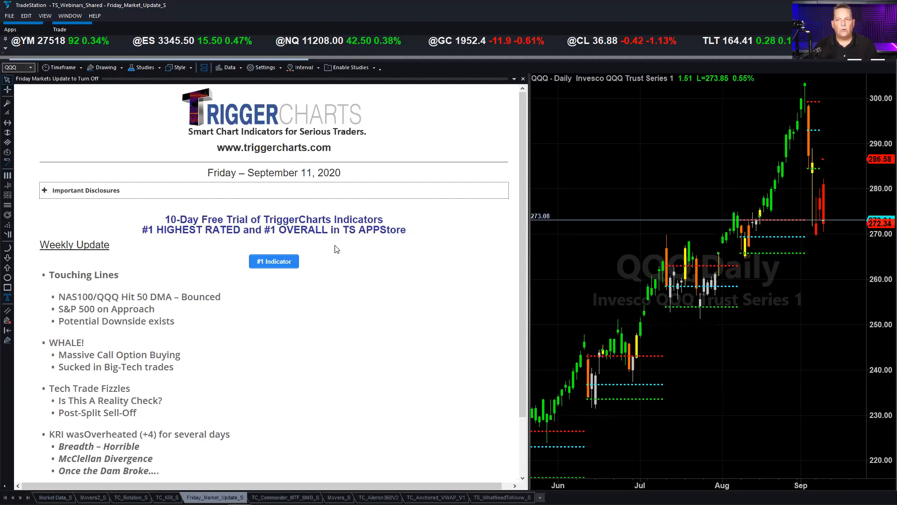
mouse_move(129, 292)
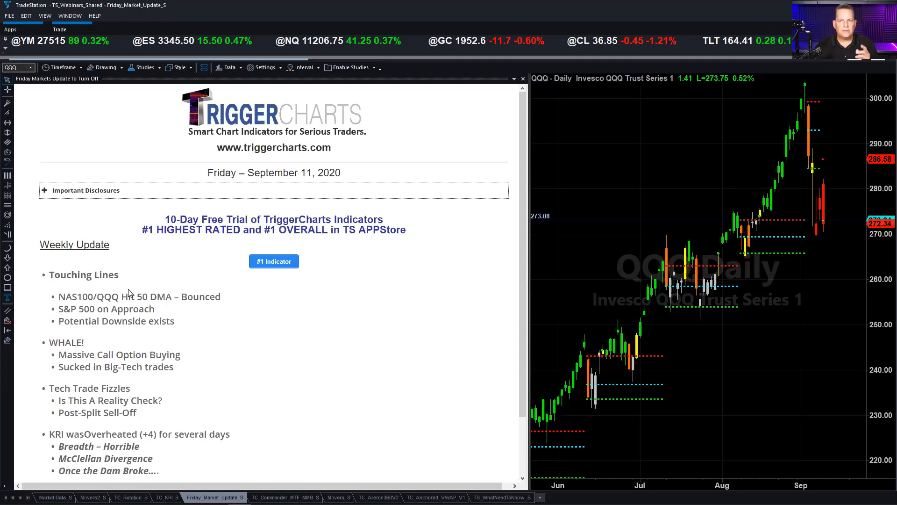
mouse_move(823, 230)
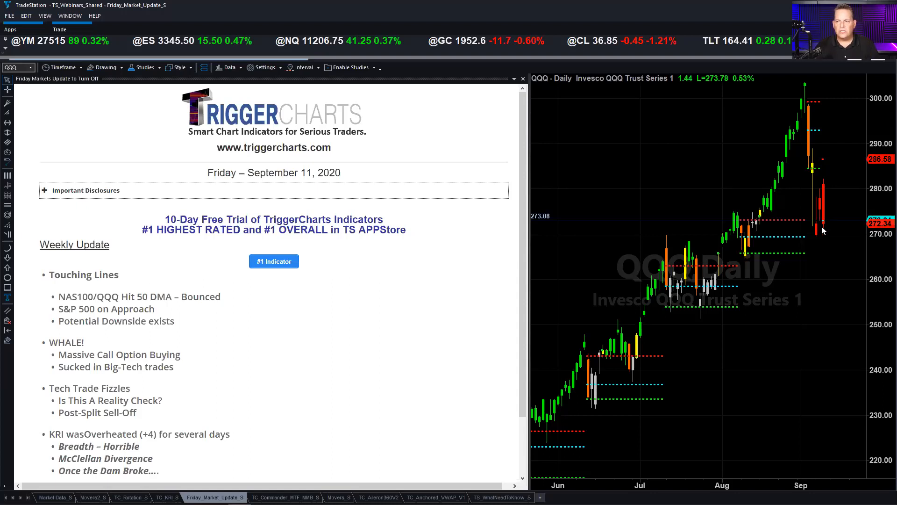
mouse_move(595, 221)
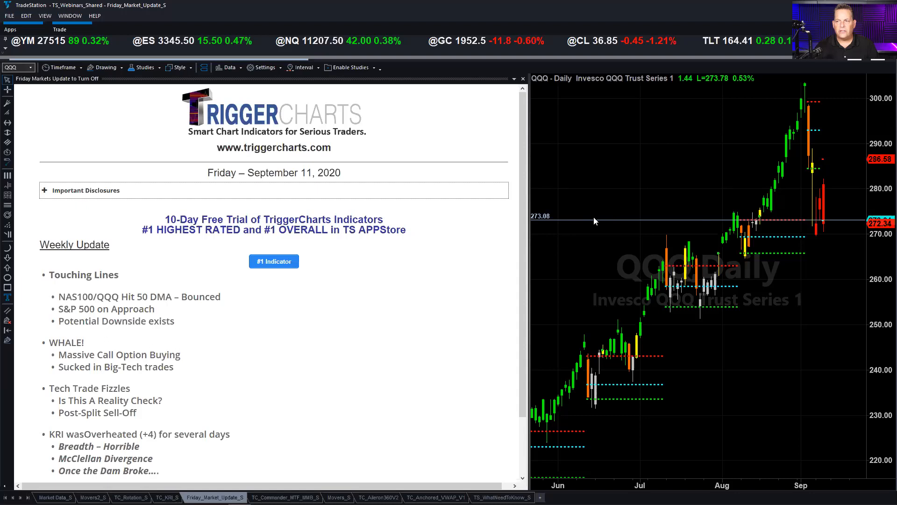
mouse_move(576, 203)
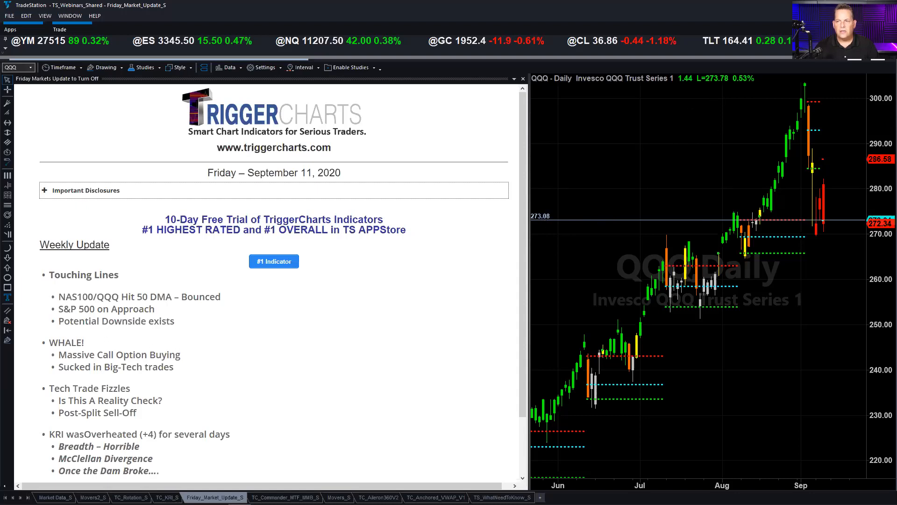
mouse_move(711, 94)
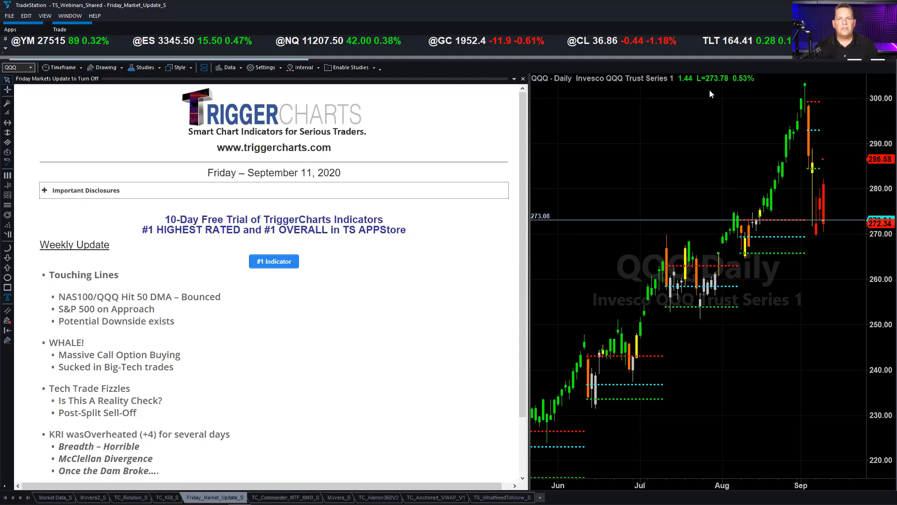
mouse_move(693, 98)
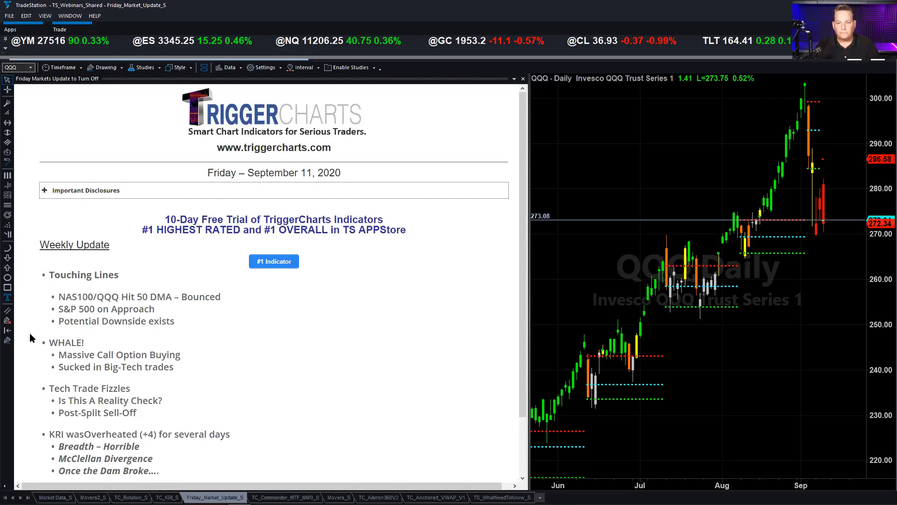
Step: Scroll the update notes to the Economics, Crude Oil and Election bullets
scroll(down, 3)
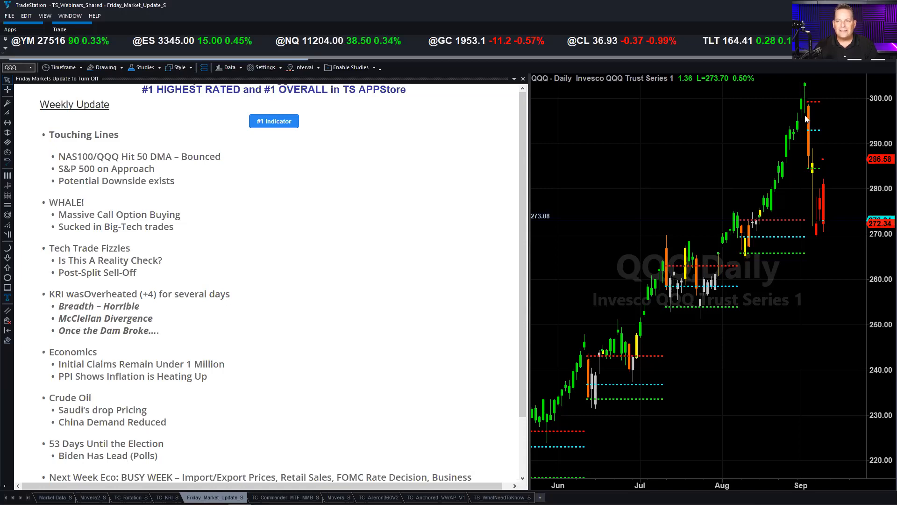
mouse_move(803, 85)
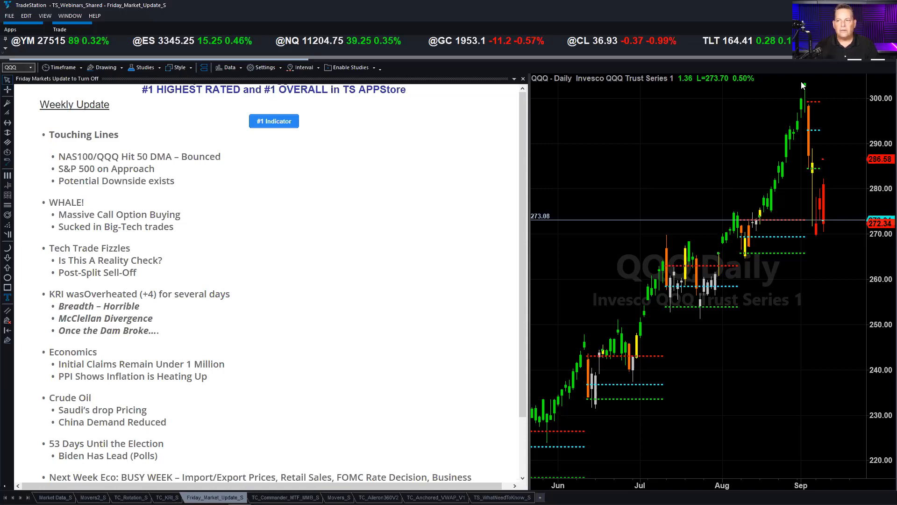
mouse_move(790, 115)
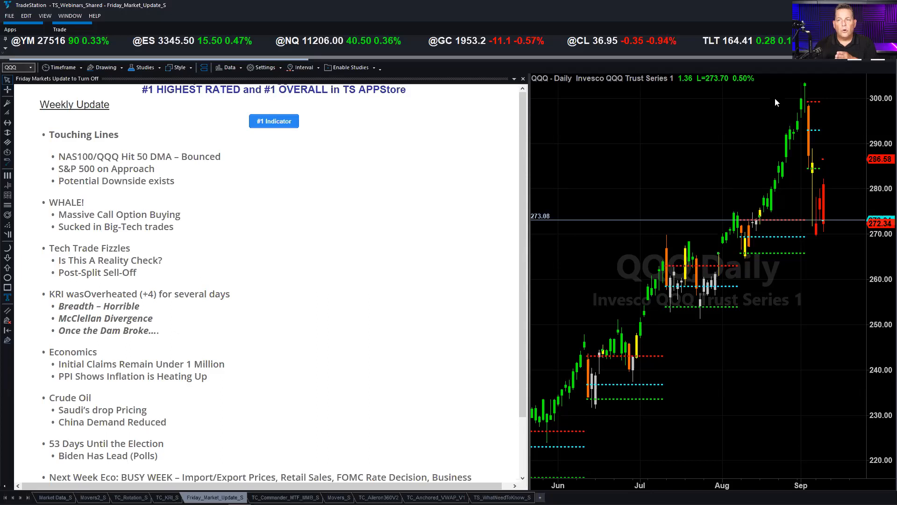
mouse_move(760, 118)
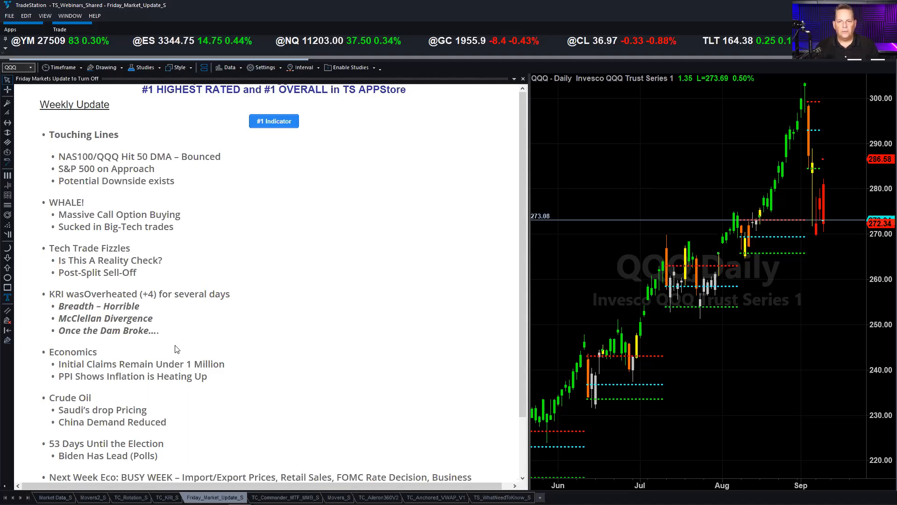
Step: Scroll the update notes down to the Movers and Stocks to Watch line
scroll(down, 3)
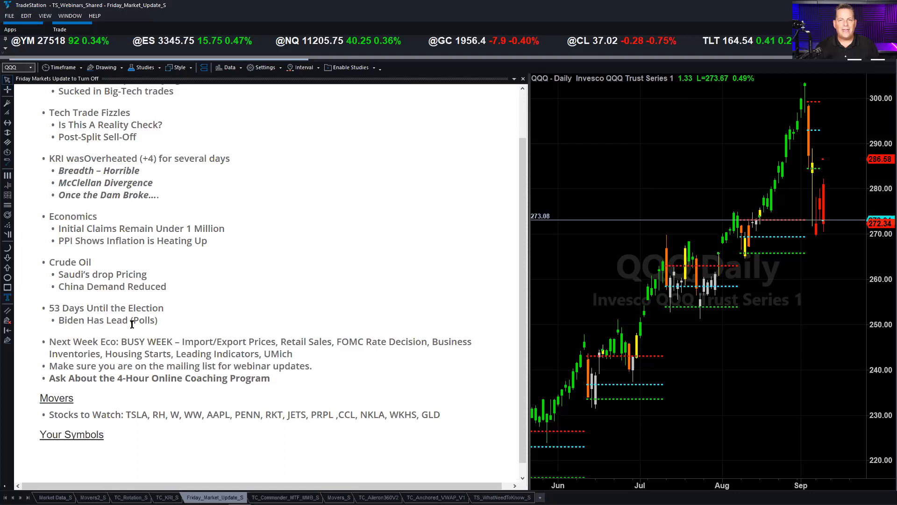
scroll(down, 3)
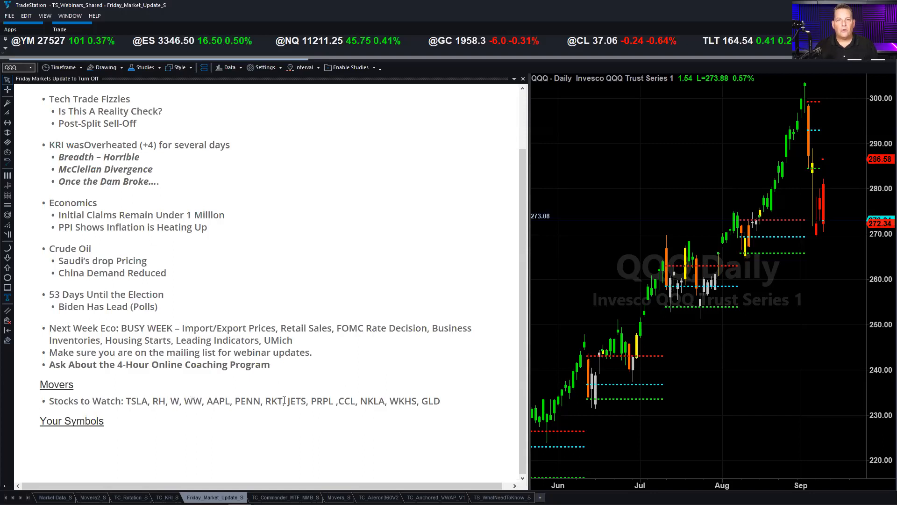
mouse_move(316, 401)
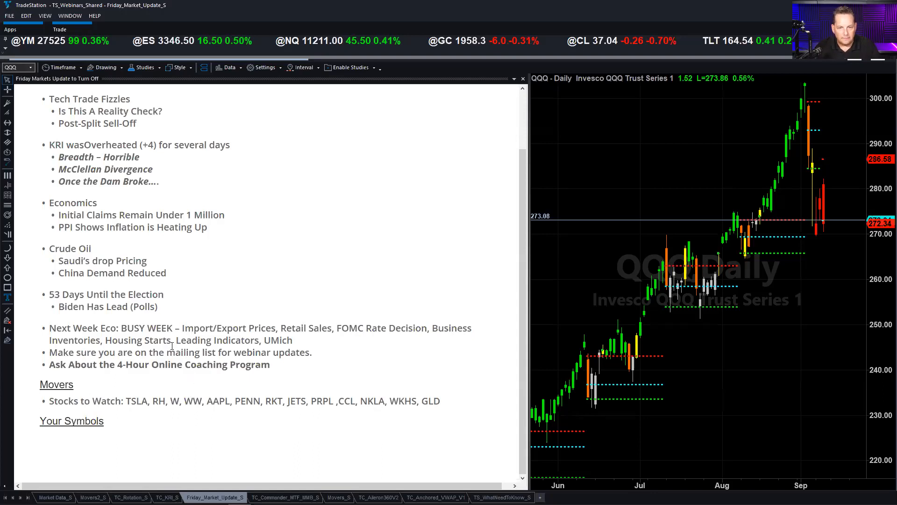
mouse_move(171, 394)
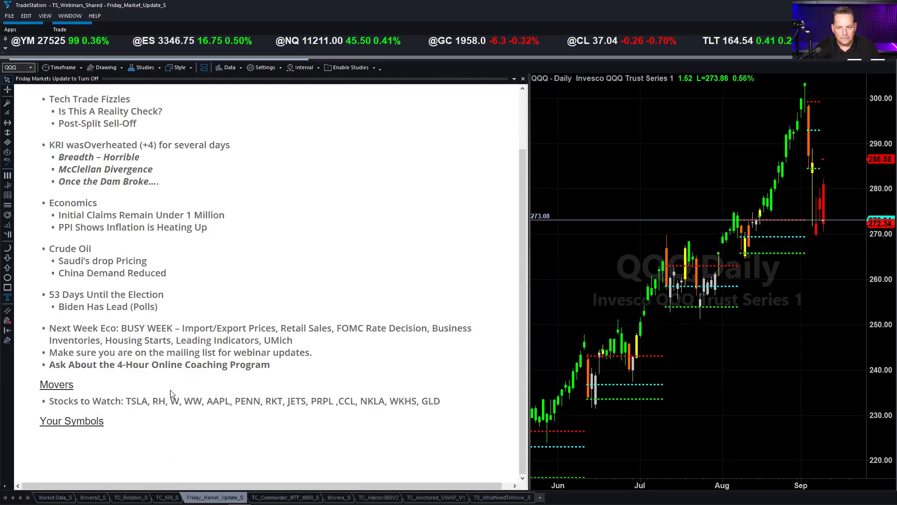
Step: Switch to the TC_Commander_MTF_MMB_S workspace and remove the TCAileron panel from the GLD 30-minute chart
click(288, 497)
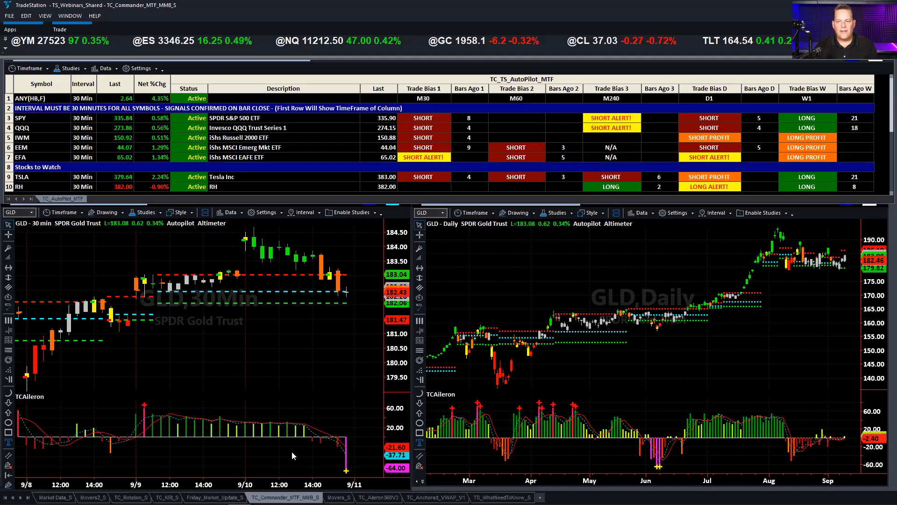
click(352, 212)
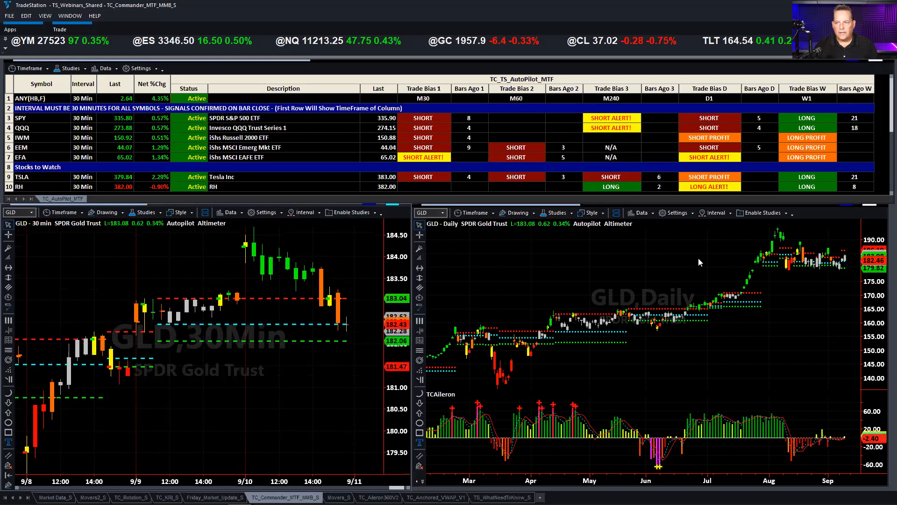
mouse_move(523, 349)
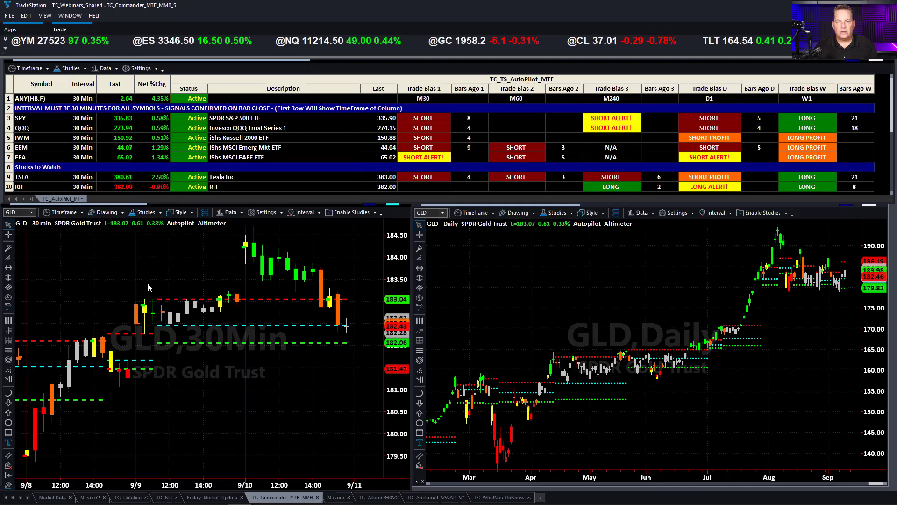
Step: Scroll the AutoPilot grid to the later stocks and reselect the interval on the second GLD chart
scroll(down, 3)
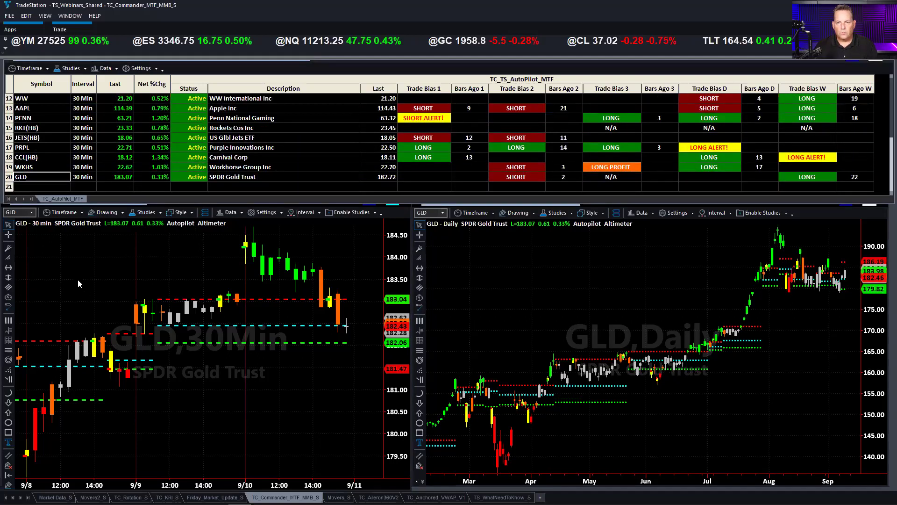
mouse_move(337, 344)
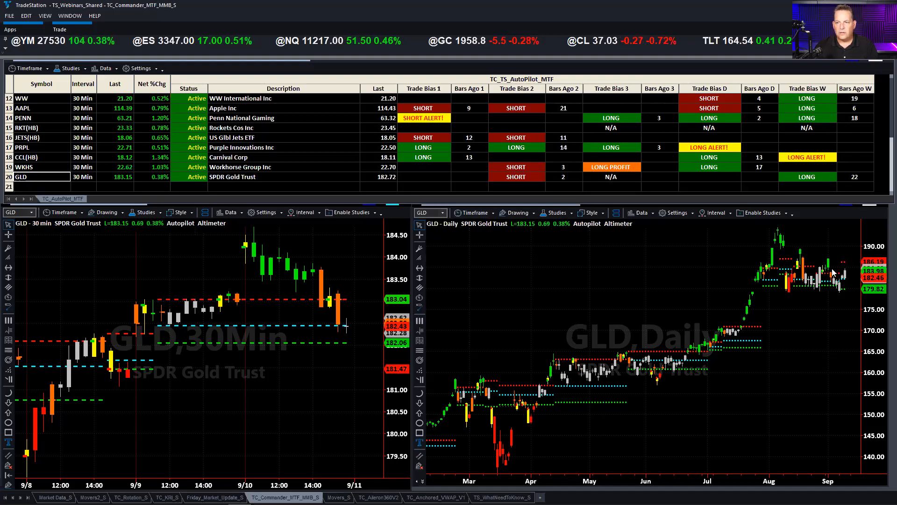
click(474, 213)
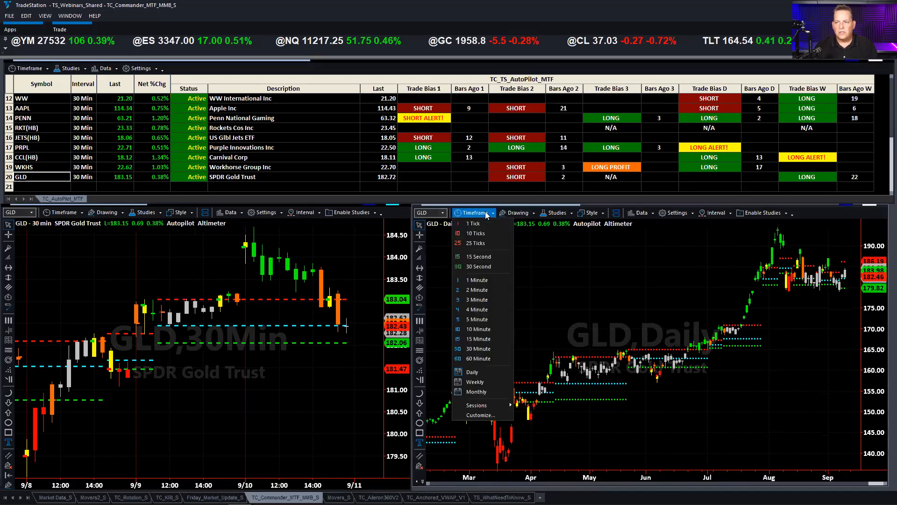
click(475, 382)
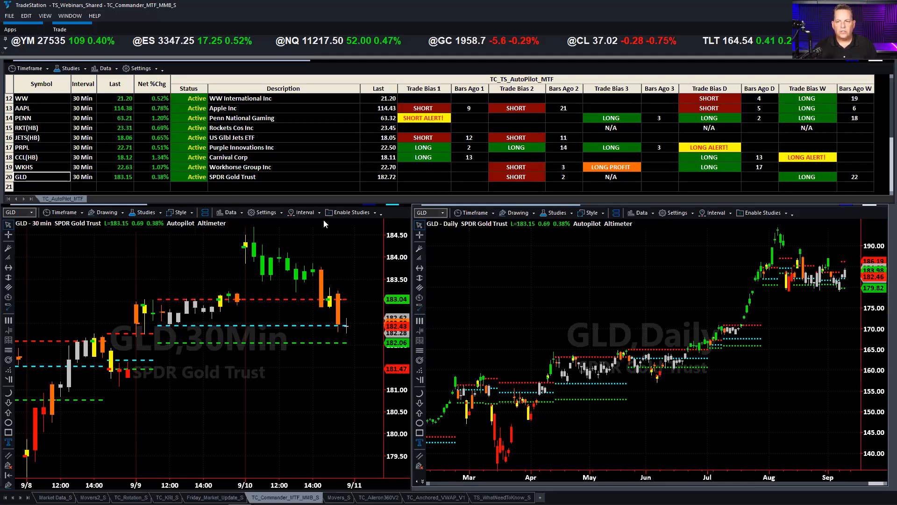
Step: Enable the TC_TS_SN_Aileron_360_Chart study on both the 30-minute and daily GLD charts
click(350, 212)
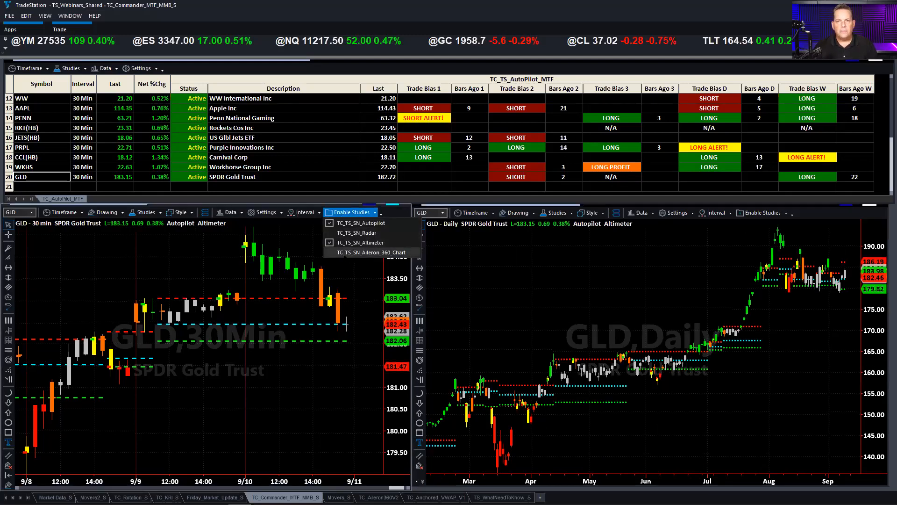
click(372, 252)
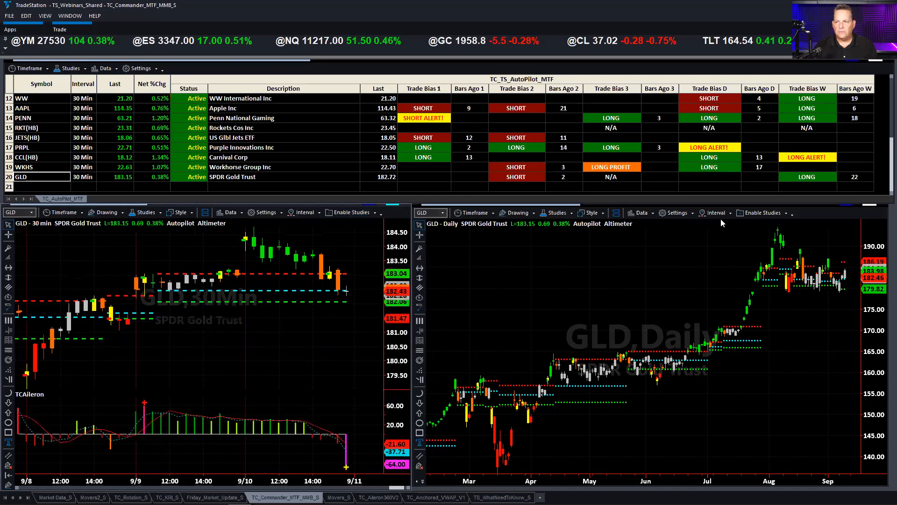
click(763, 213)
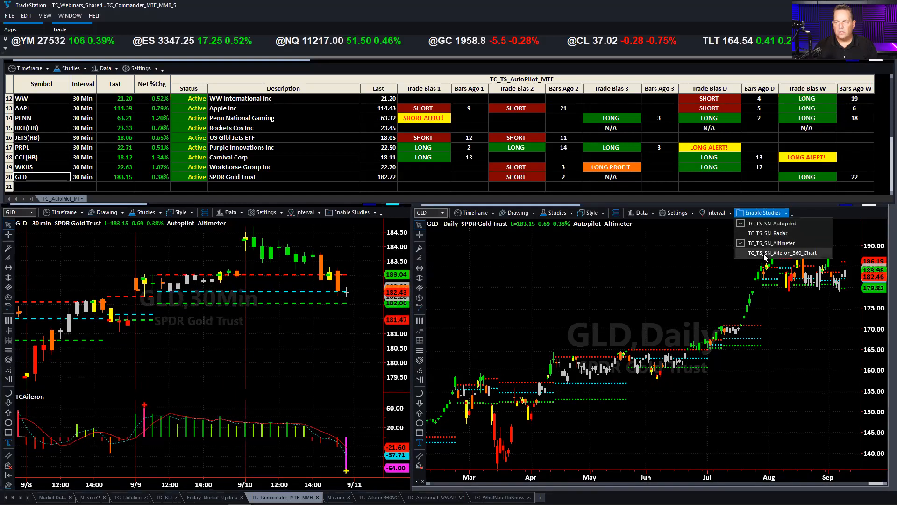
click(771, 243)
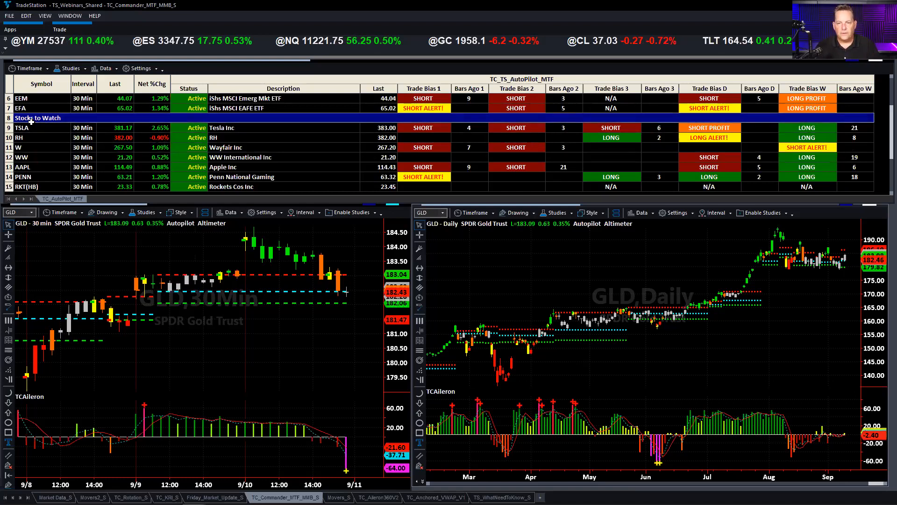
Step: Load TSLA from the AutoPilot grid into both linked charts
click(24, 127)
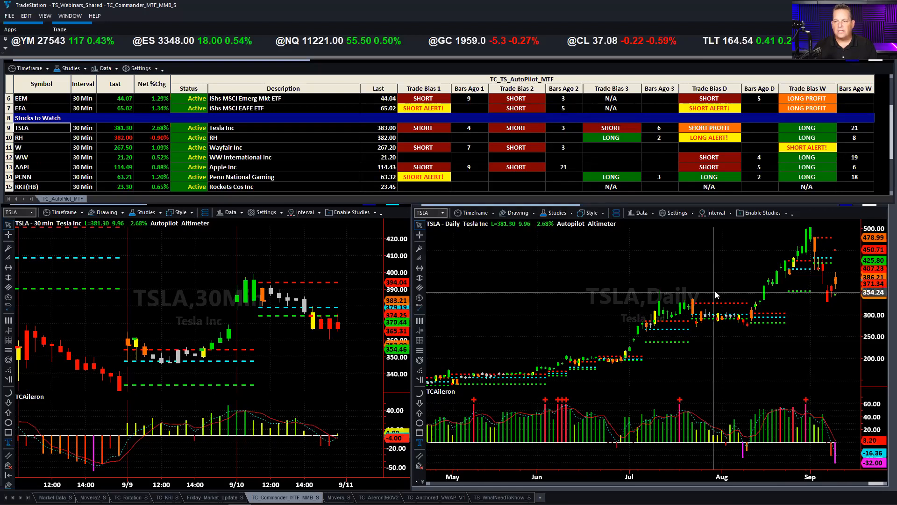
mouse_move(714, 293)
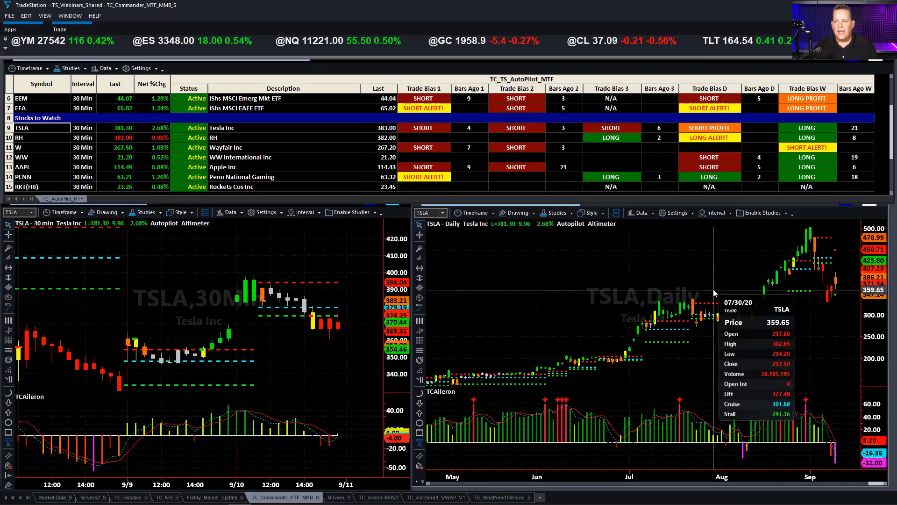
mouse_move(716, 299)
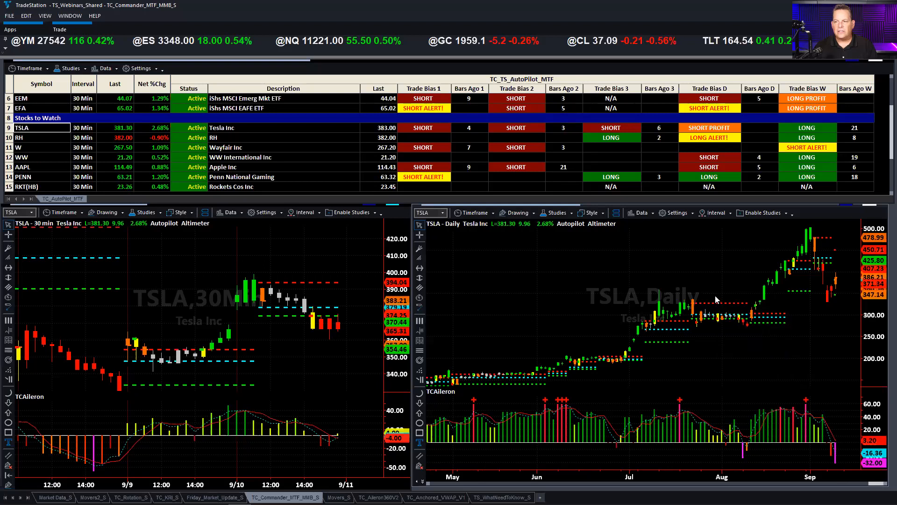
mouse_move(461, 284)
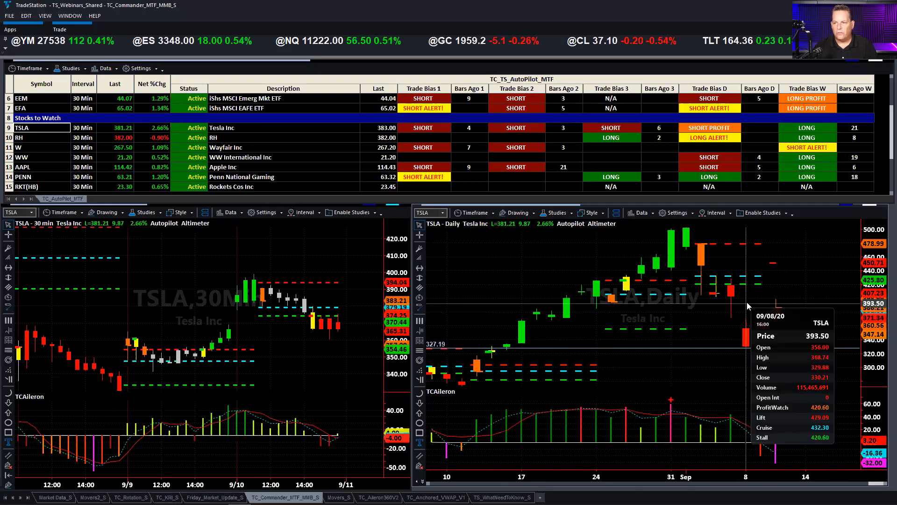
mouse_move(702, 313)
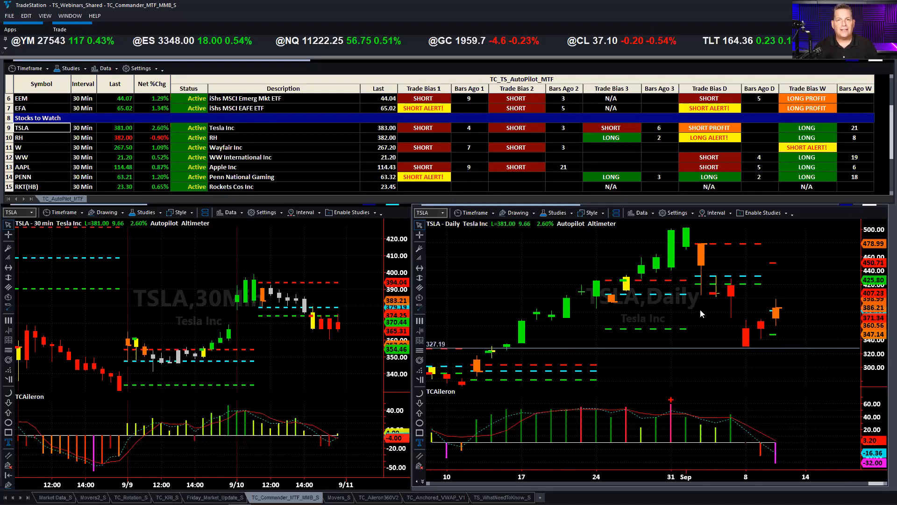
mouse_move(649, 334)
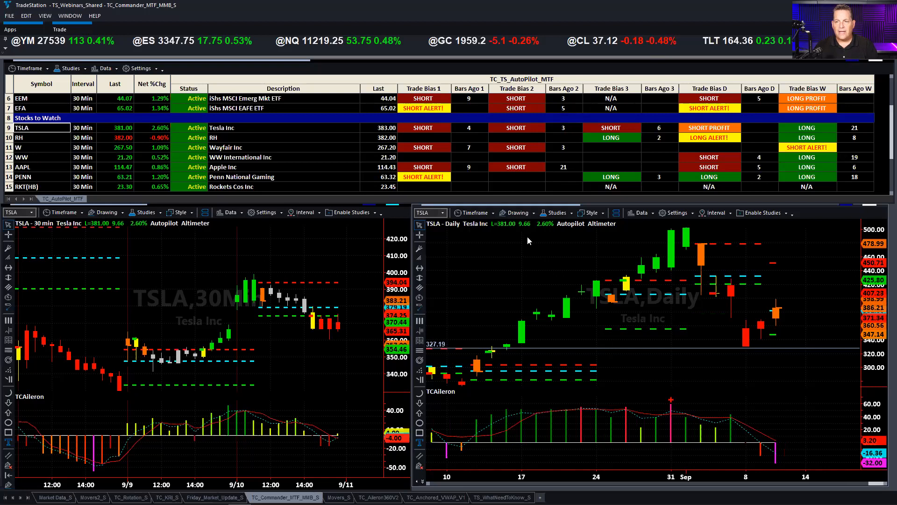
mouse_move(625, 348)
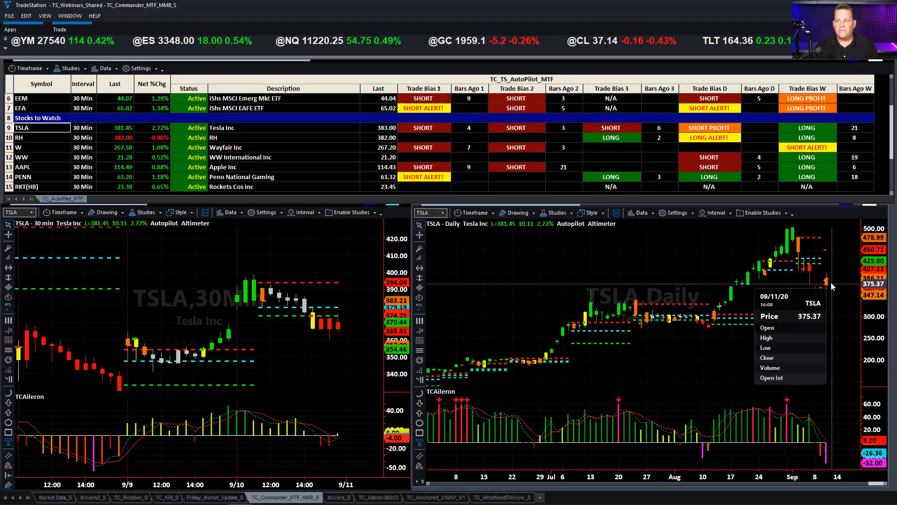
mouse_move(745, 335)
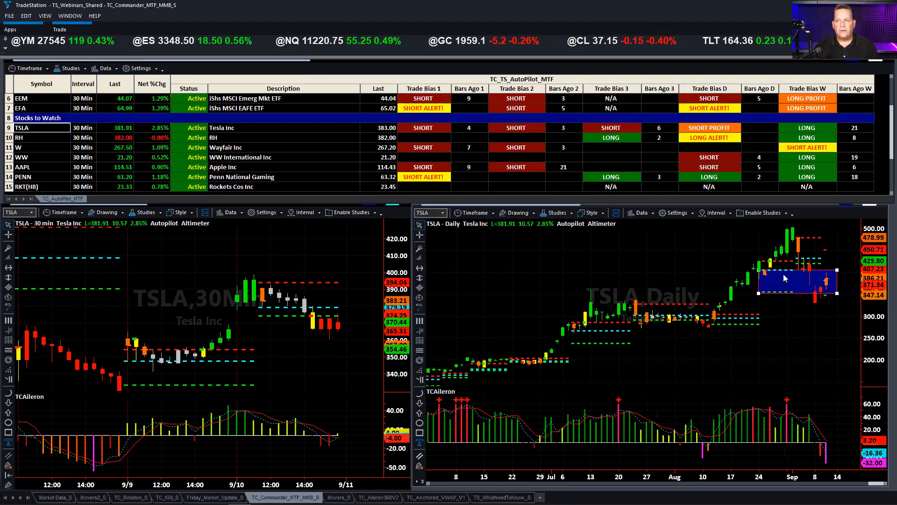
mouse_move(807, 298)
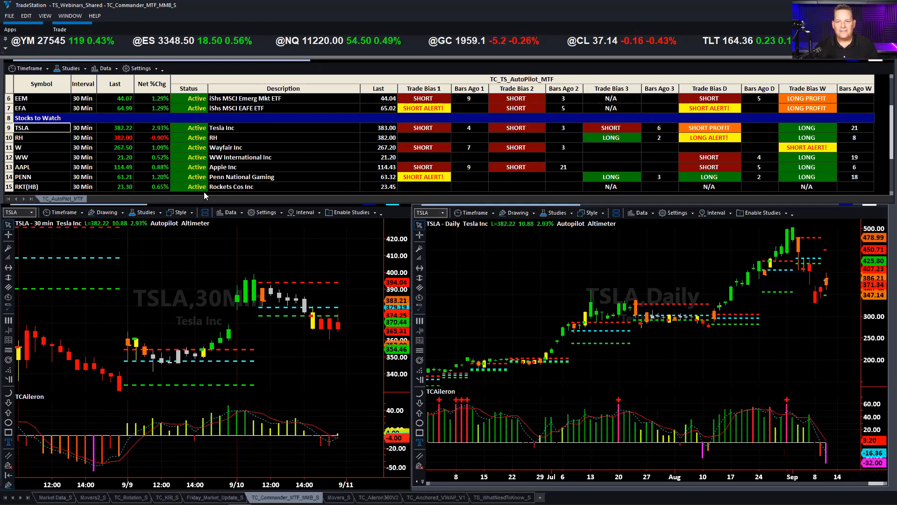
Step: Load RH from the AutoPilot grid into both linked charts
click(21, 138)
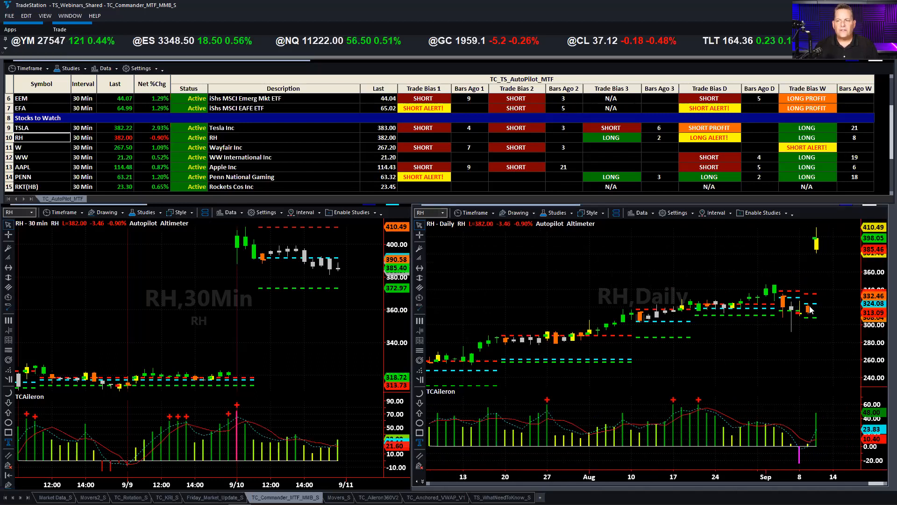
mouse_move(797, 234)
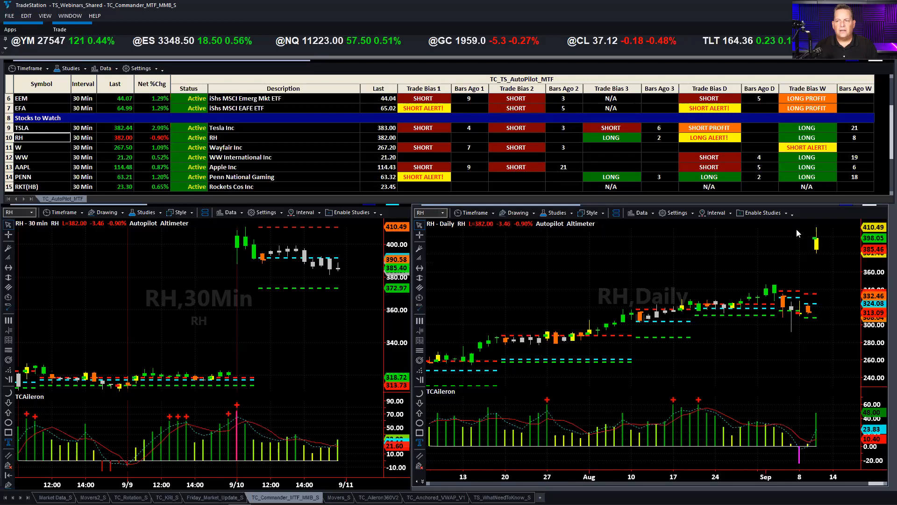
mouse_move(812, 258)
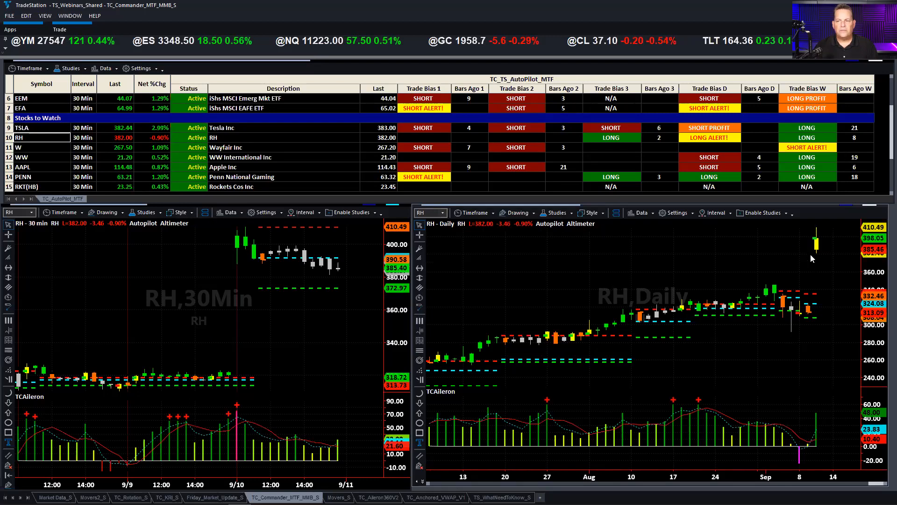
mouse_move(816, 275)
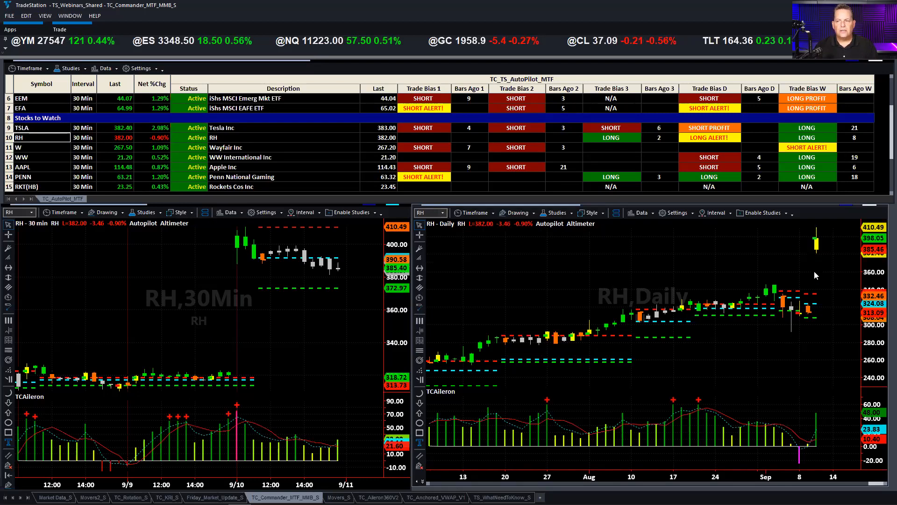
mouse_move(806, 250)
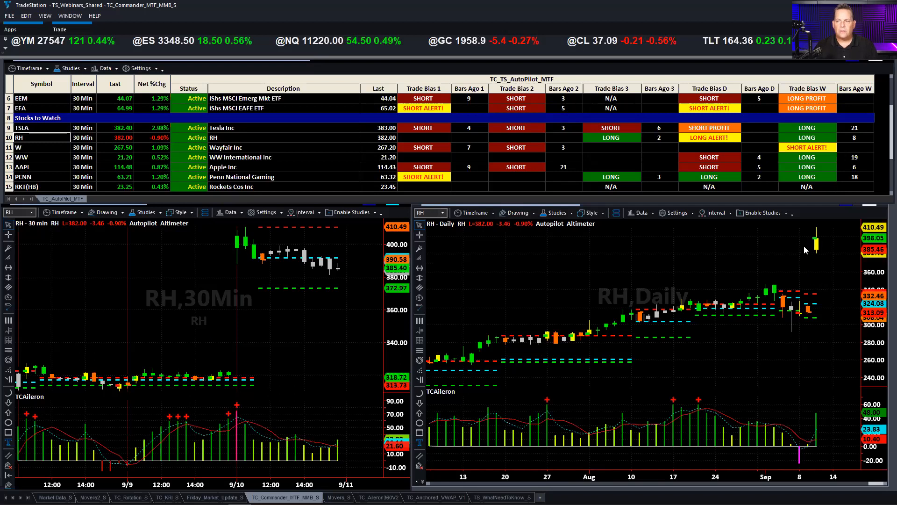
mouse_move(832, 293)
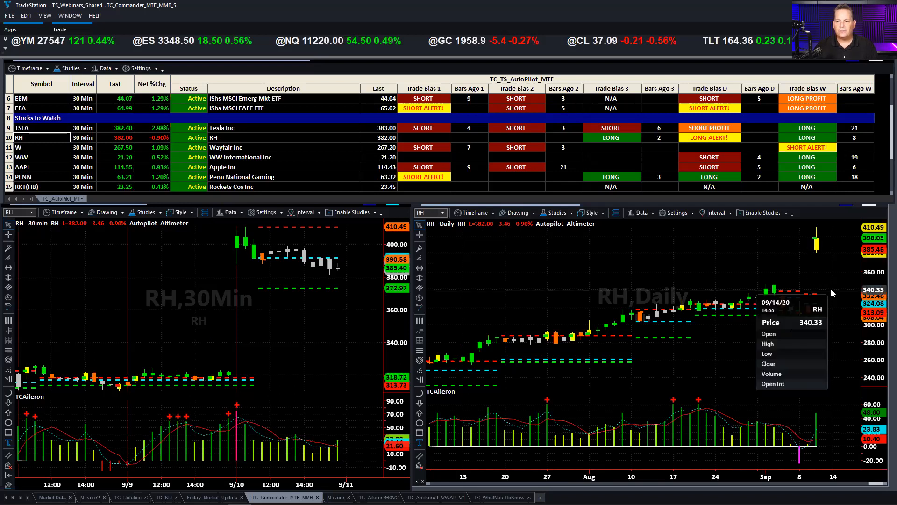
mouse_move(699, 277)
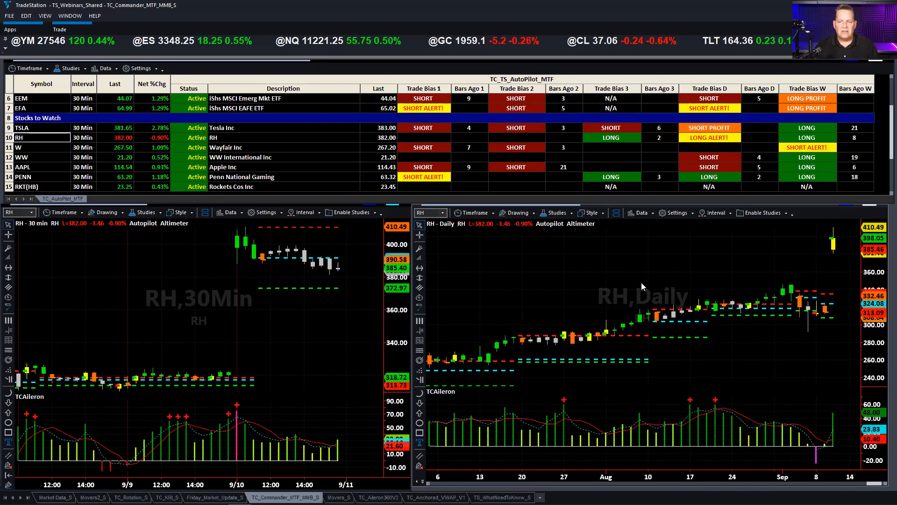
mouse_move(238, 260)
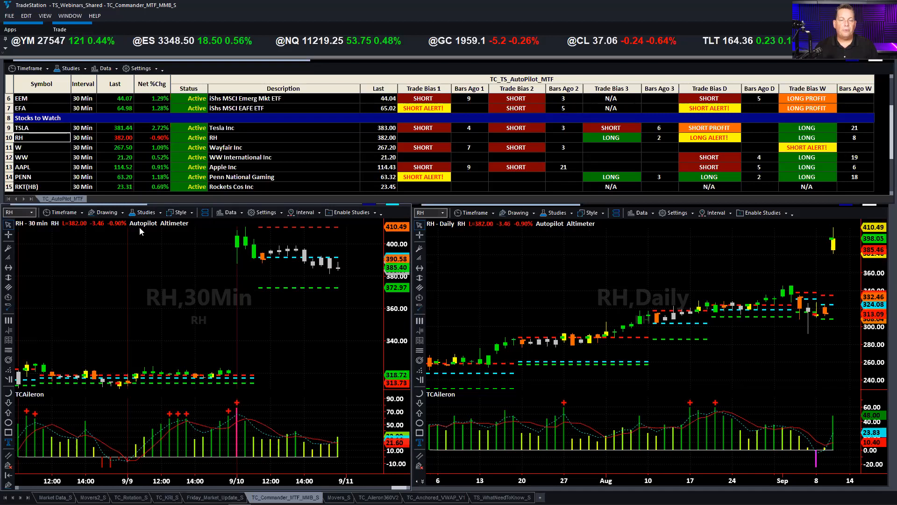
click(19, 147)
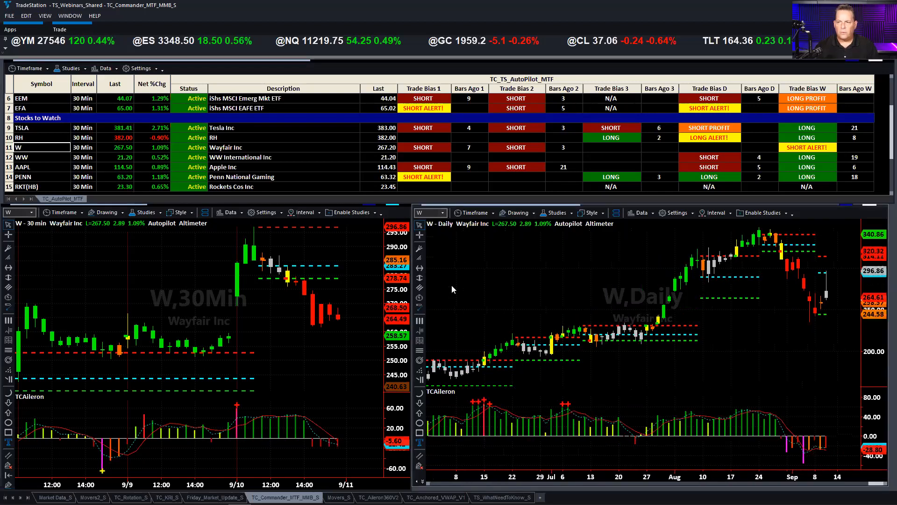
mouse_move(679, 250)
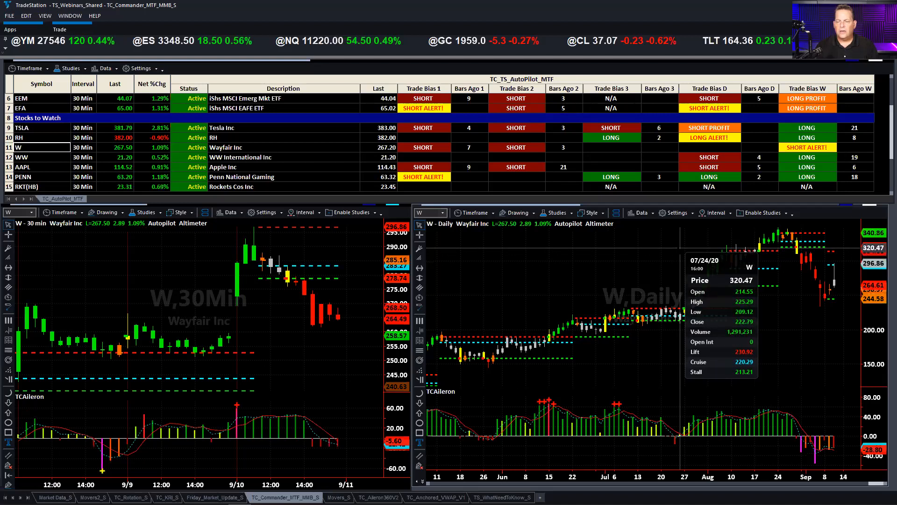
mouse_move(670, 278)
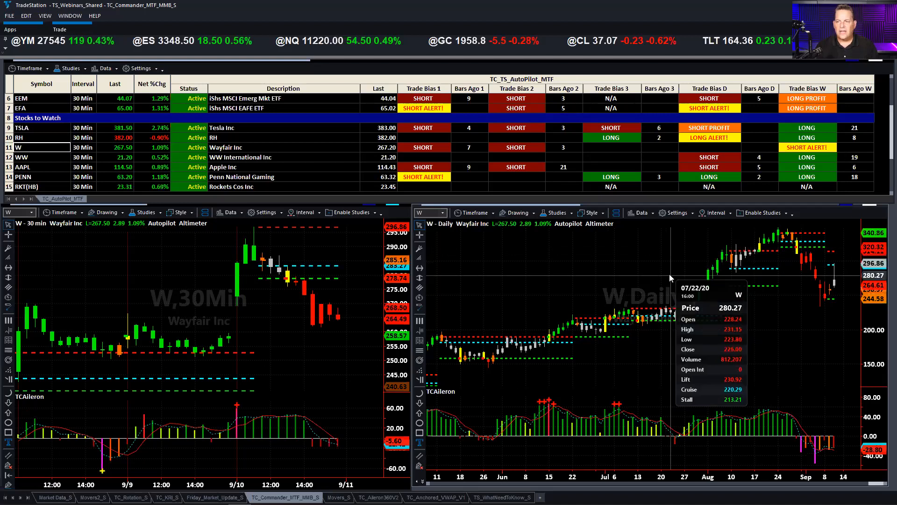
mouse_move(672, 273)
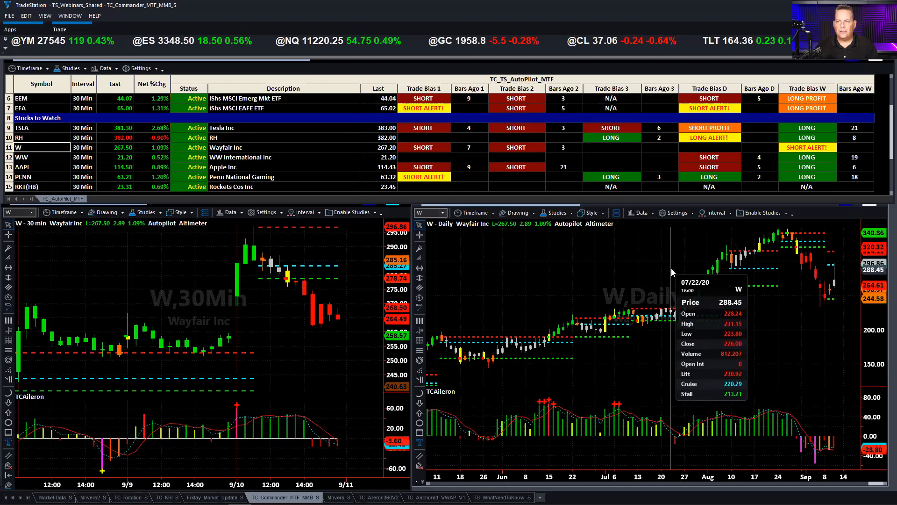
mouse_move(665, 277)
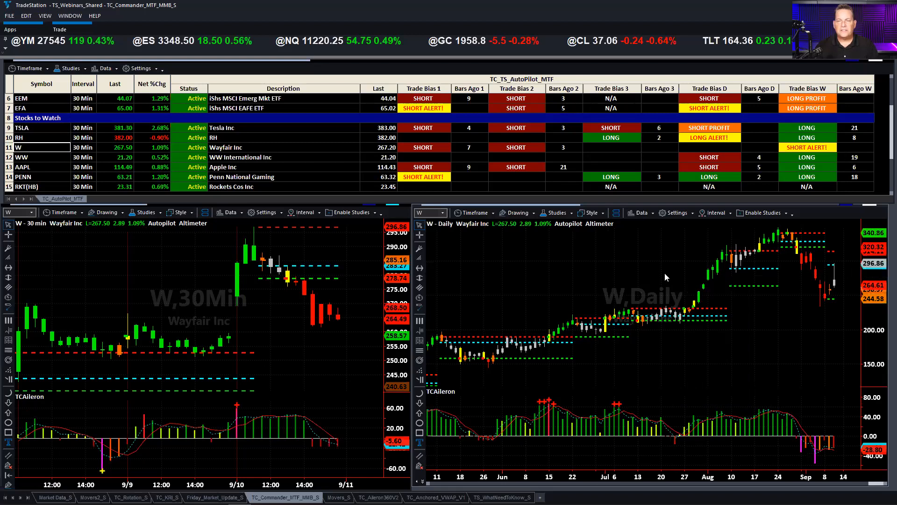
mouse_move(795, 303)
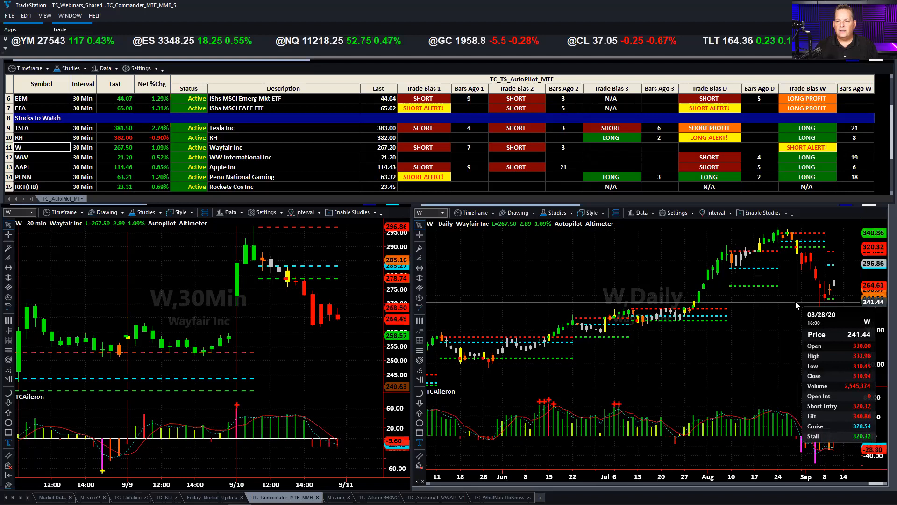
mouse_move(796, 305)
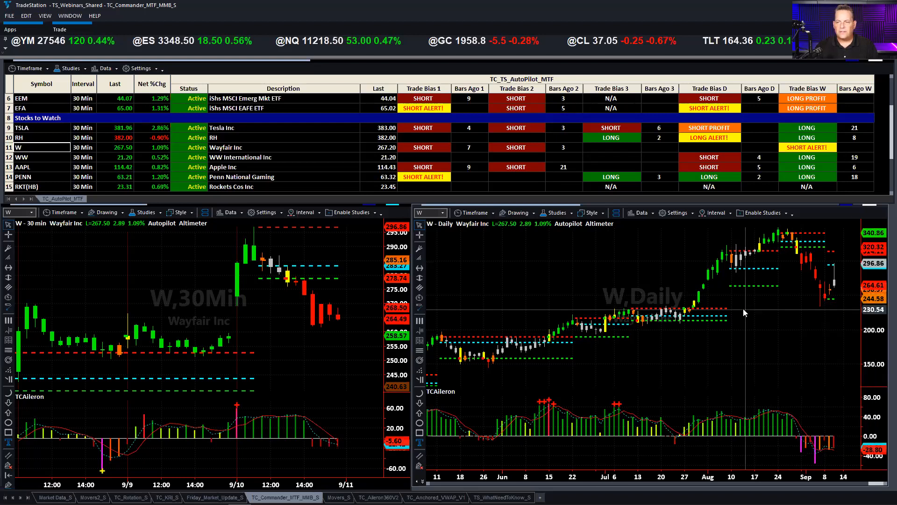
mouse_move(745, 312)
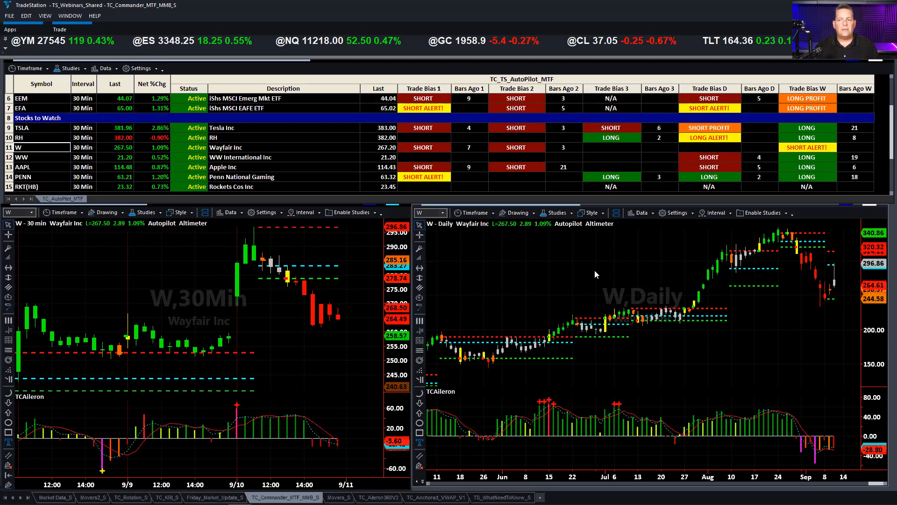
mouse_move(842, 274)
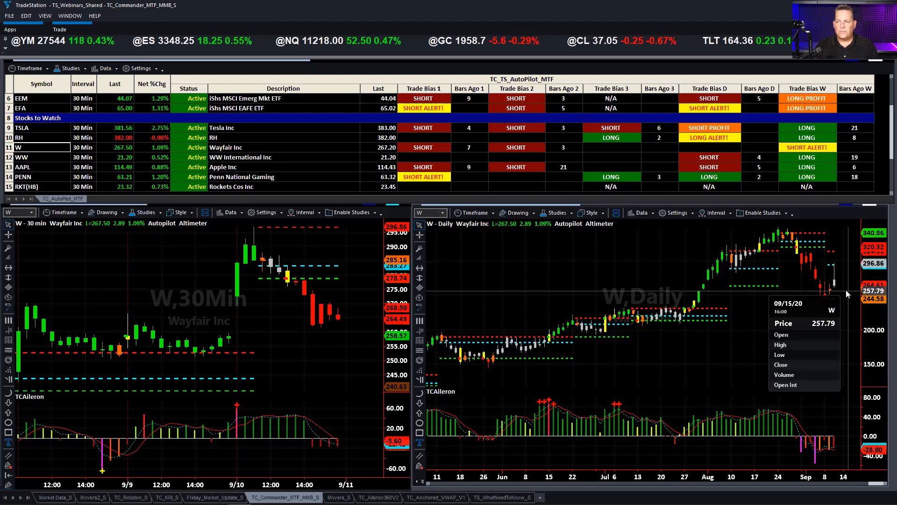
mouse_move(633, 304)
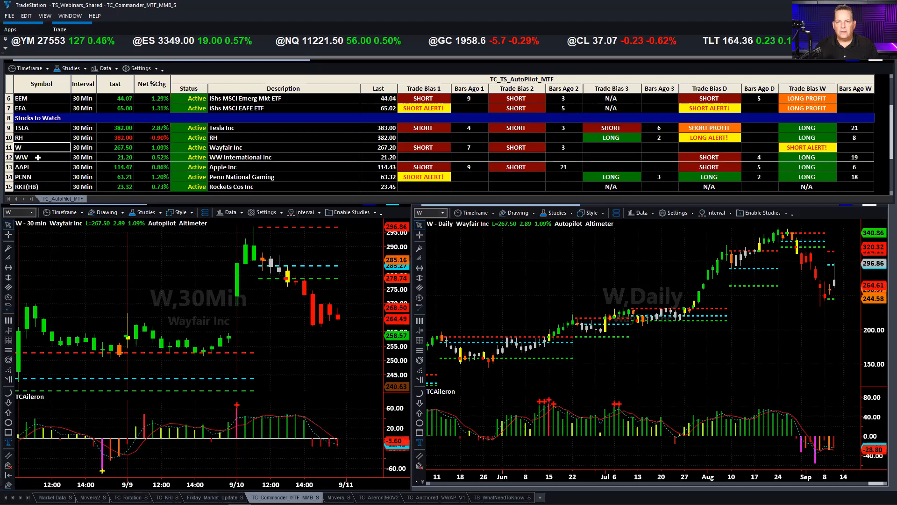
Step: Load WW into both charts and draw a rectangle around its sideways range on the daily chart
click(17, 156)
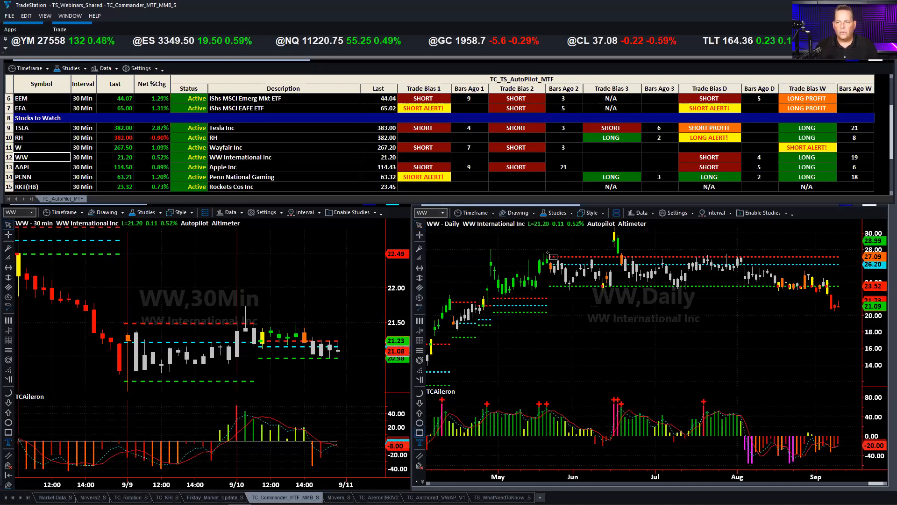
drag(549, 255, 835, 286)
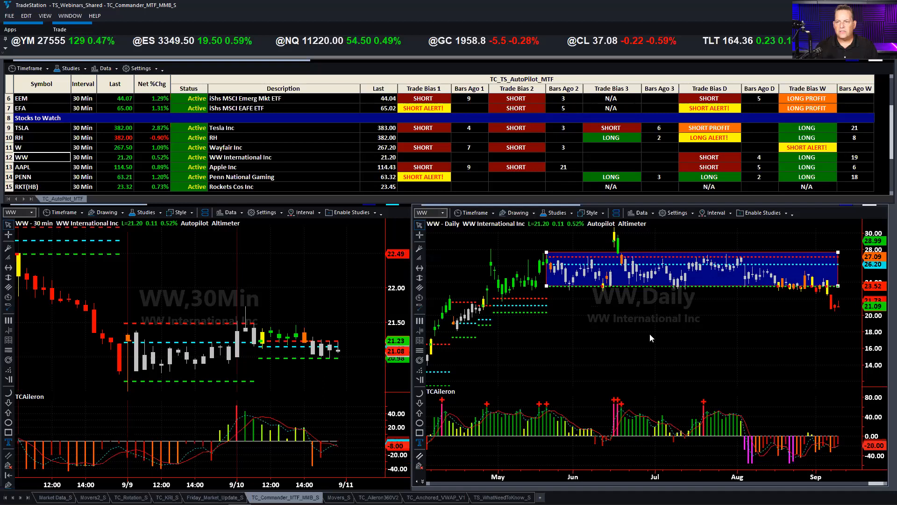
mouse_move(543, 345)
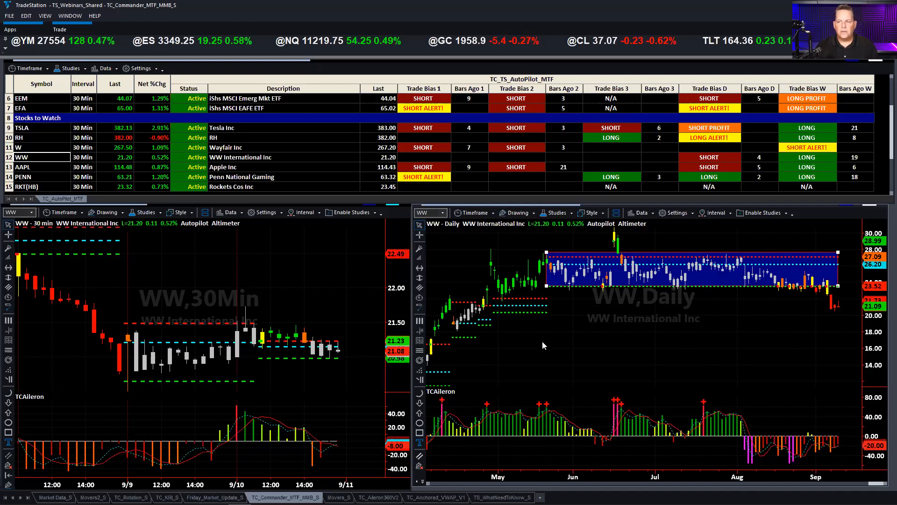
mouse_move(607, 294)
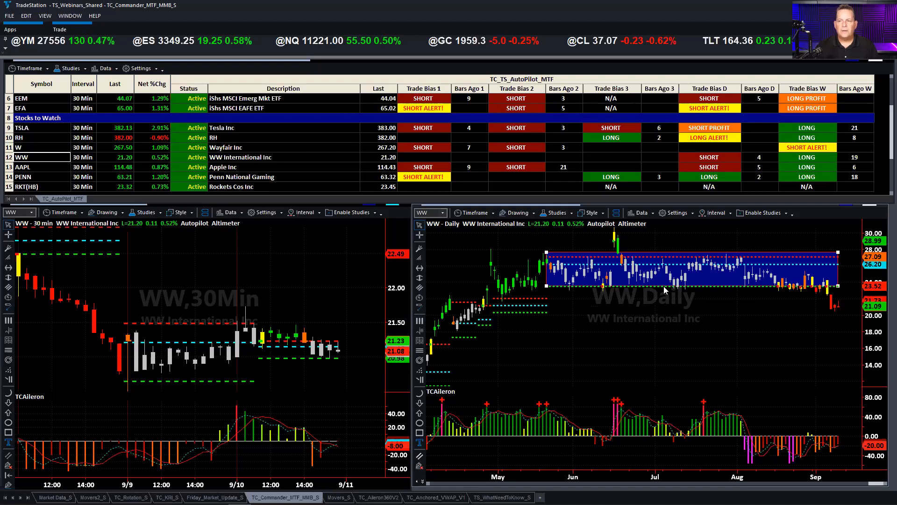
mouse_move(693, 317)
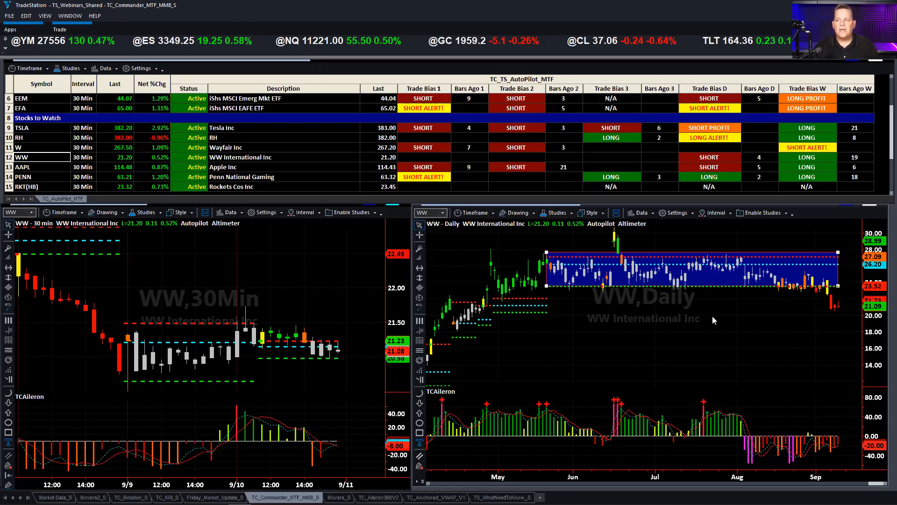
mouse_move(806, 289)
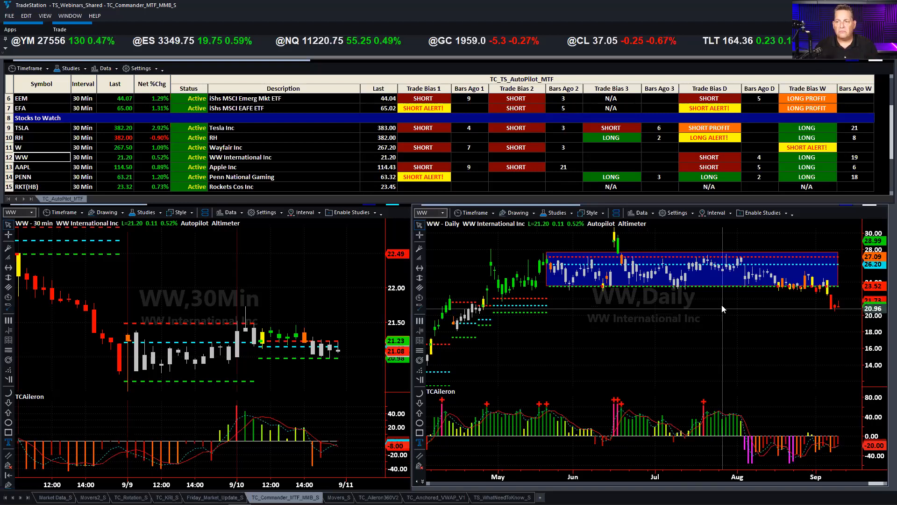
mouse_move(718, 310)
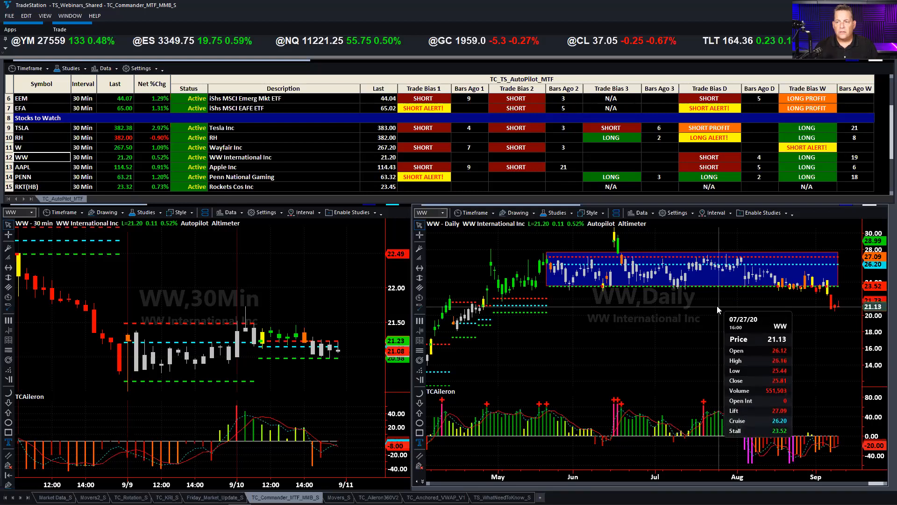
mouse_move(813, 395)
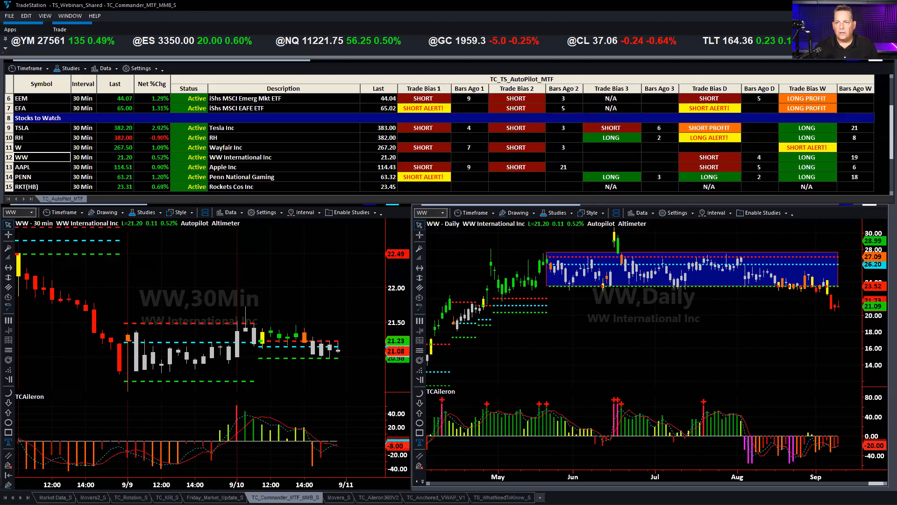
drag(726, 424, 859, 458)
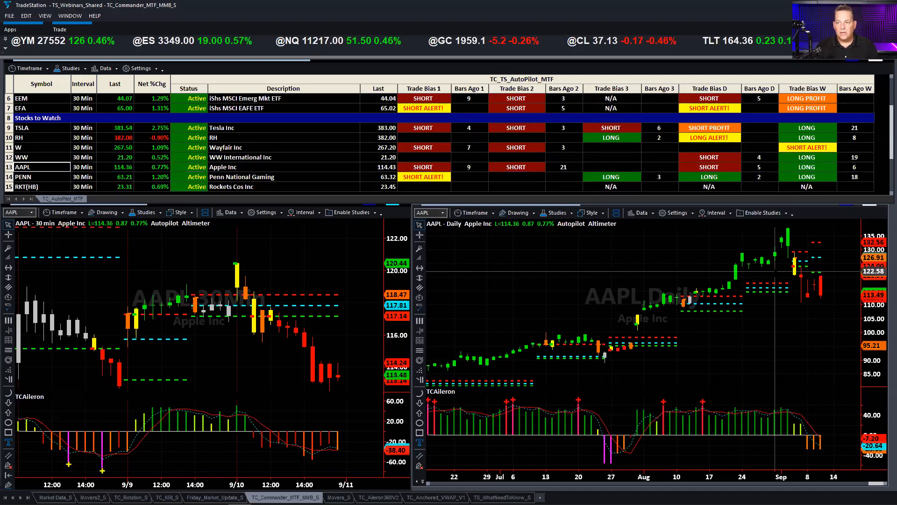
mouse_move(780, 285)
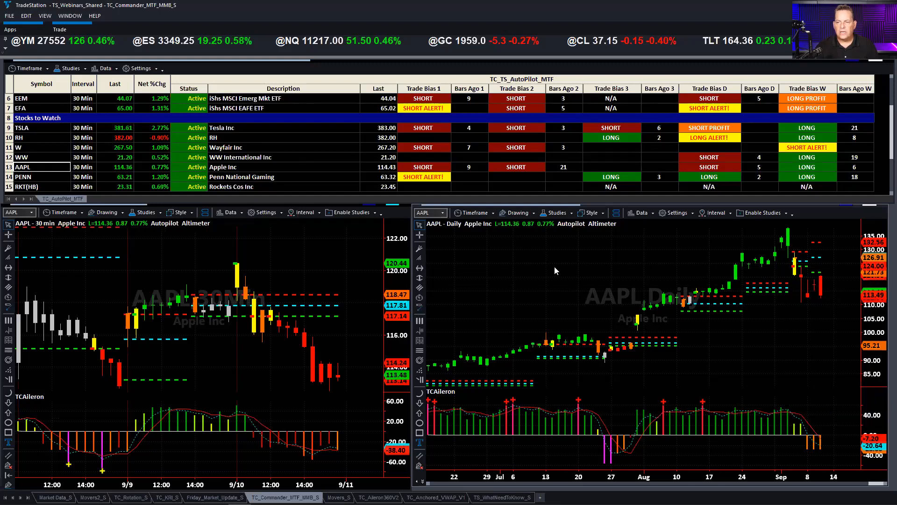
mouse_move(563, 299)
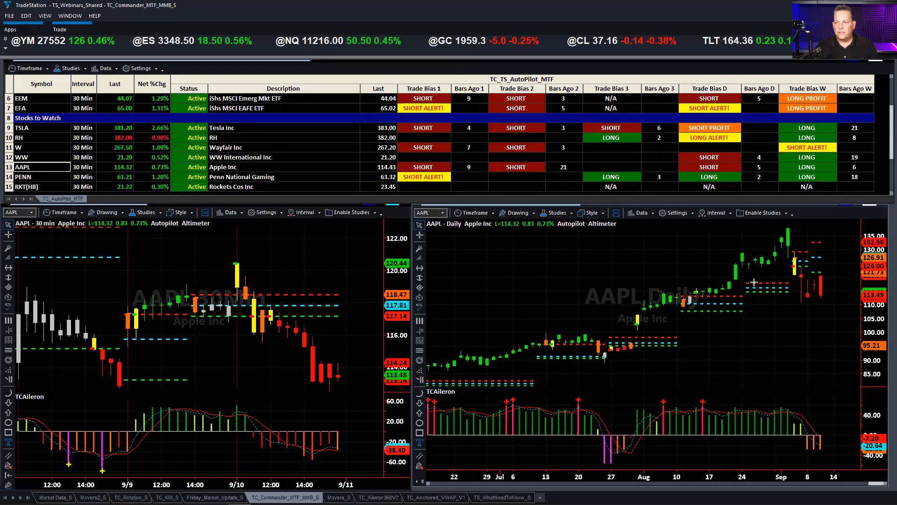
drag(635, 223, 787, 291)
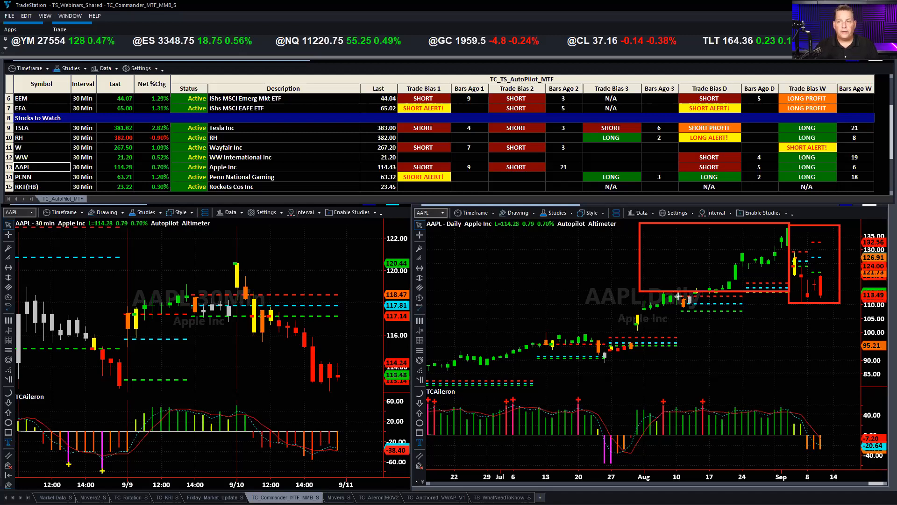
mouse_move(720, 266)
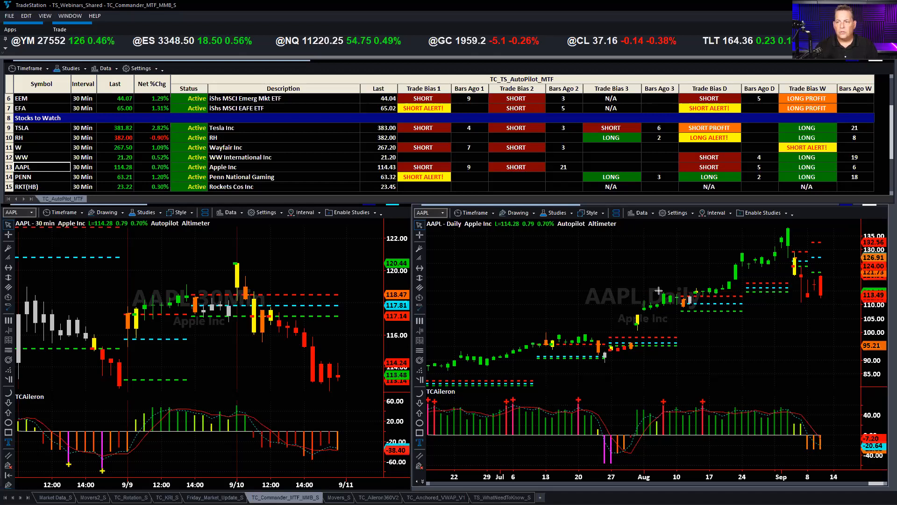
drag(657, 291, 836, 301)
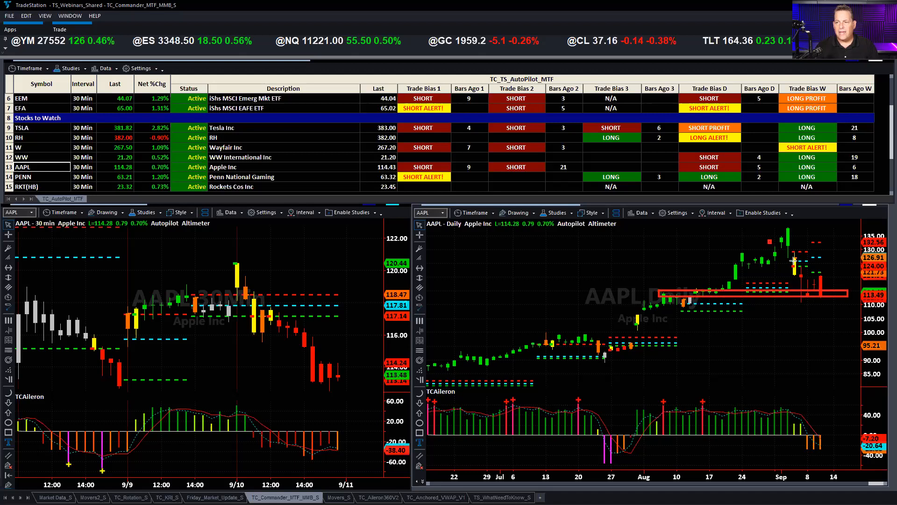
drag(777, 237, 818, 270)
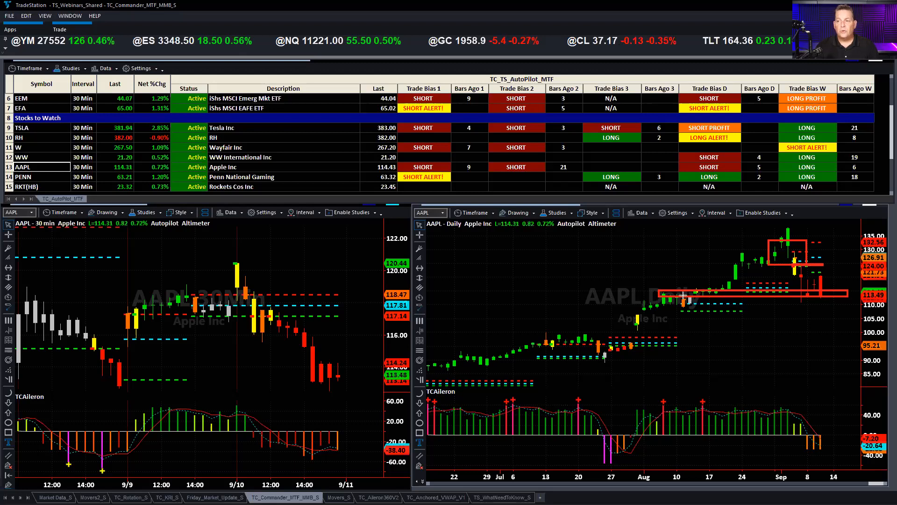
mouse_move(541, 68)
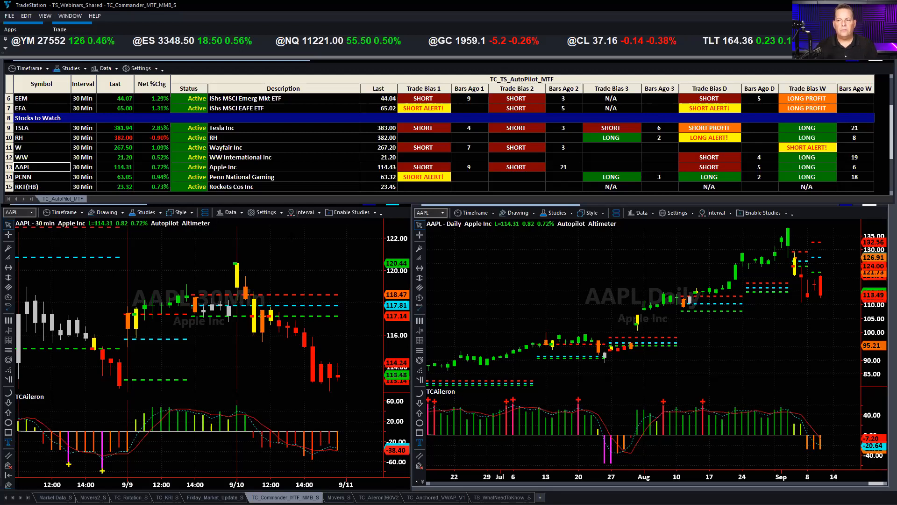
mouse_move(768, 400)
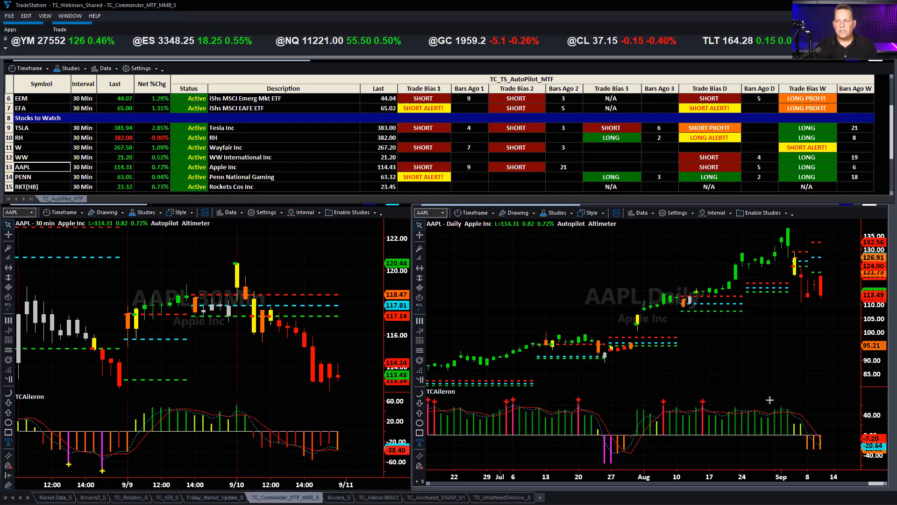
drag(773, 400, 841, 455)
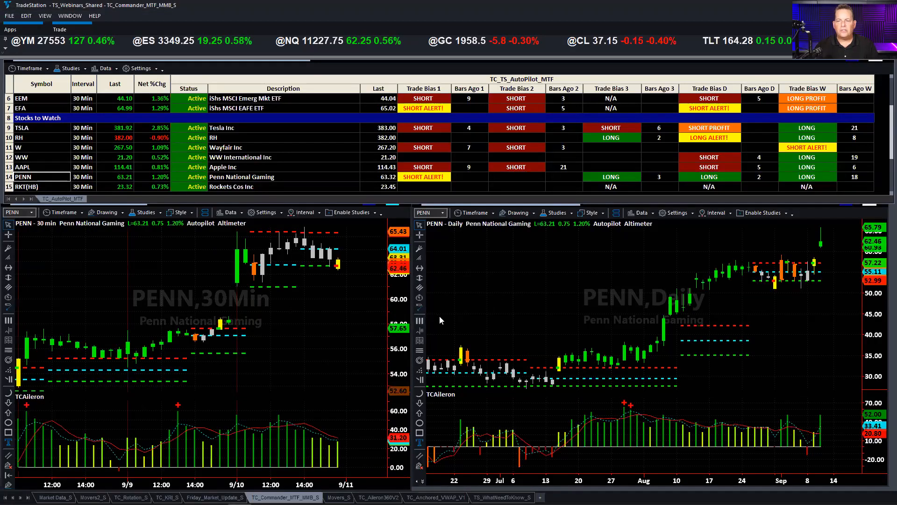
mouse_move(475, 323)
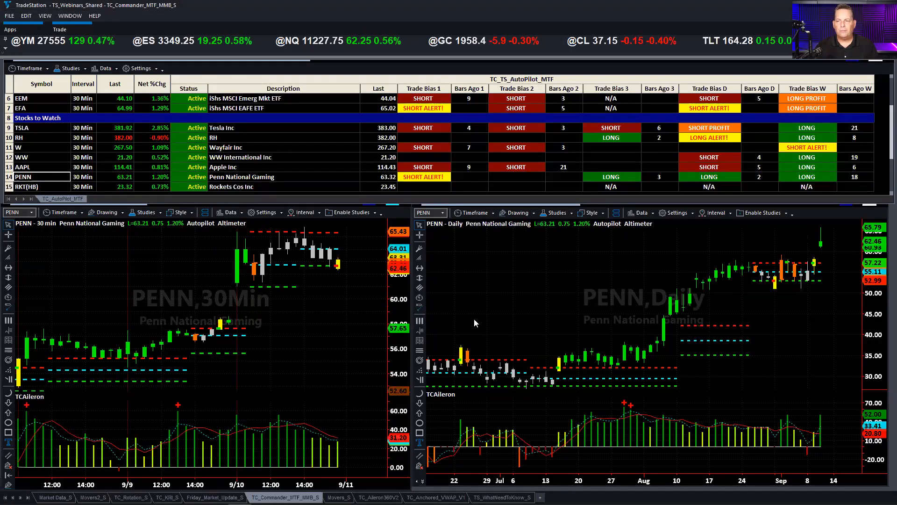
mouse_move(596, 315)
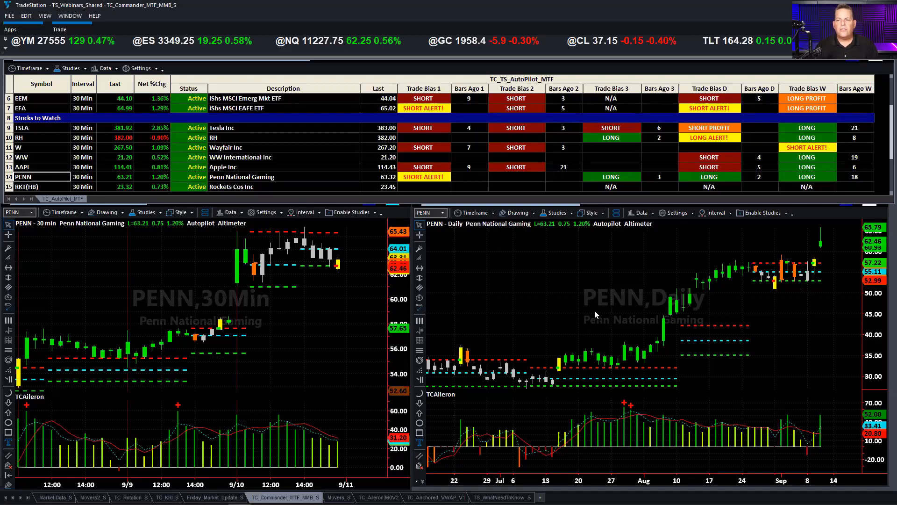
mouse_move(553, 353)
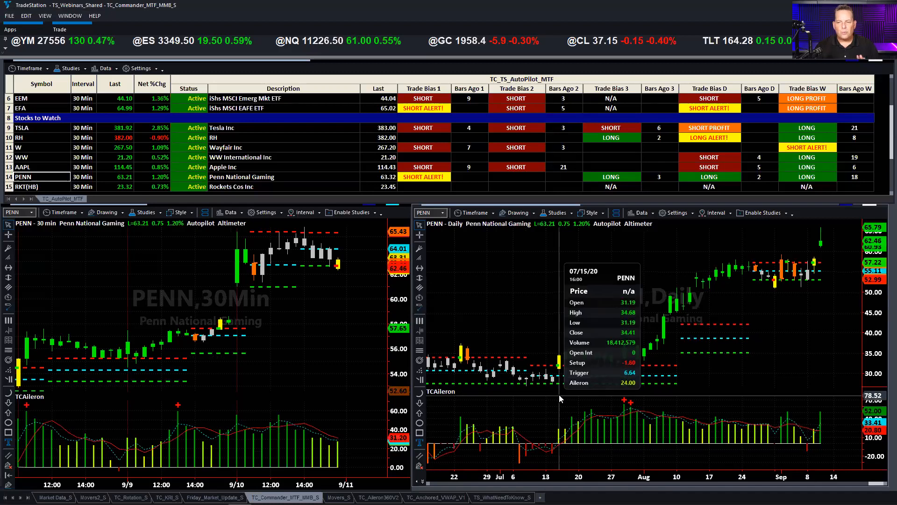
mouse_move(558, 388)
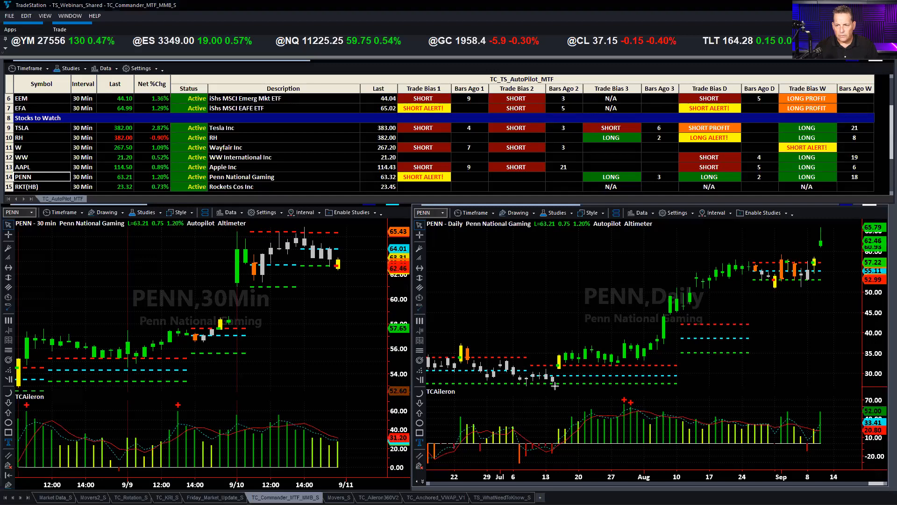
drag(475, 377, 555, 389)
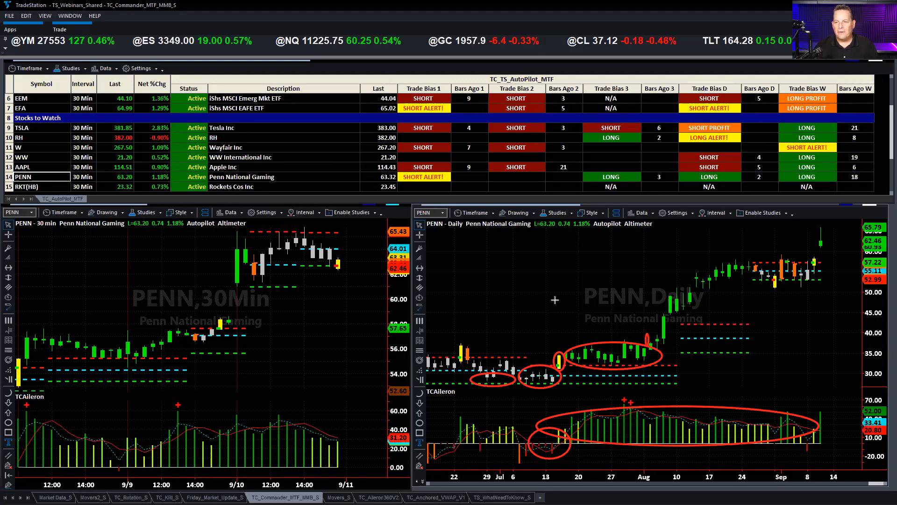
drag(623, 323, 767, 266)
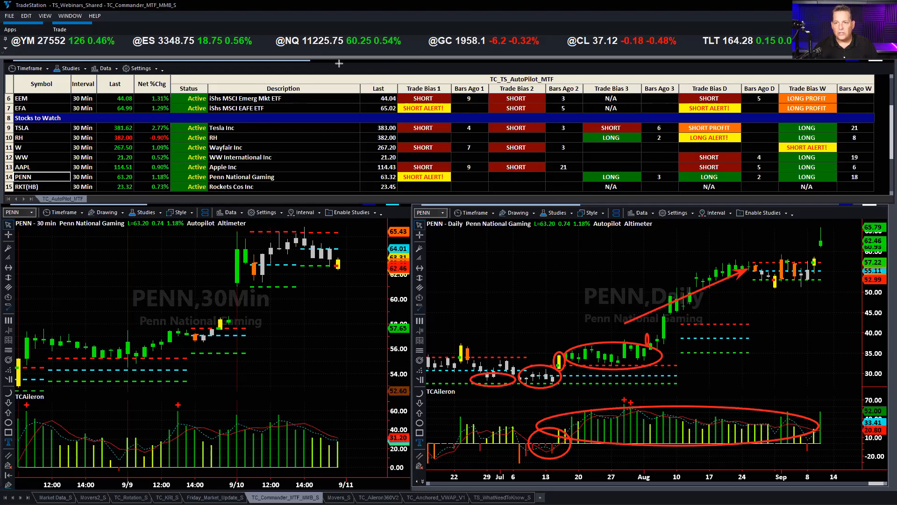
drag(749, 260, 821, 285)
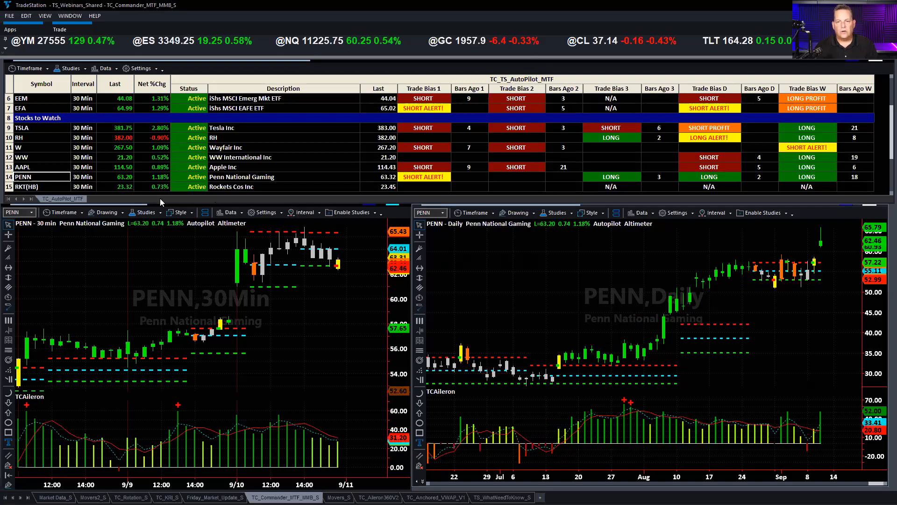
Step: Load RKT into both charts and toggle the second chart between Daily and 60 Minute, ending on 60 Minute
click(21, 186)
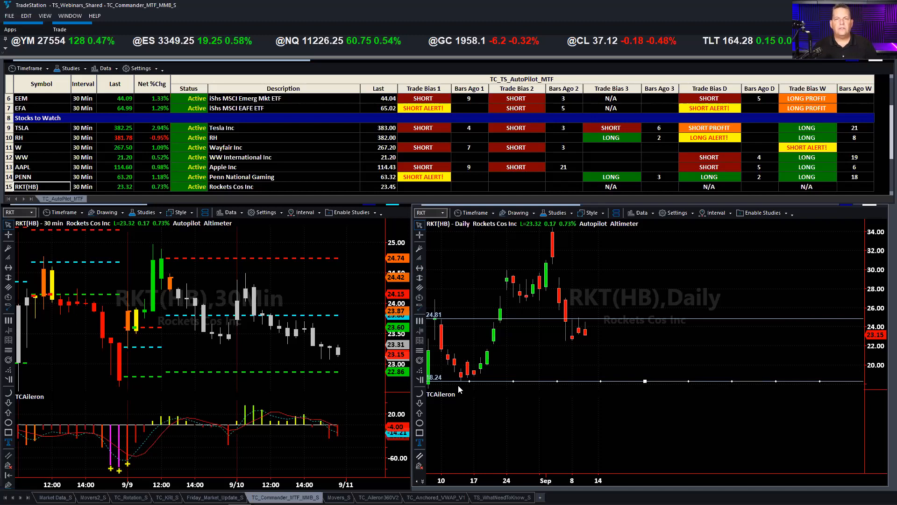
mouse_move(514, 329)
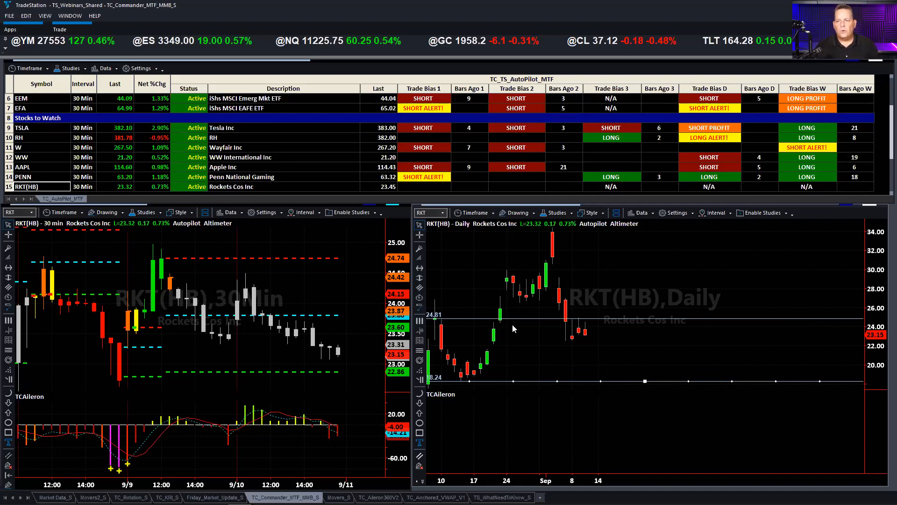
mouse_move(522, 323)
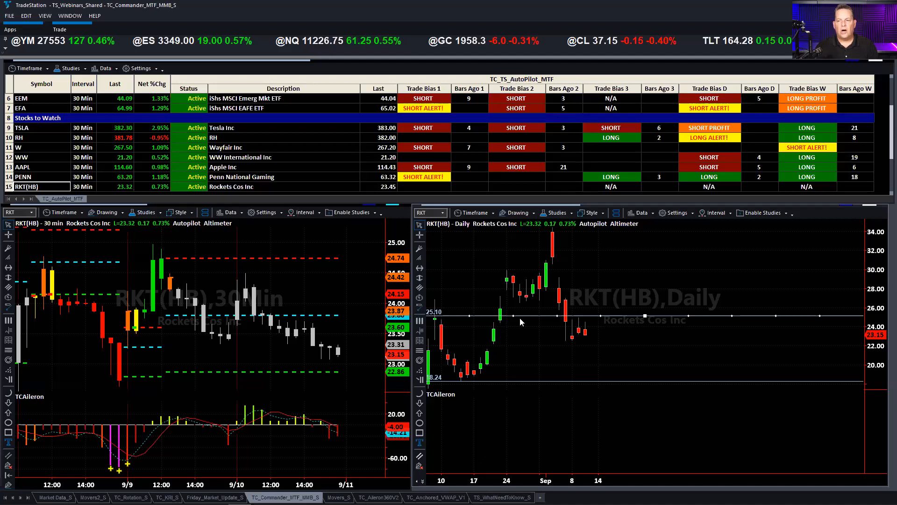
mouse_move(505, 321)
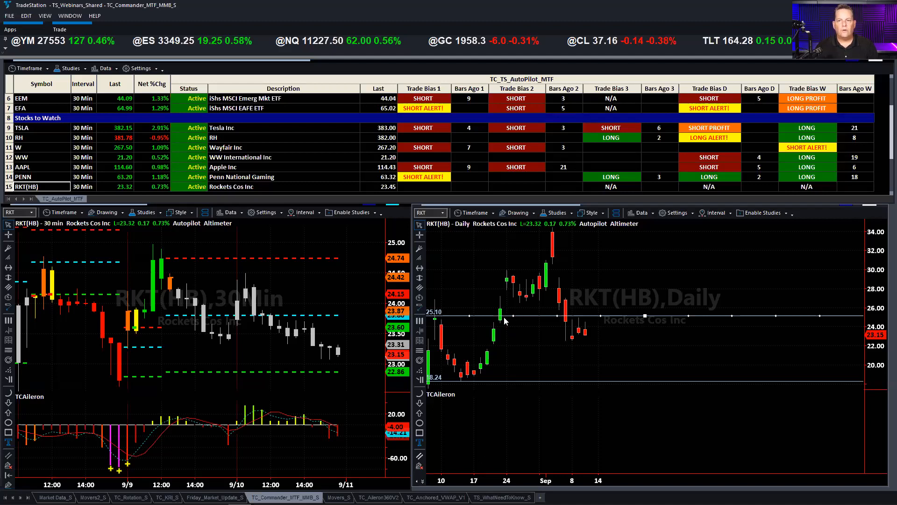
mouse_move(520, 317)
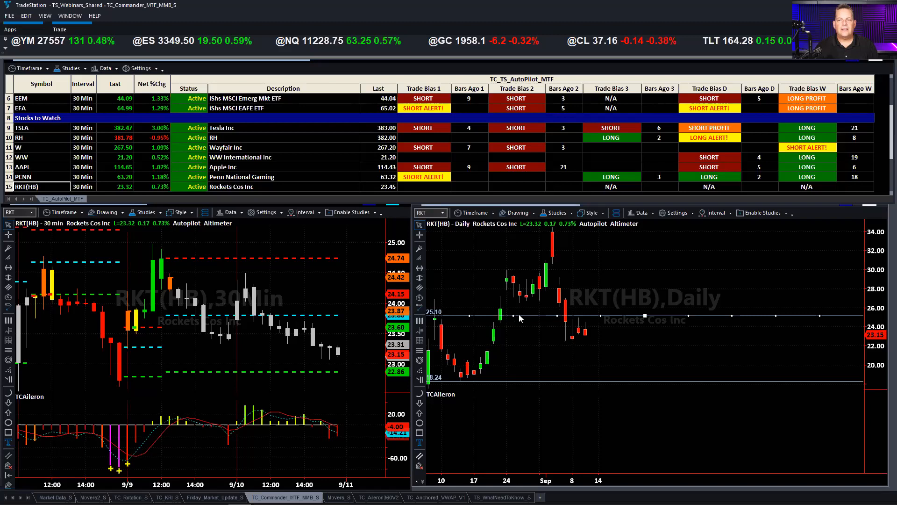
mouse_move(545, 304)
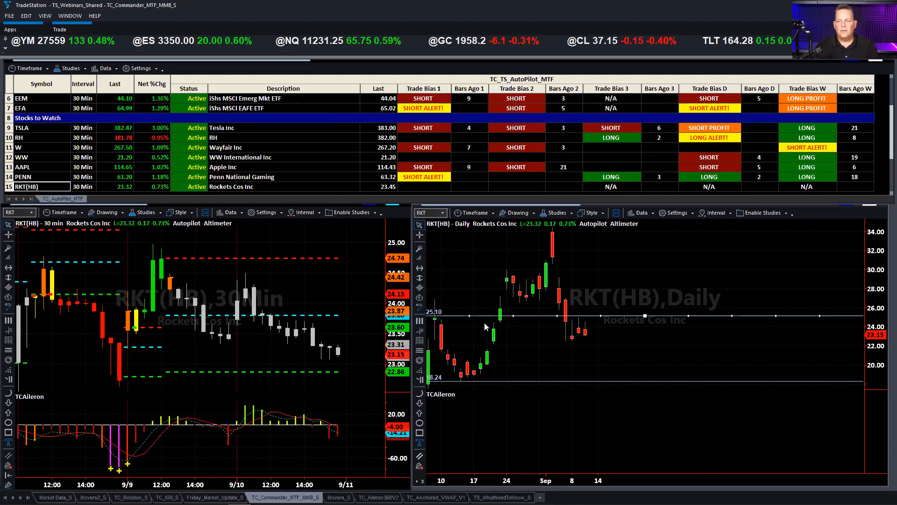
mouse_move(491, 331)
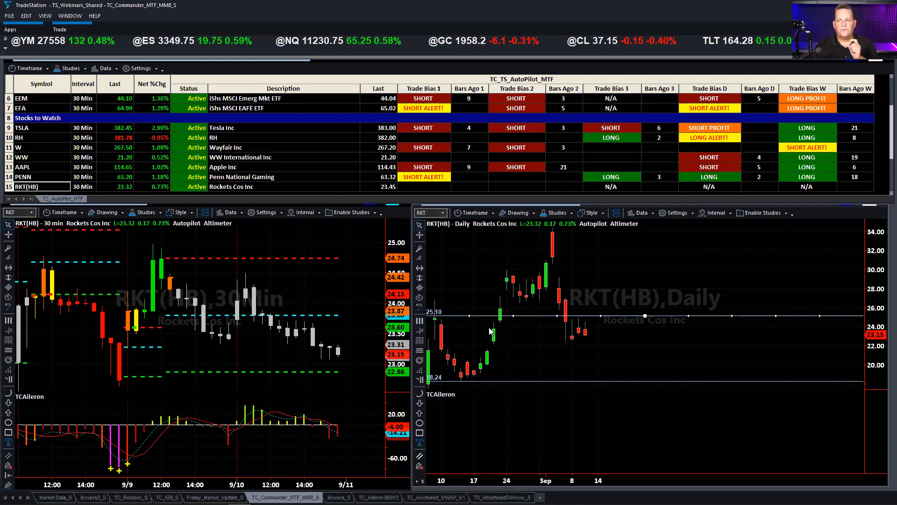
mouse_move(535, 338)
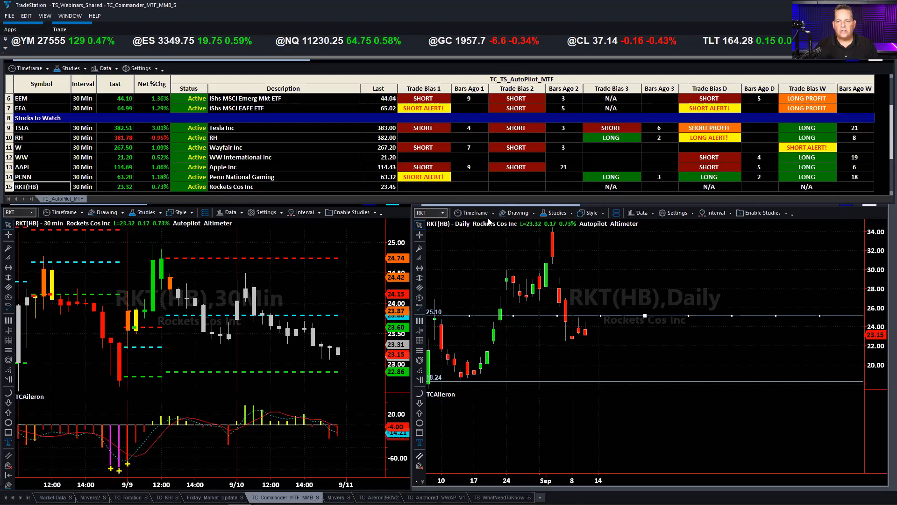
click(474, 213)
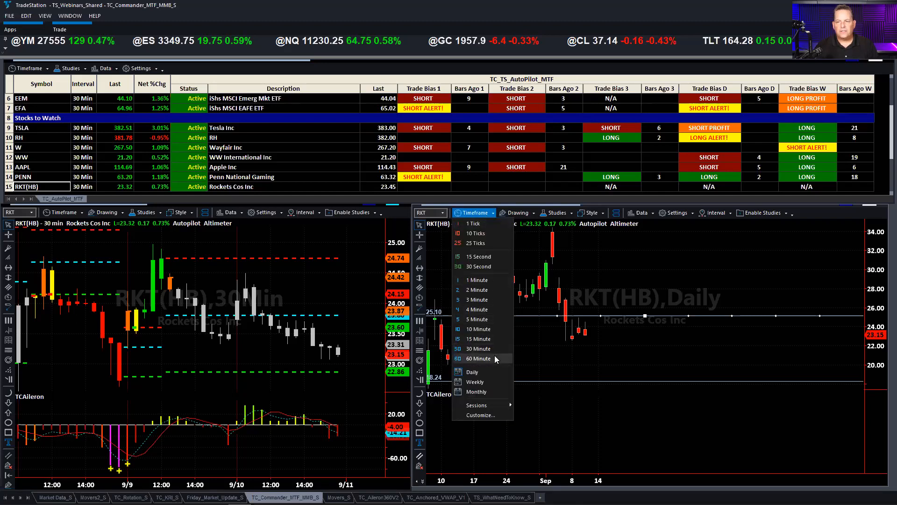
click(478, 358)
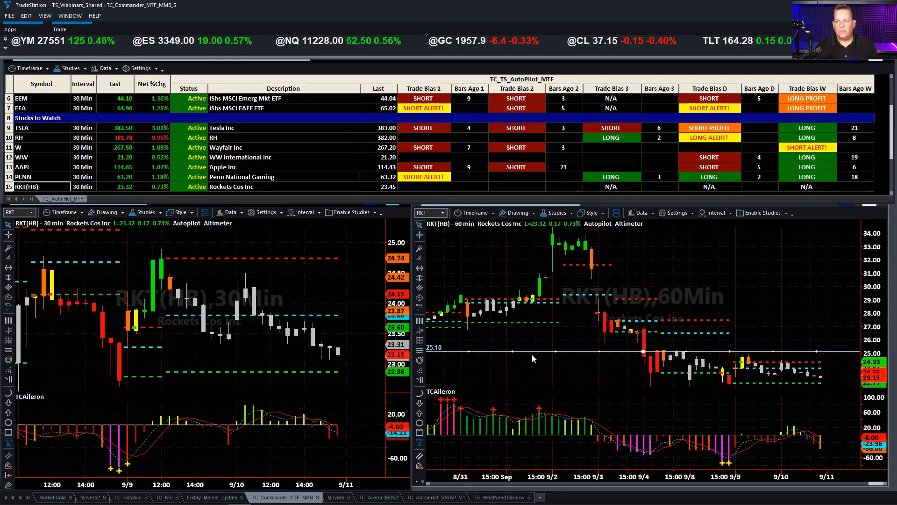
click(475, 213)
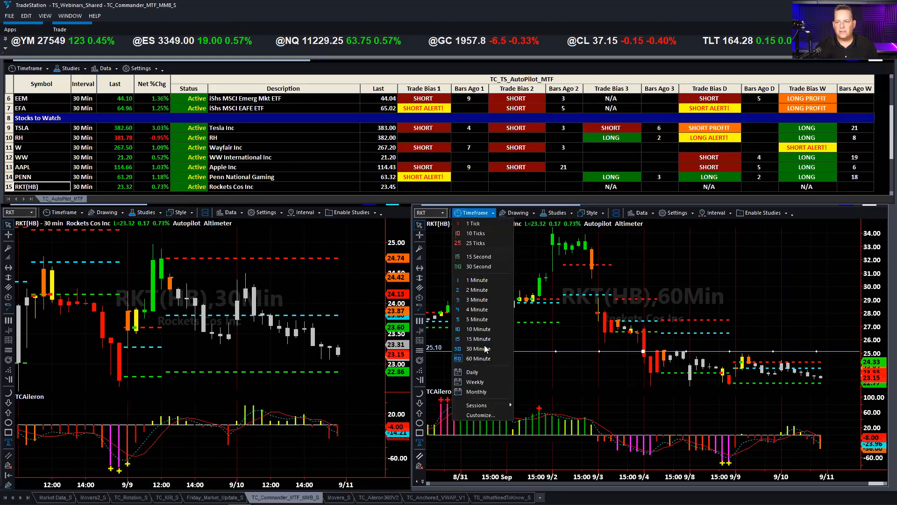
click(472, 372)
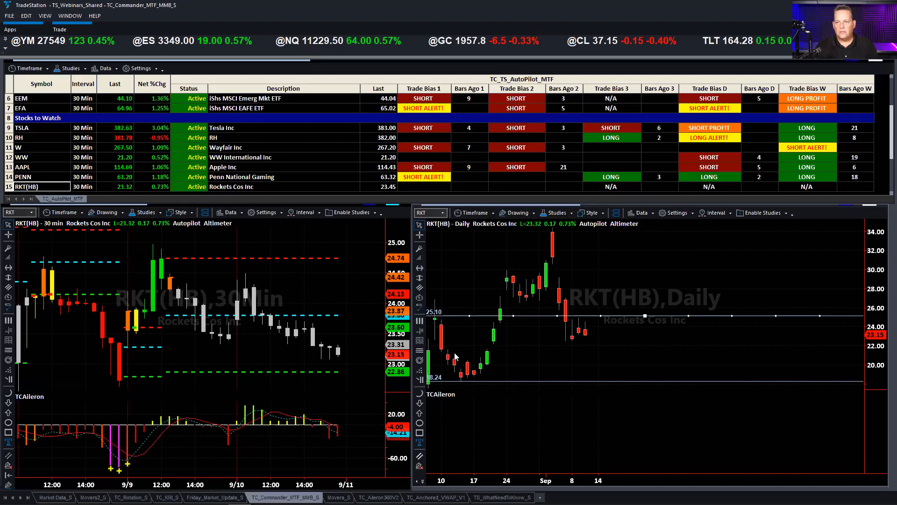
mouse_move(528, 321)
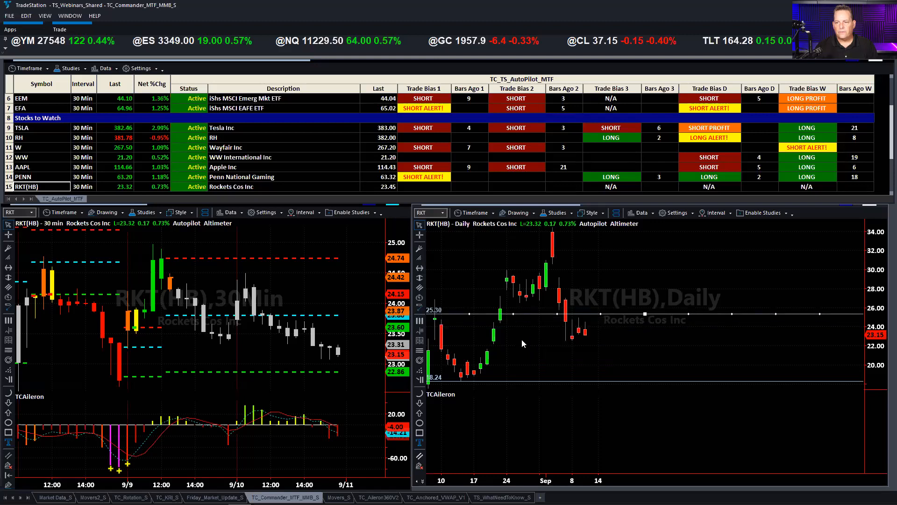
mouse_move(526, 357)
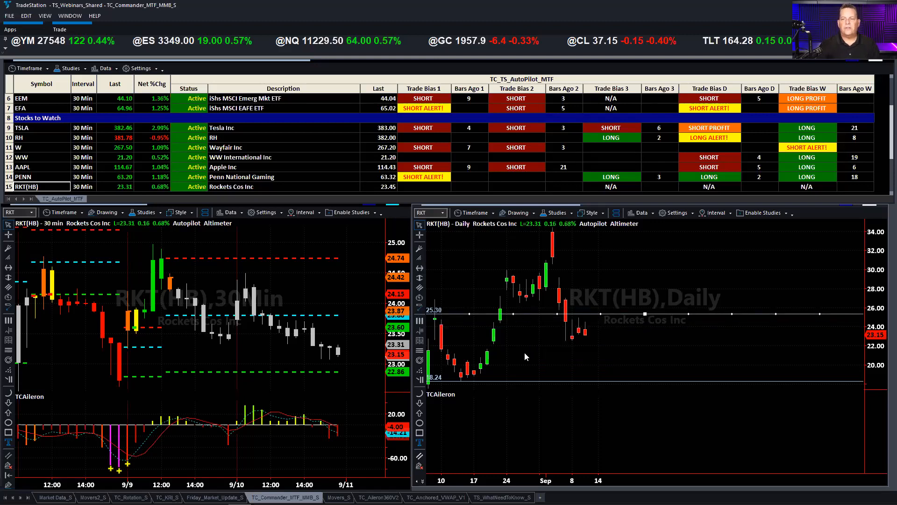
mouse_move(494, 261)
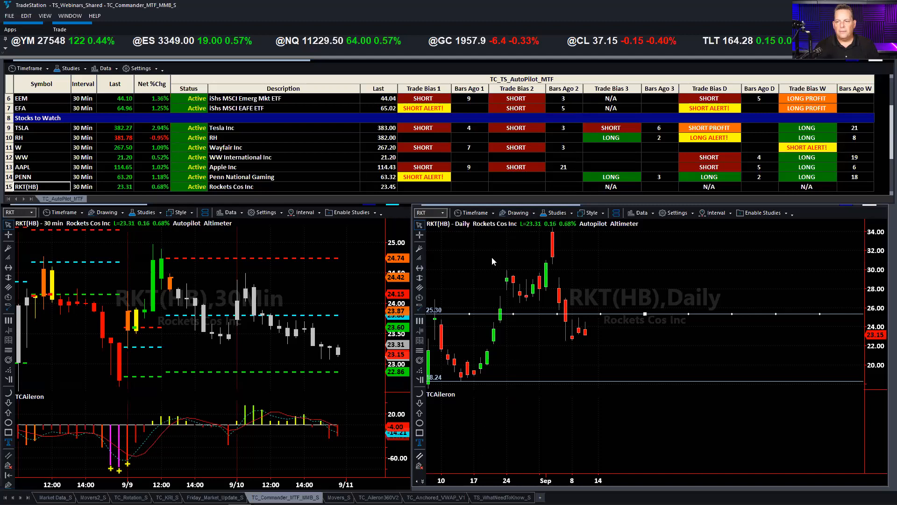
click(474, 212)
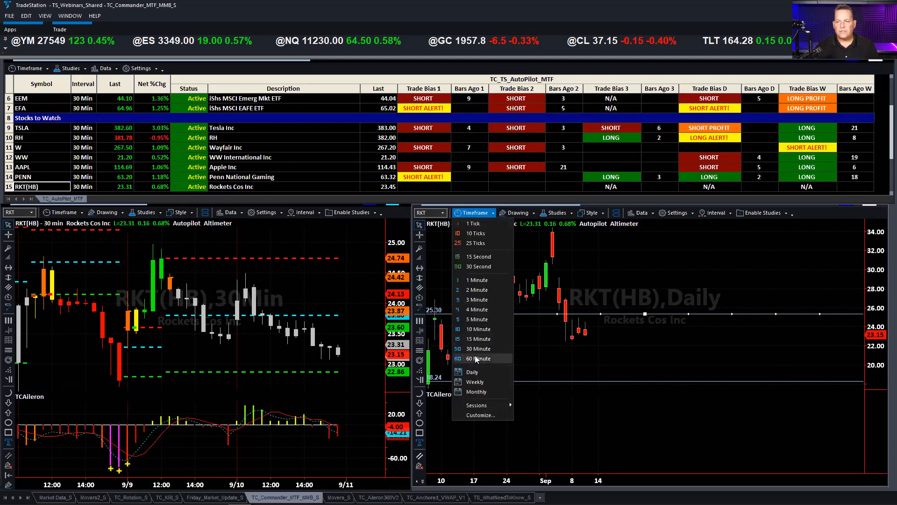
click(478, 359)
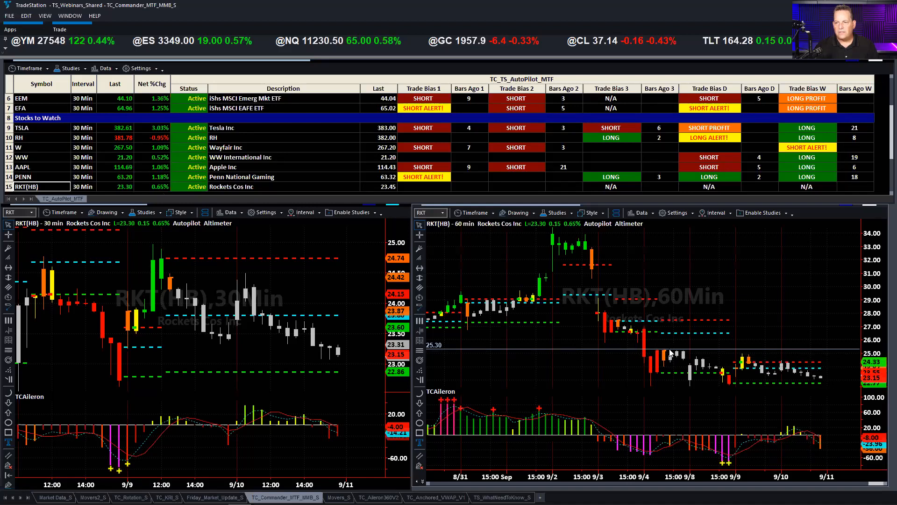
mouse_move(836, 359)
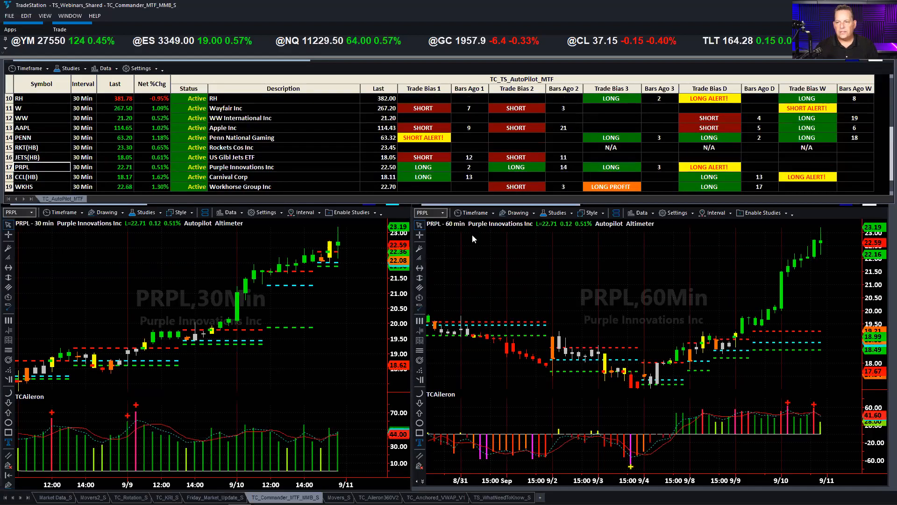
Step: Switch the right-hand PRPL chart from 60-minute bars to daily bars
click(474, 212)
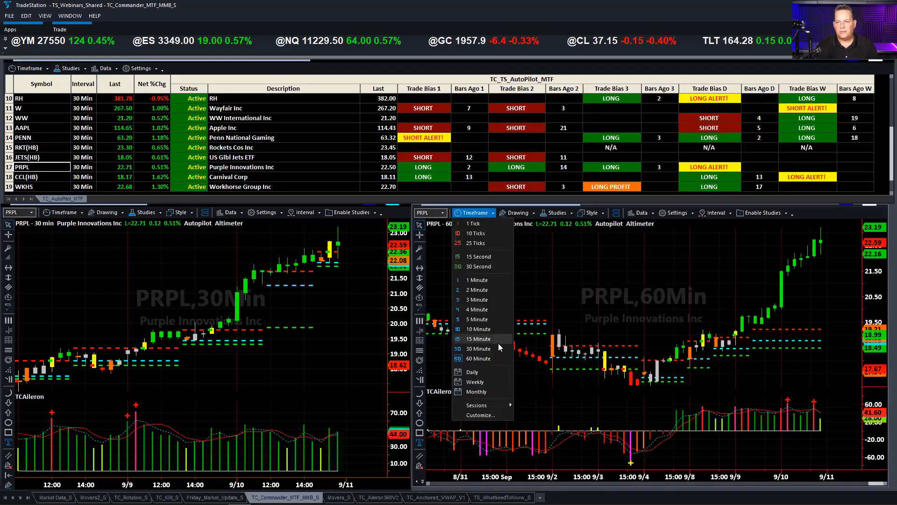
click(471, 371)
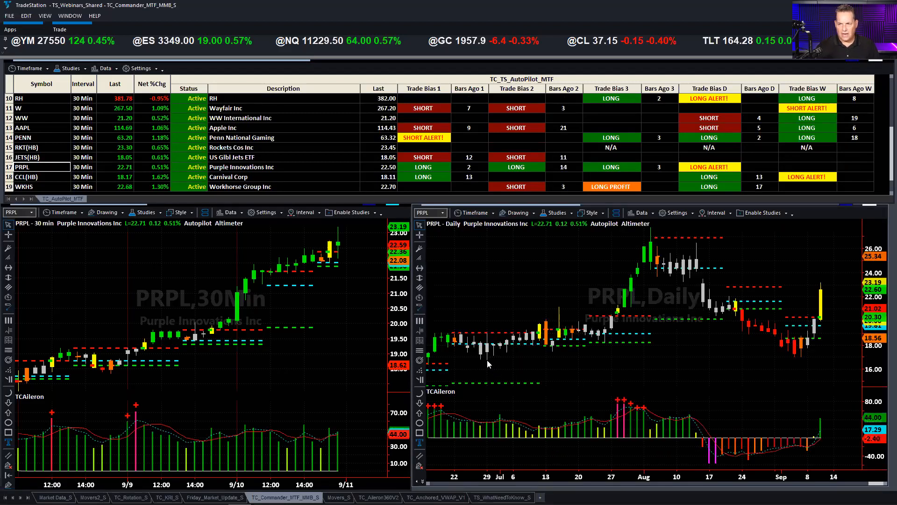
mouse_move(723, 375)
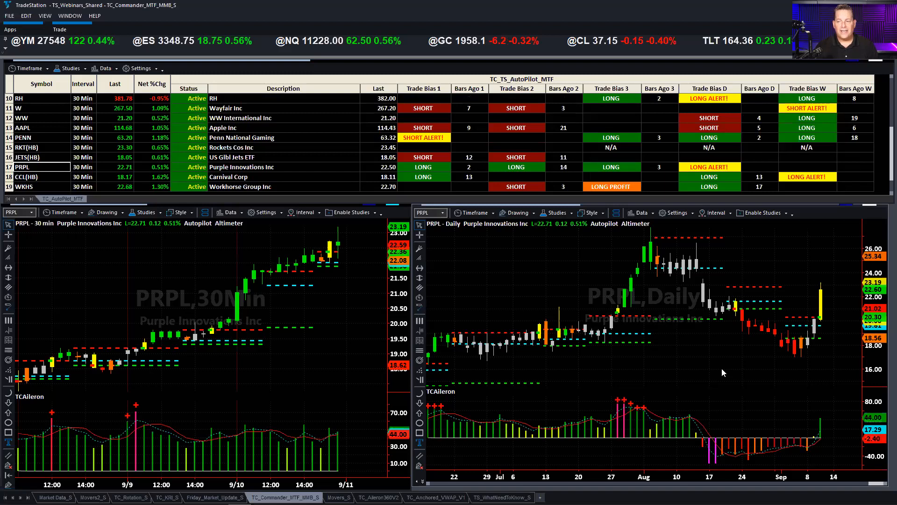
mouse_move(762, 359)
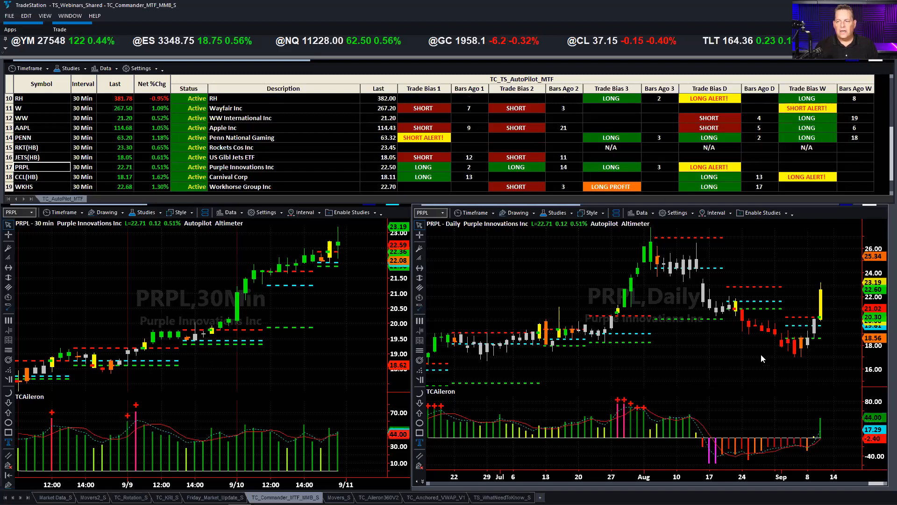
mouse_move(808, 289)
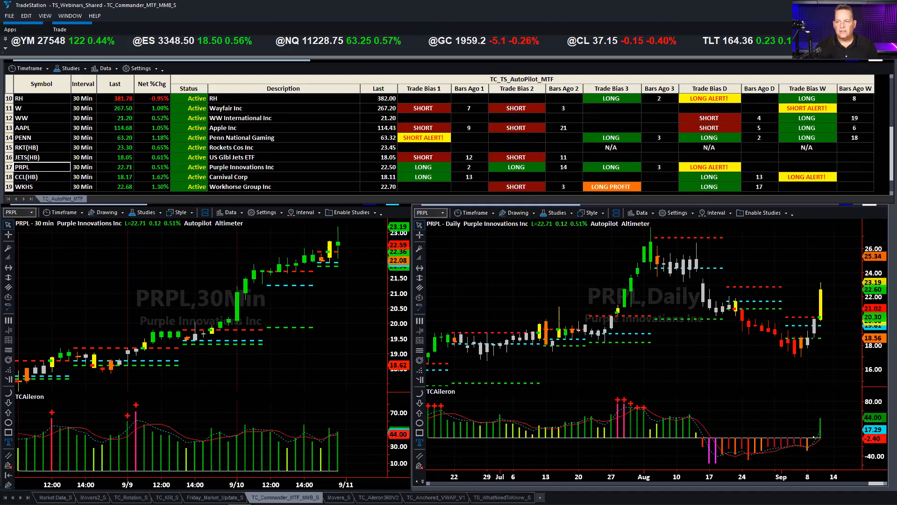
mouse_move(836, 314)
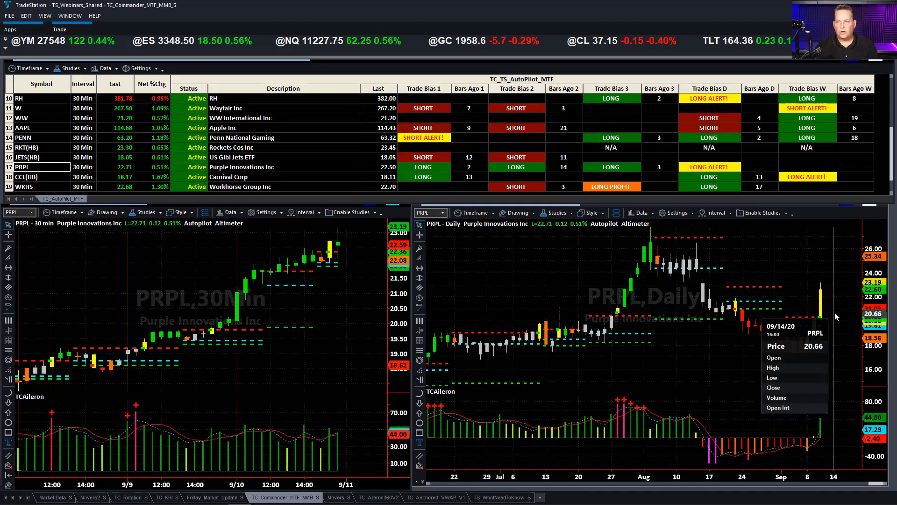
mouse_move(696, 291)
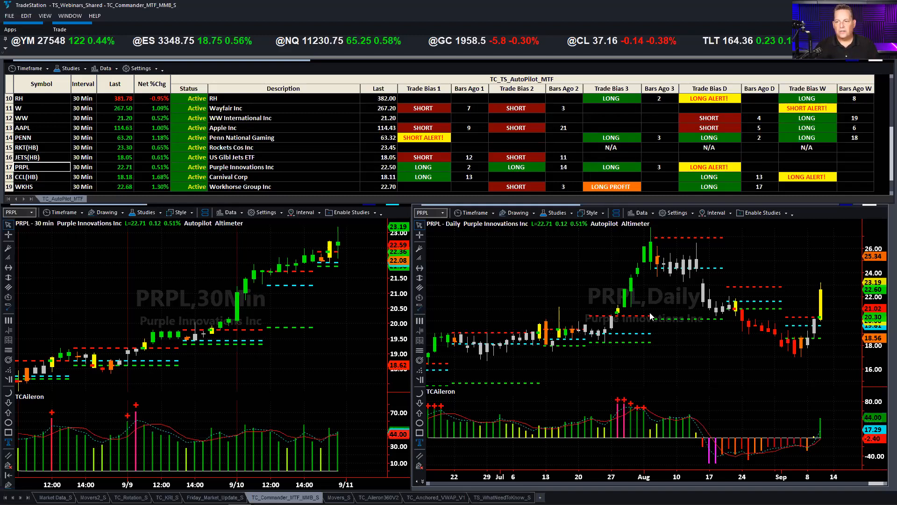
mouse_move(678, 283)
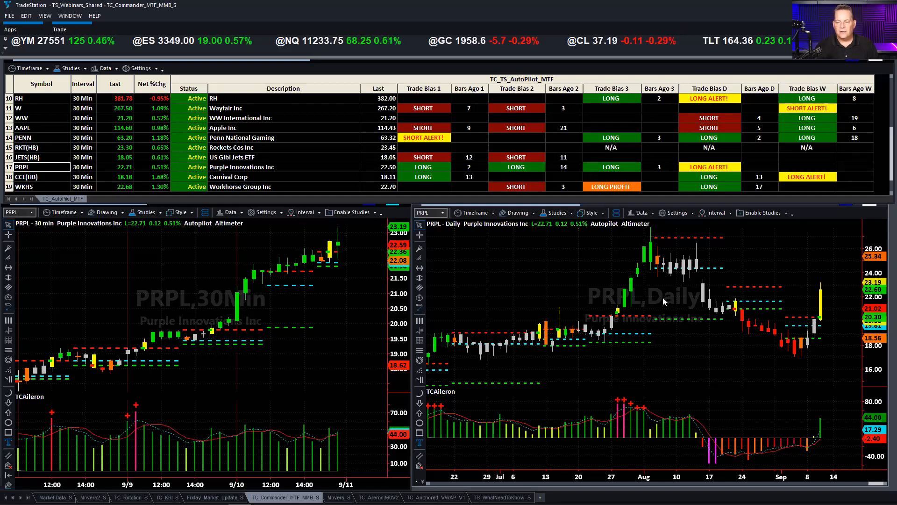
mouse_move(806, 283)
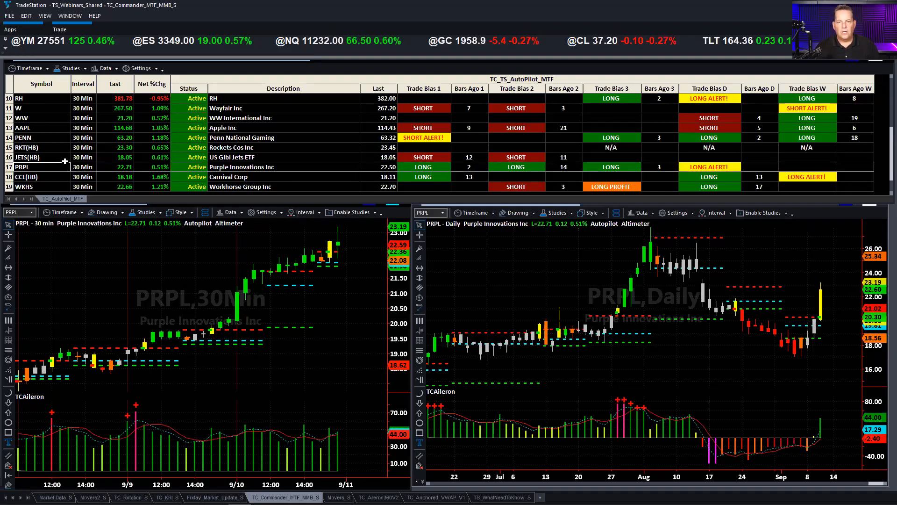
Step: Load Workhorse Group (WKHS) into both charts and widen the daily chart to span 2020
click(24, 166)
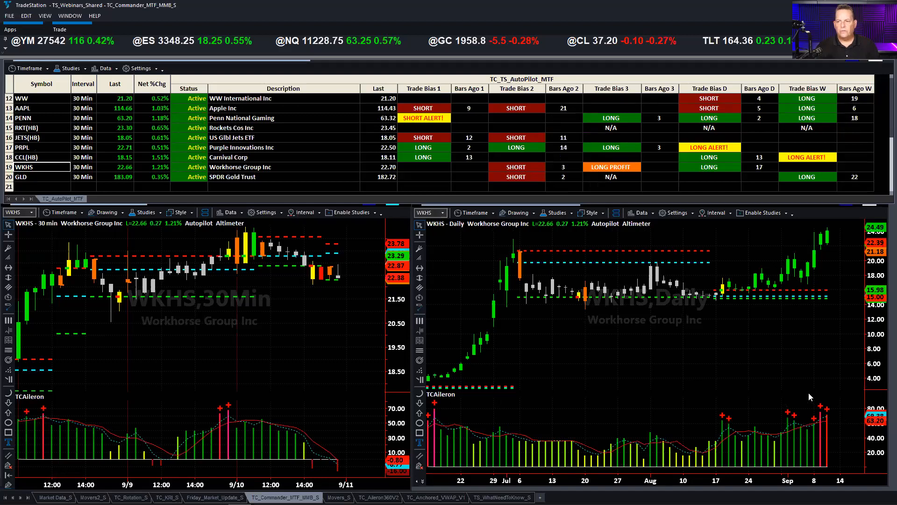
mouse_move(634, 329)
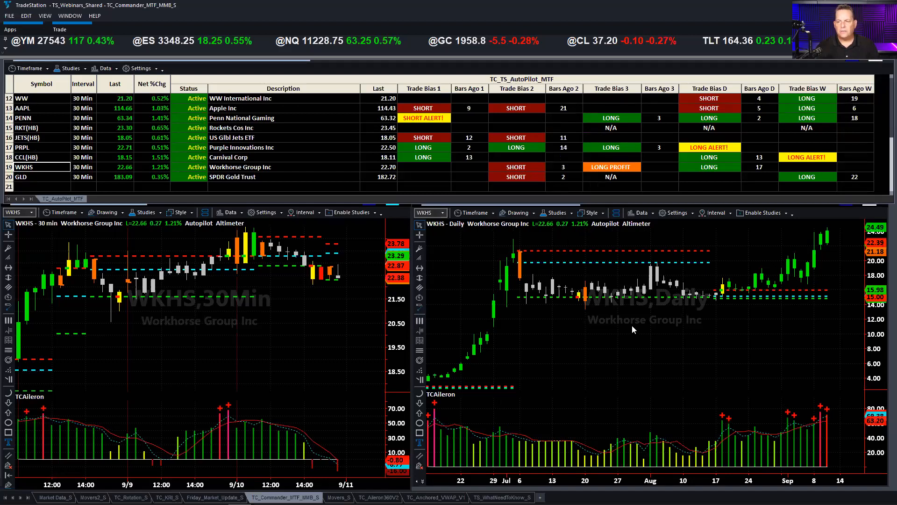
click(473, 212)
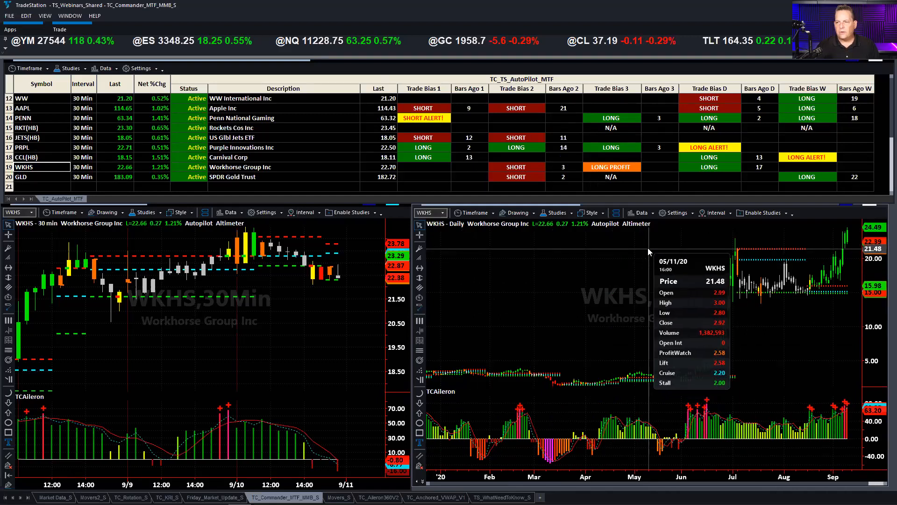
mouse_move(576, 375)
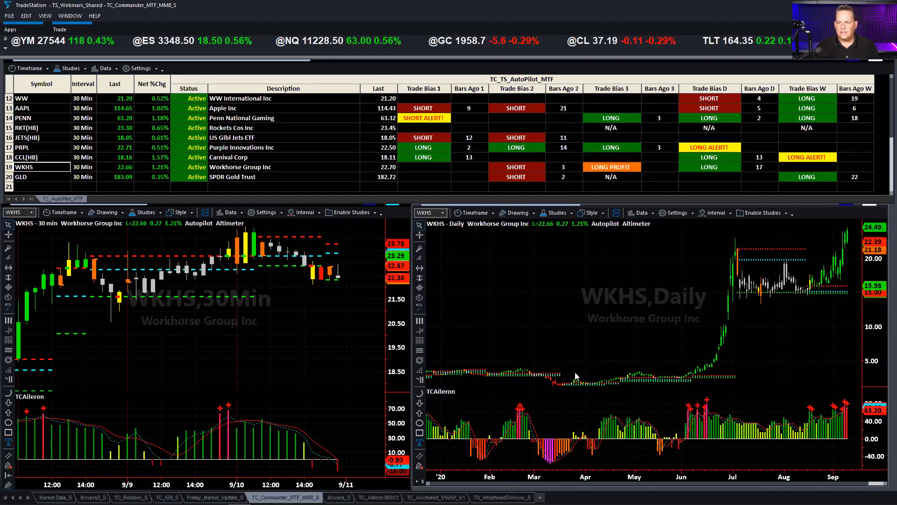
mouse_move(761, 393)
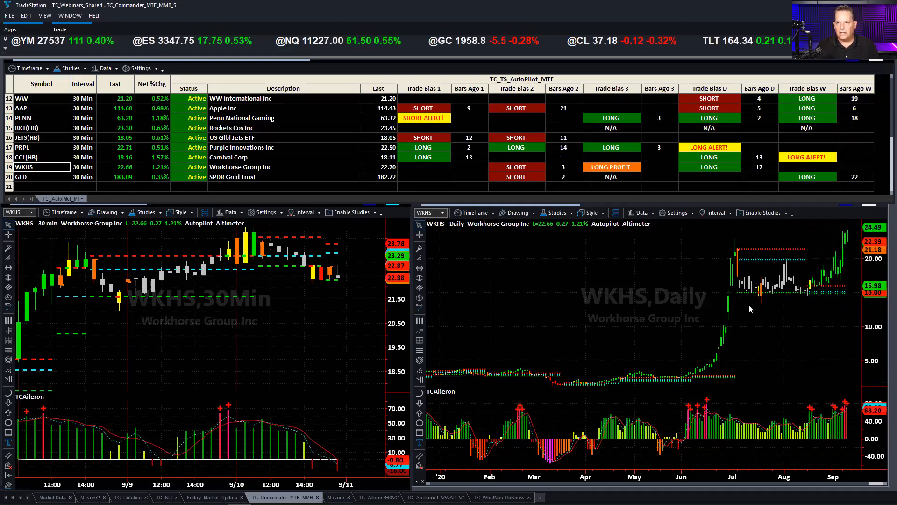
mouse_move(709, 279)
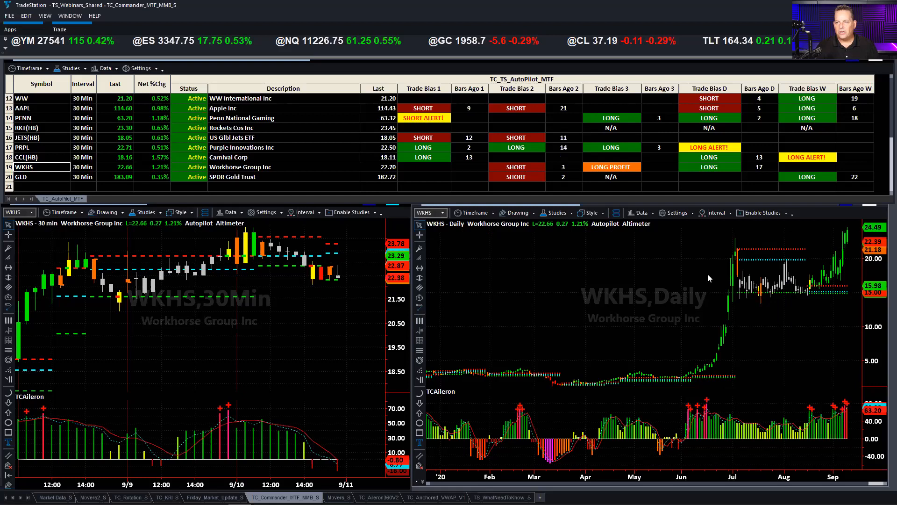
mouse_move(694, 318)
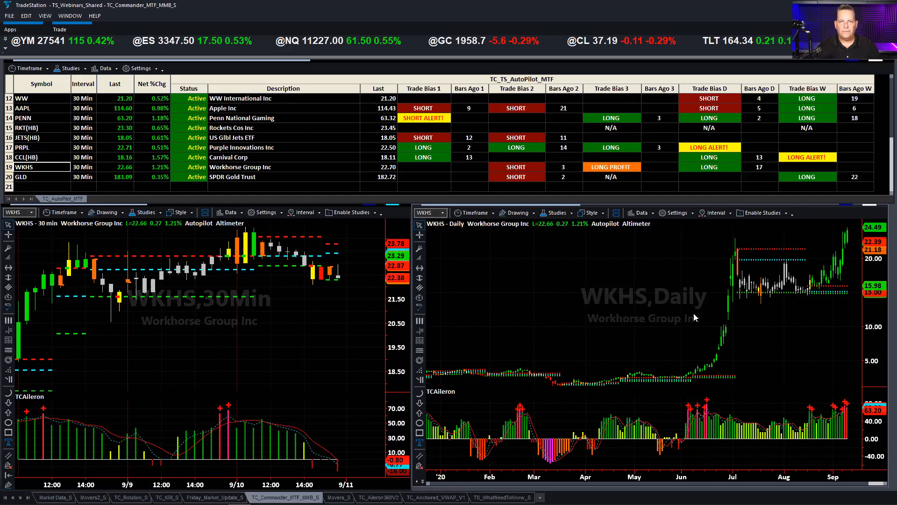
mouse_move(695, 296)
text(OSTK)
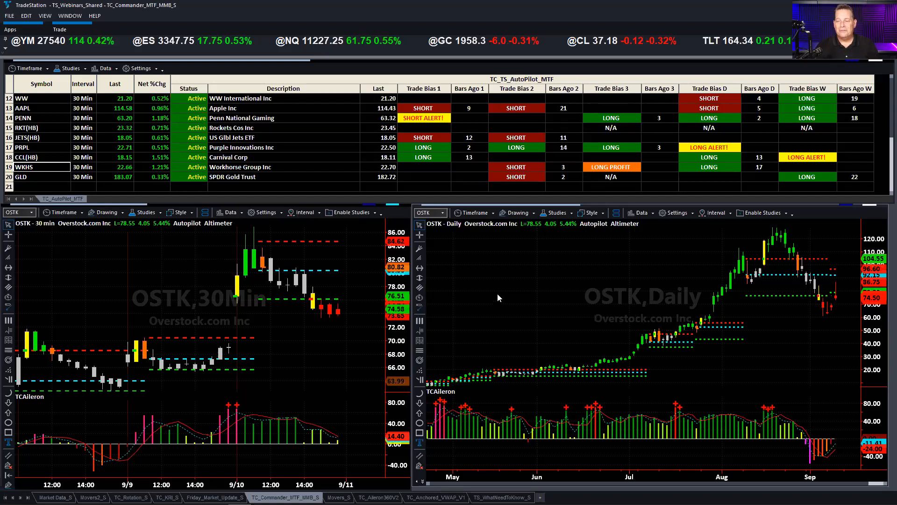
mouse_move(839, 287)
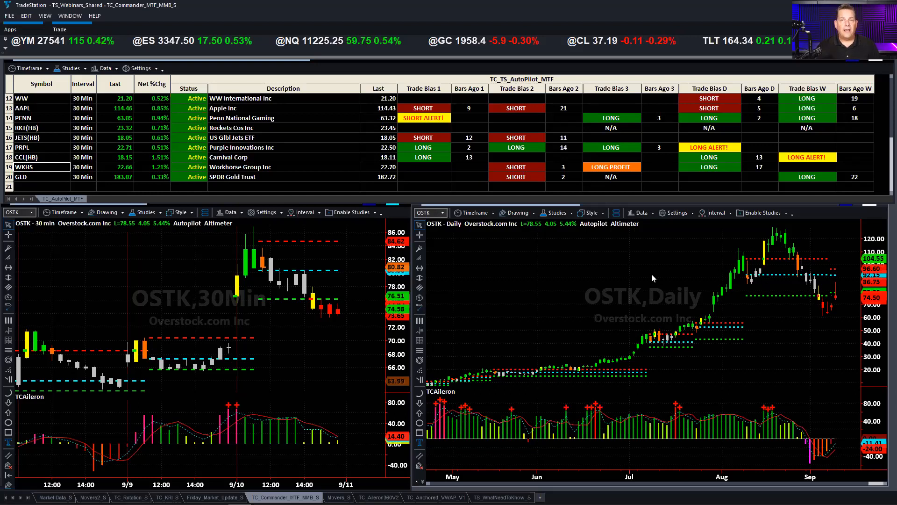
mouse_move(645, 276)
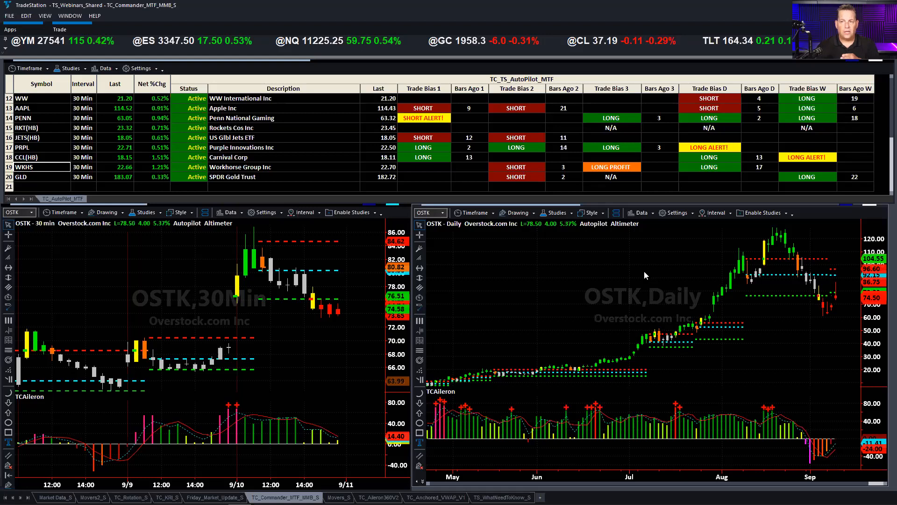
mouse_move(815, 325)
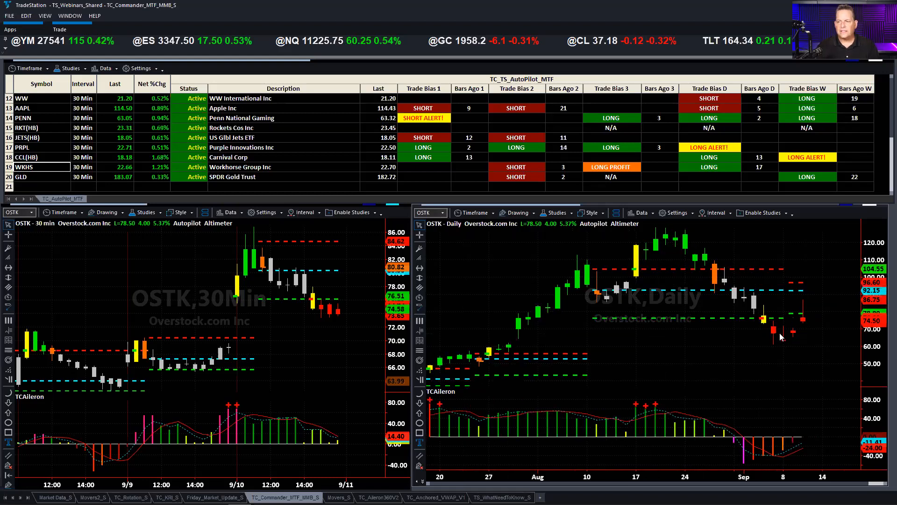
mouse_move(805, 322)
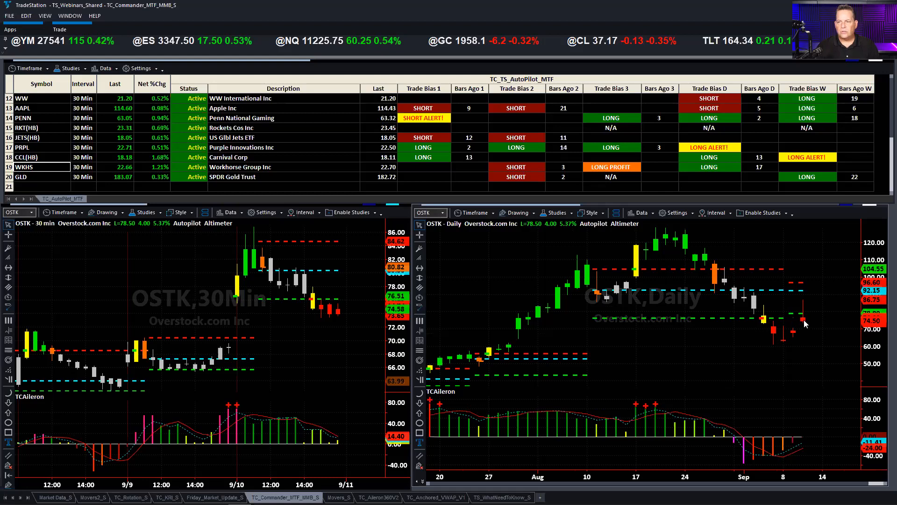
mouse_move(826, 320)
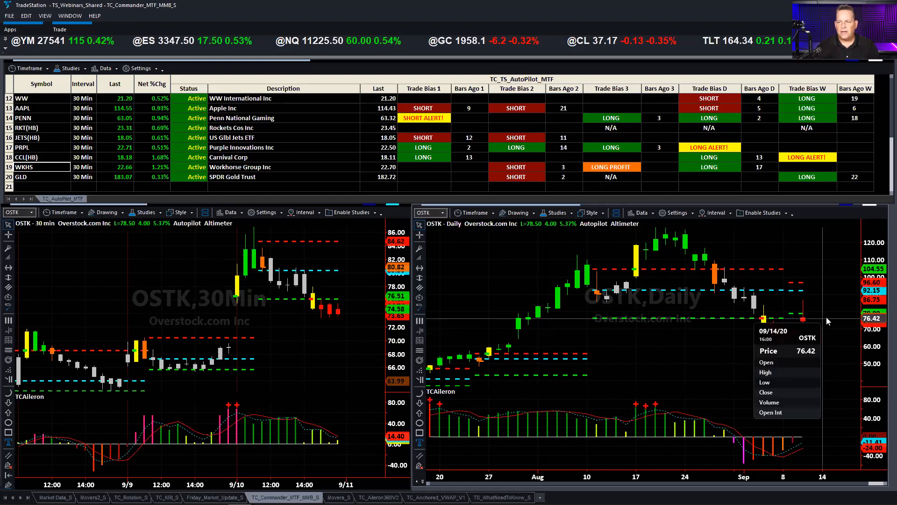
mouse_move(827, 321)
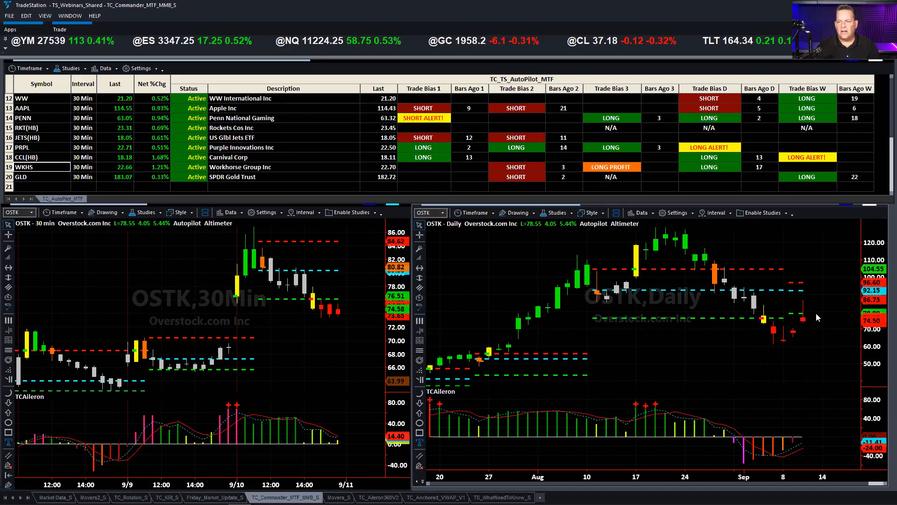
mouse_move(818, 316)
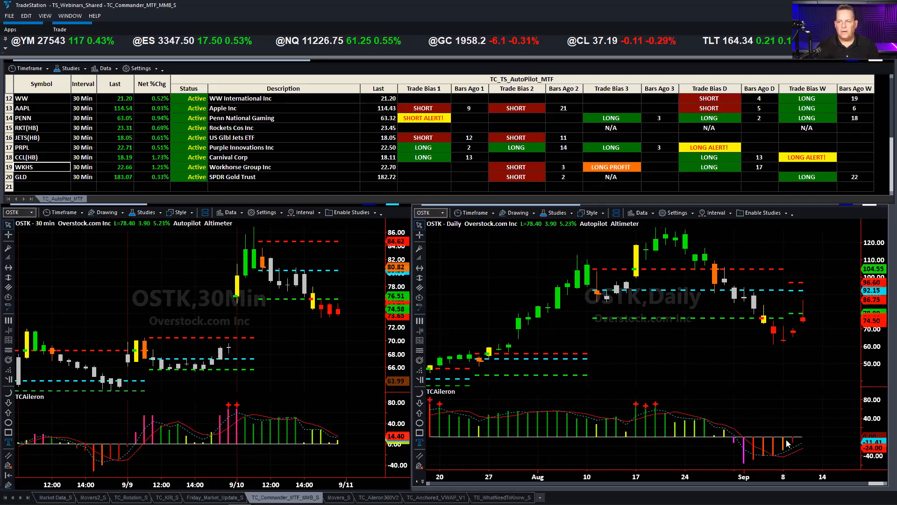
mouse_move(606, 332)
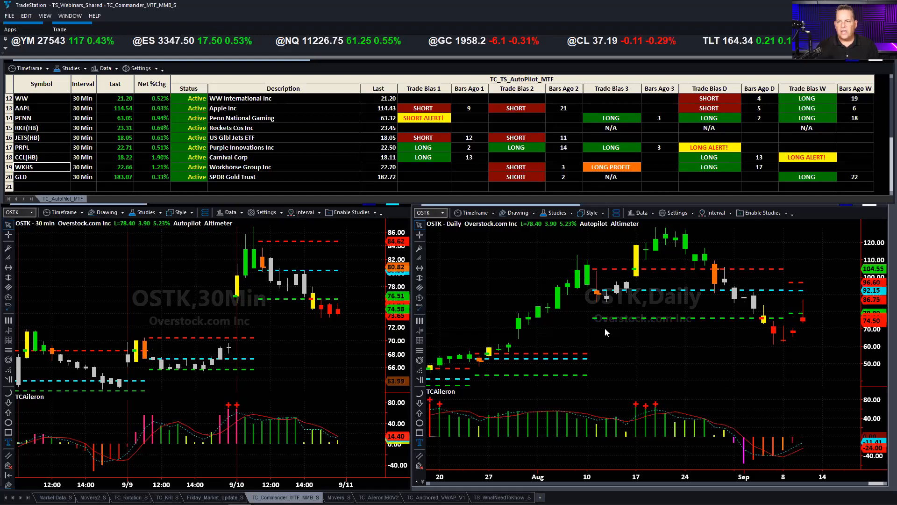
mouse_move(579, 291)
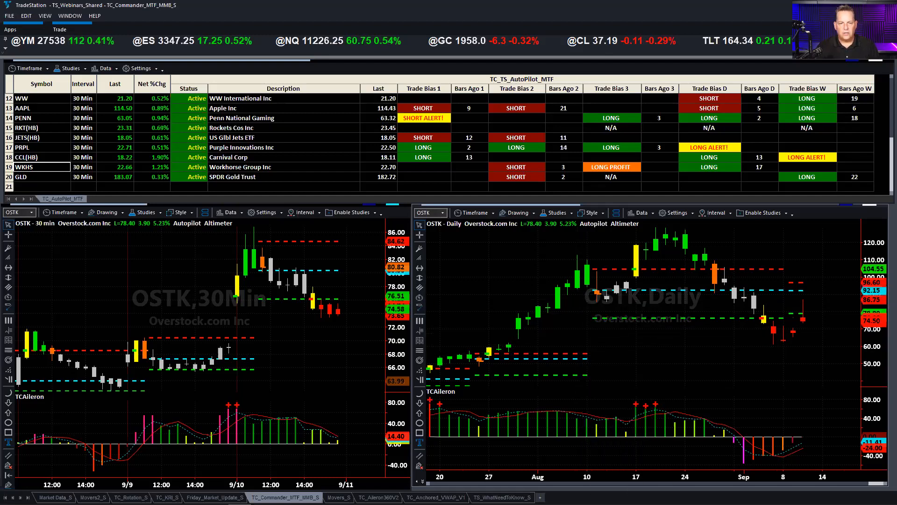
Step: Enter SPG in the empty AutoPilot symbol cell to add Simon Property Group
text(sp)
text(DOCU)
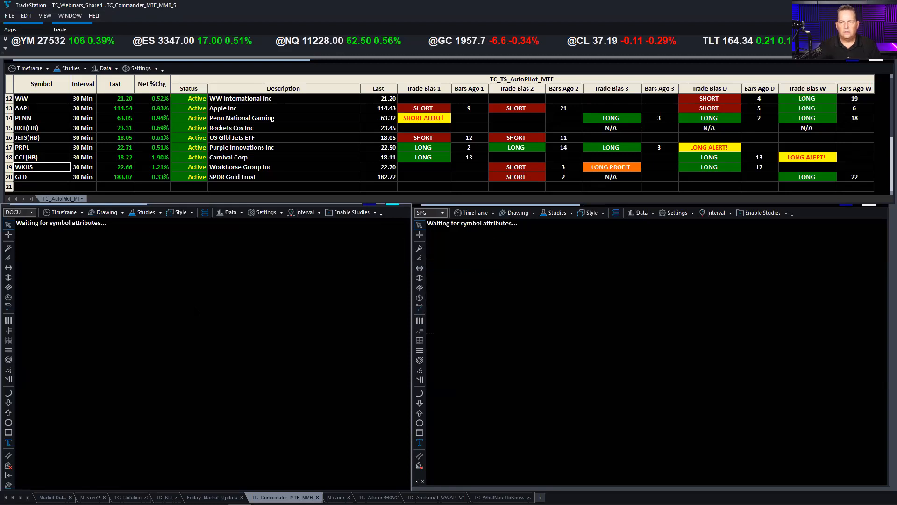
text(spg)
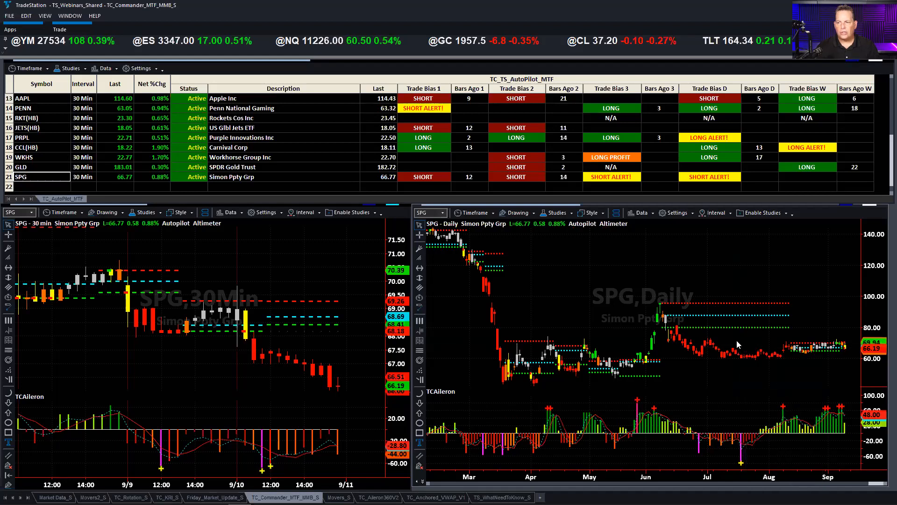
mouse_move(736, 337)
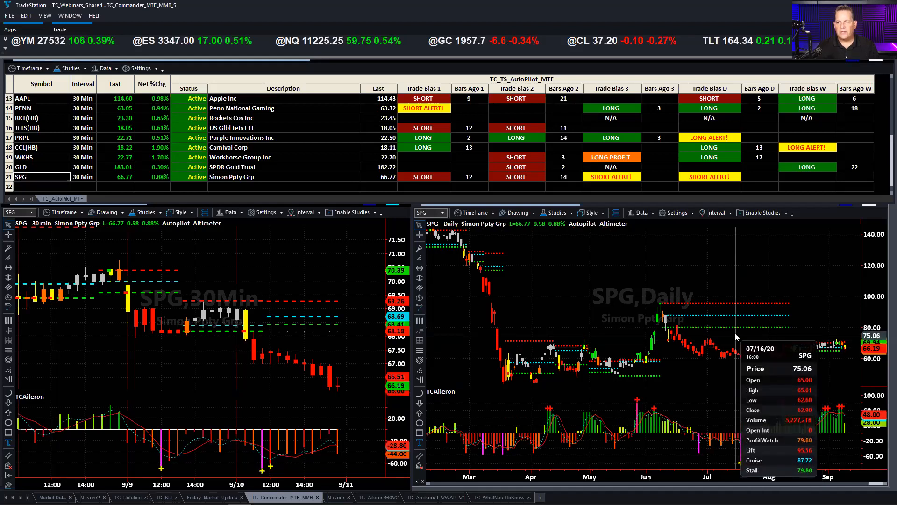
mouse_move(769, 366)
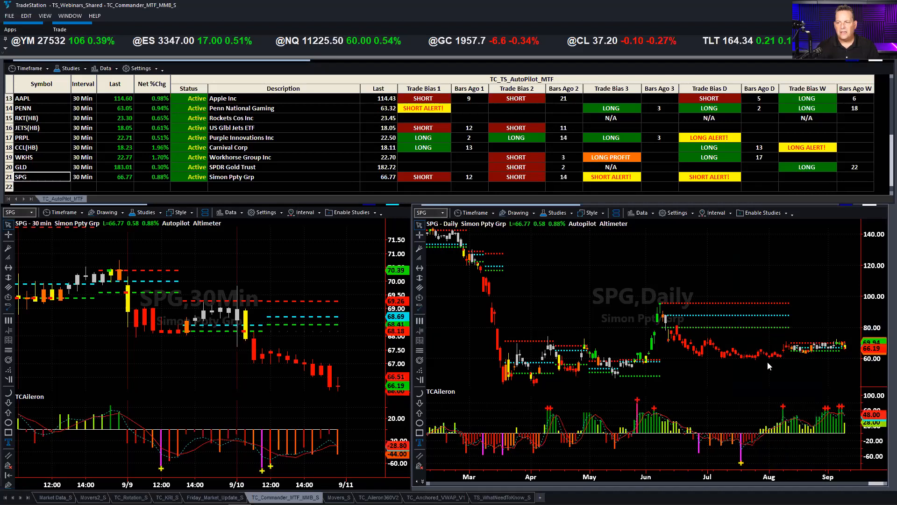
mouse_move(659, 337)
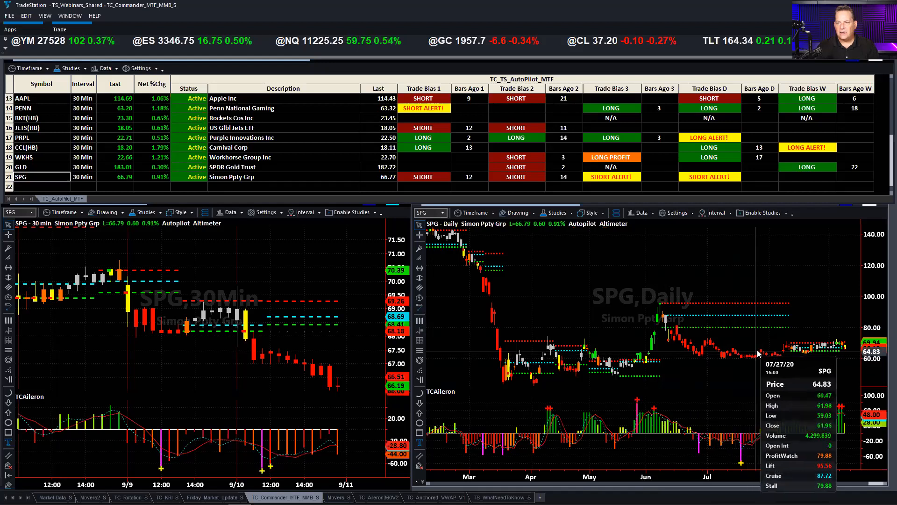
mouse_move(530, 268)
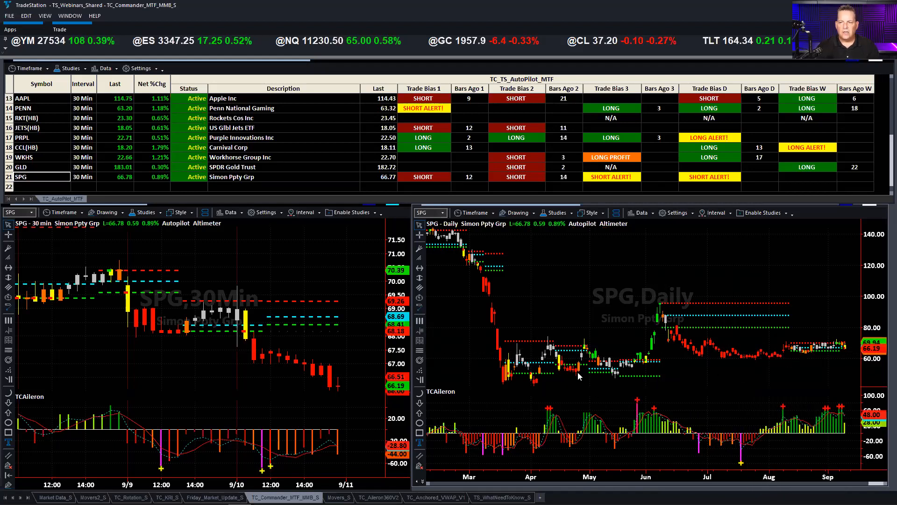
mouse_move(823, 356)
text(EDIT)
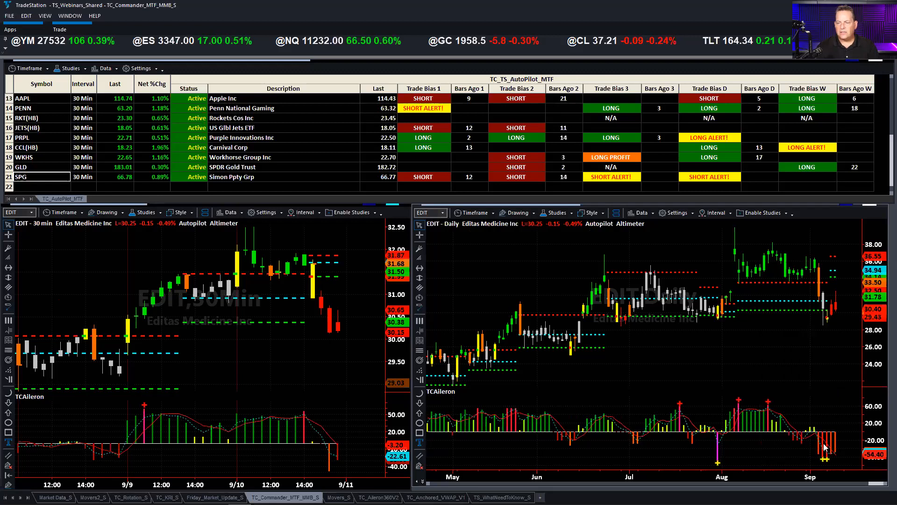
mouse_move(809, 451)
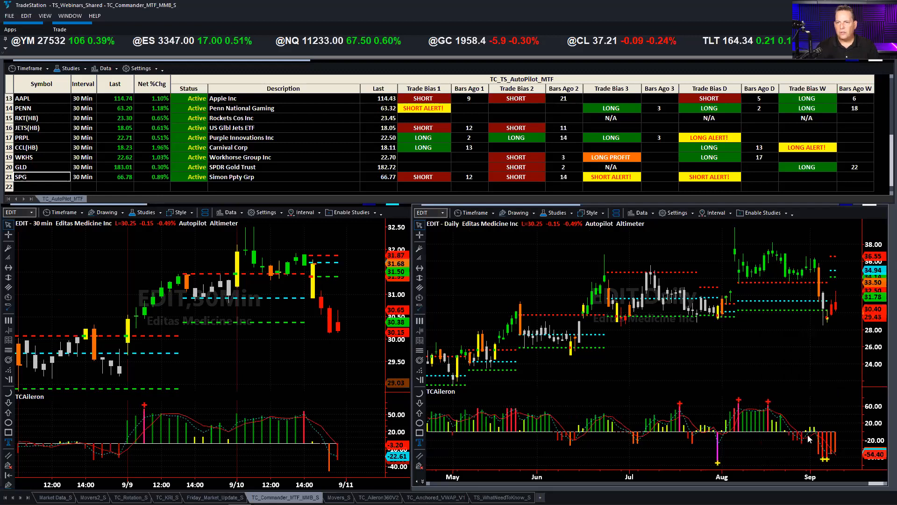
mouse_move(790, 299)
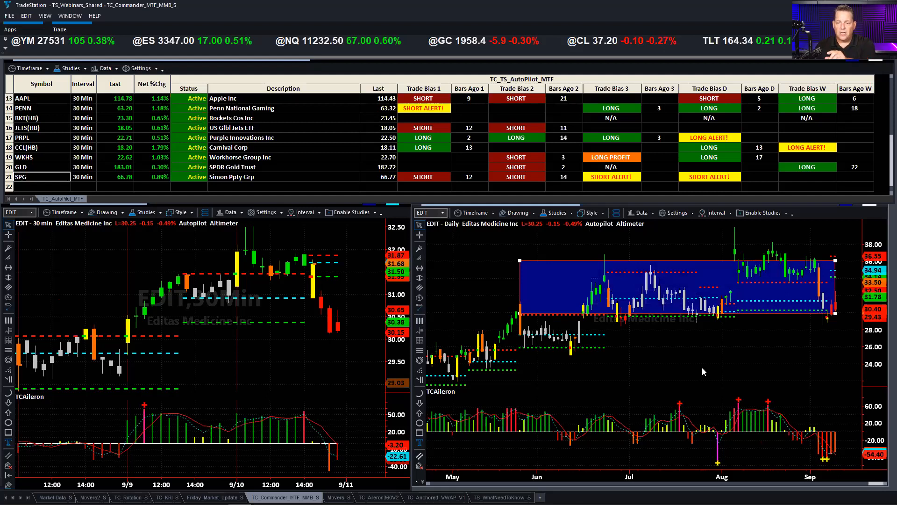
mouse_move(684, 365)
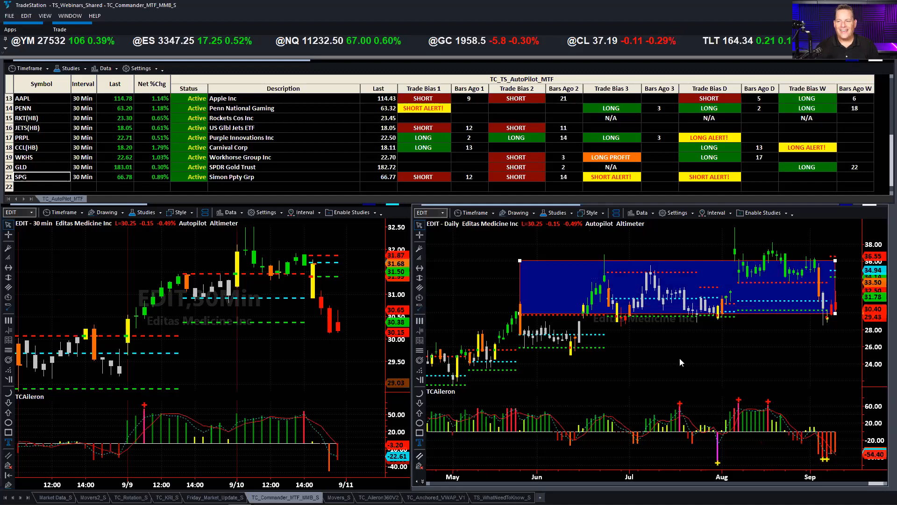
mouse_move(675, 362)
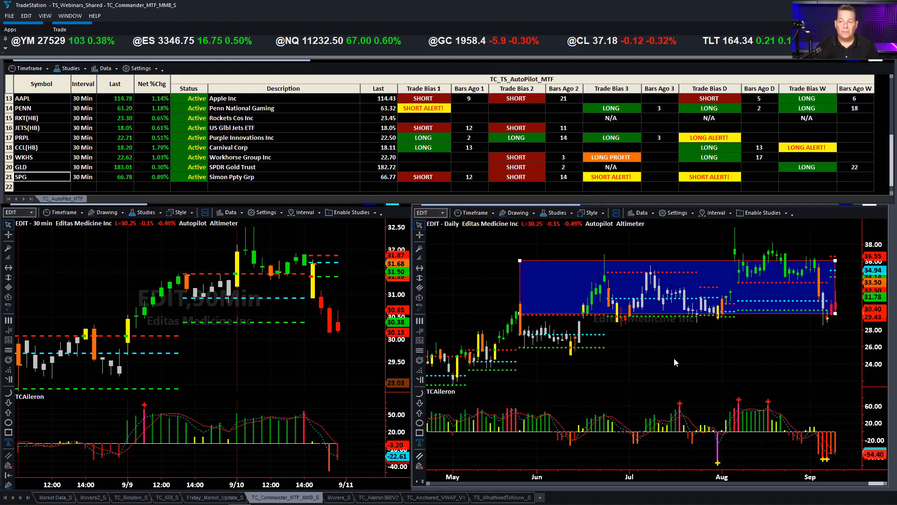
mouse_move(660, 362)
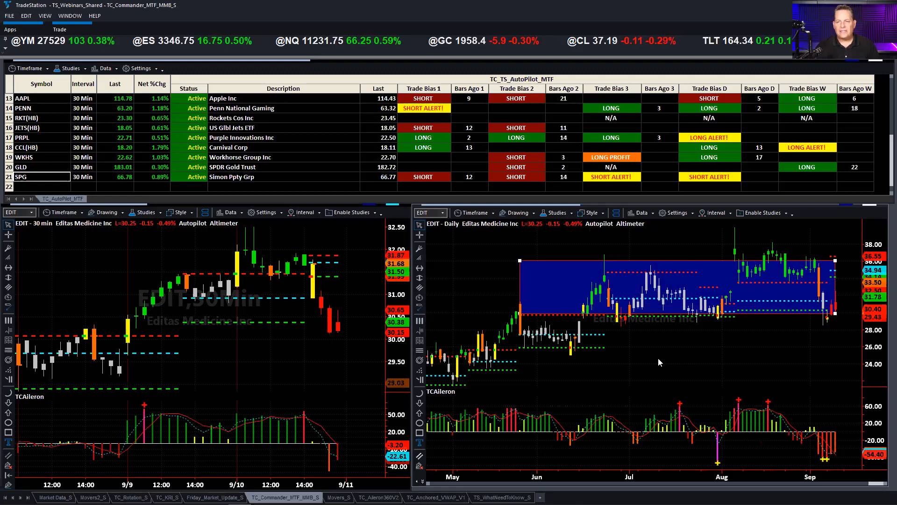
mouse_move(381, 367)
text(FLR)
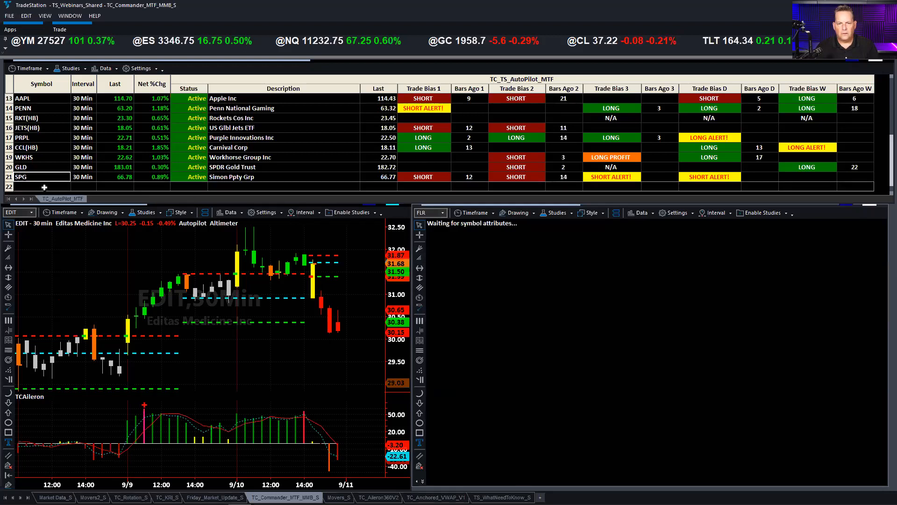
Step: Enter FLDM as a new AutoPilot row, revisit SPG, then select the FLDM row
text(fld)
text(INTC)
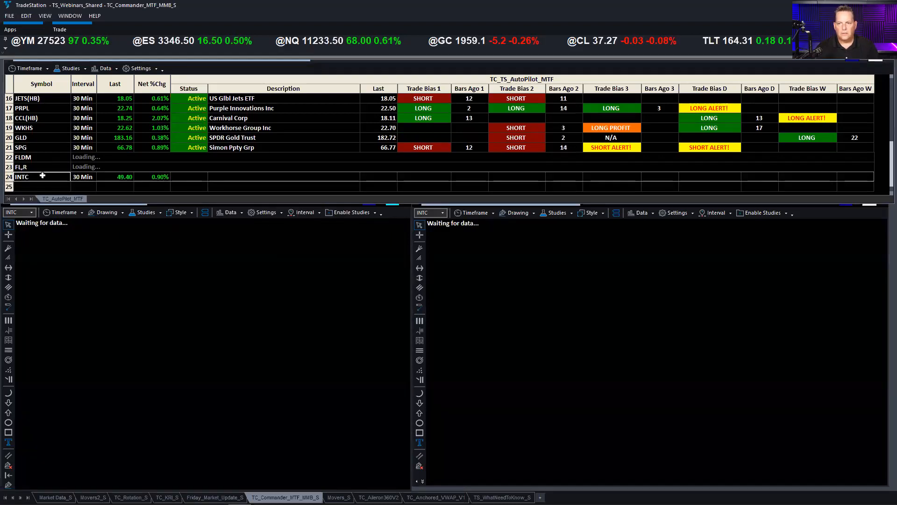
mouse_move(42, 175)
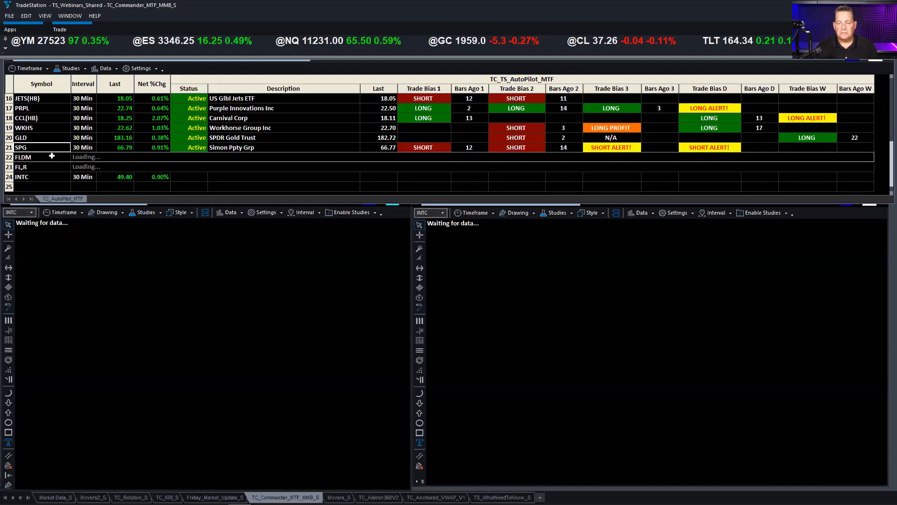
mouse_move(21, 176)
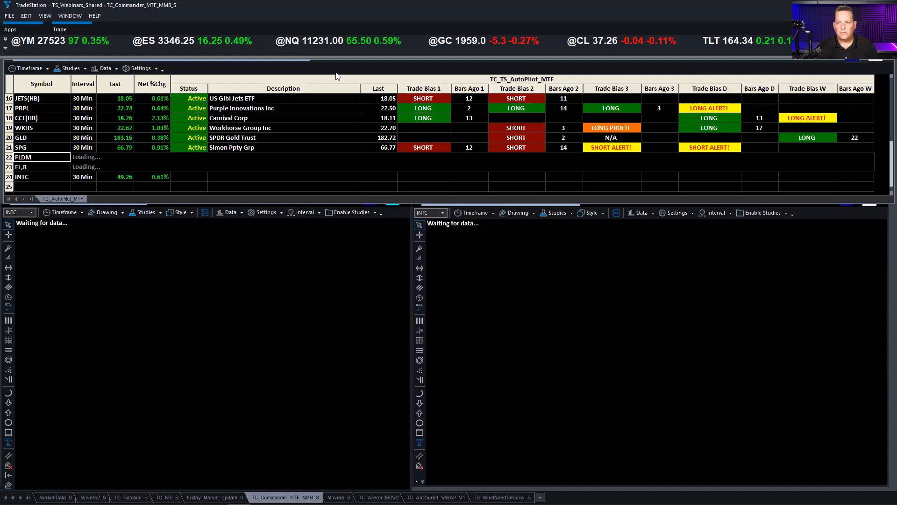
click(20, 148)
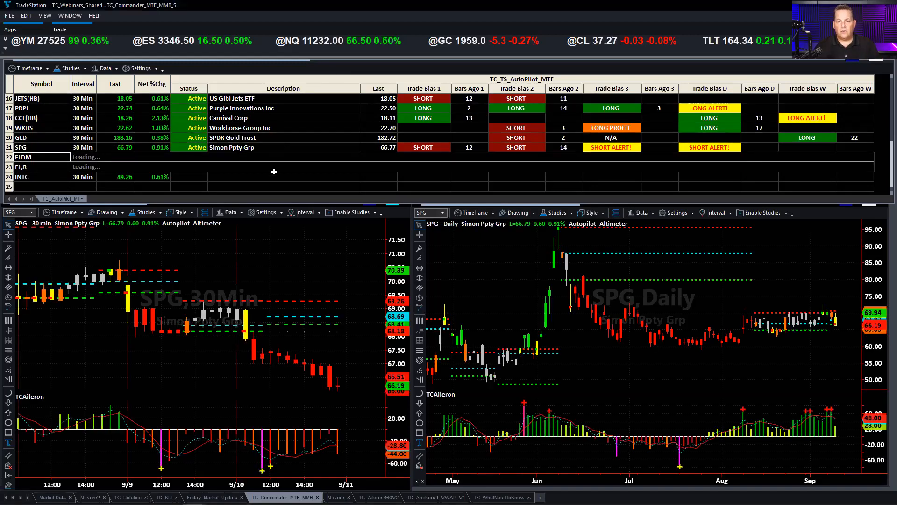
click(21, 177)
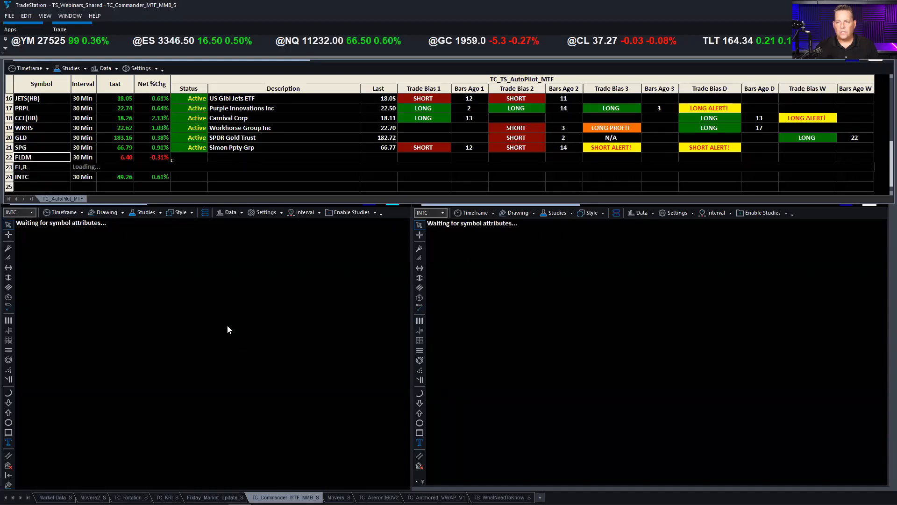
Step: Select the FLDM row so Fluidigm fills the 30-minute and daily charts
click(22, 157)
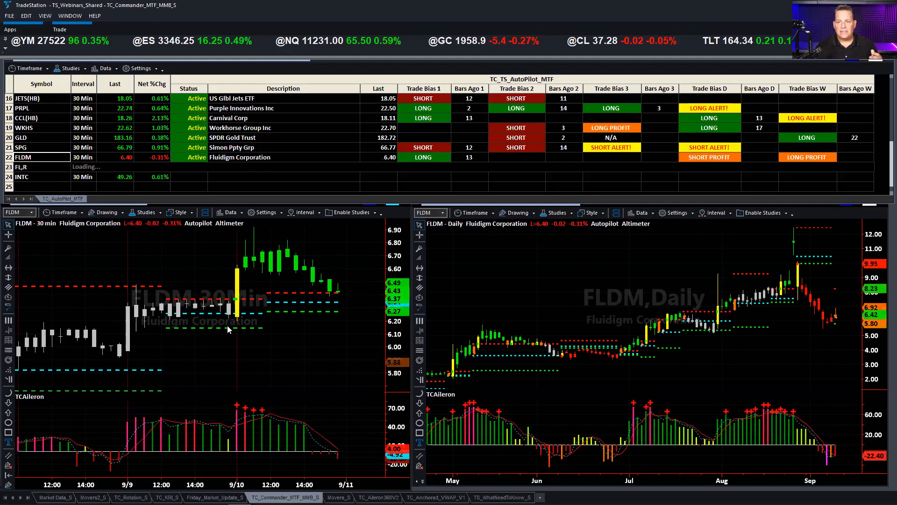
mouse_move(570, 379)
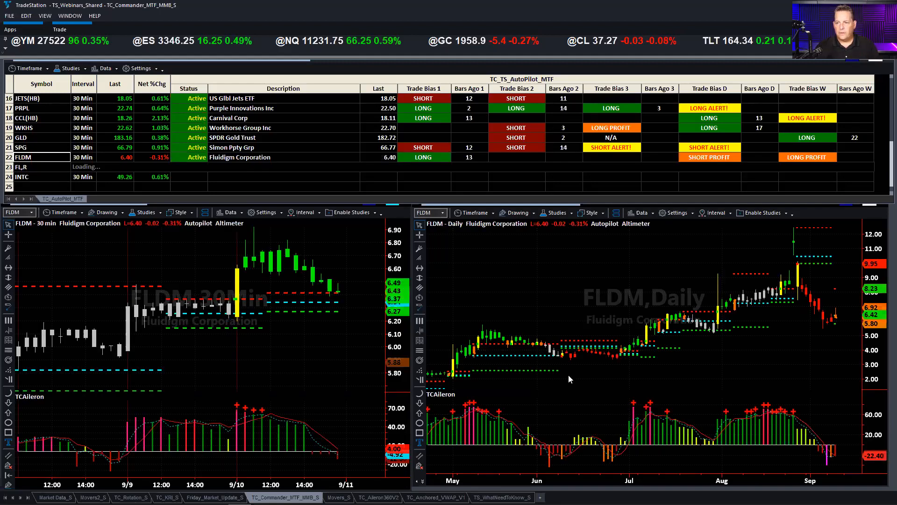
mouse_move(701, 355)
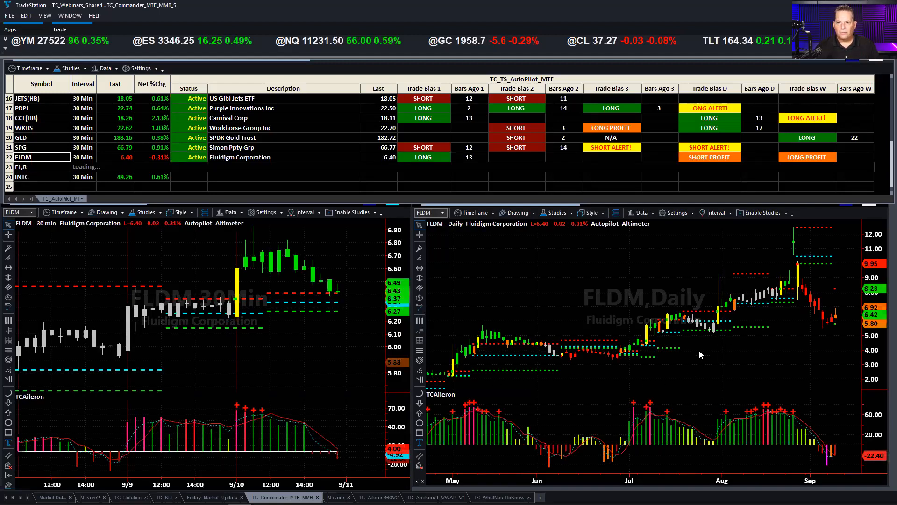
mouse_move(792, 270)
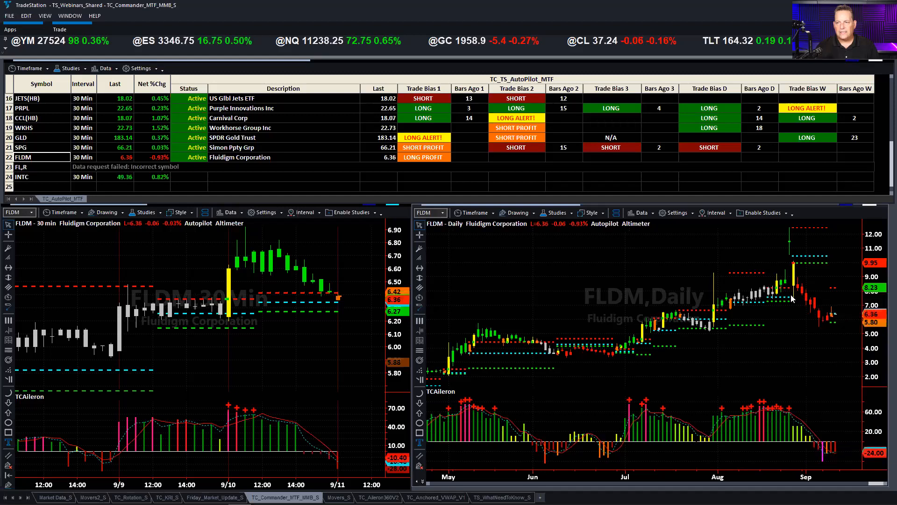
mouse_move(709, 282)
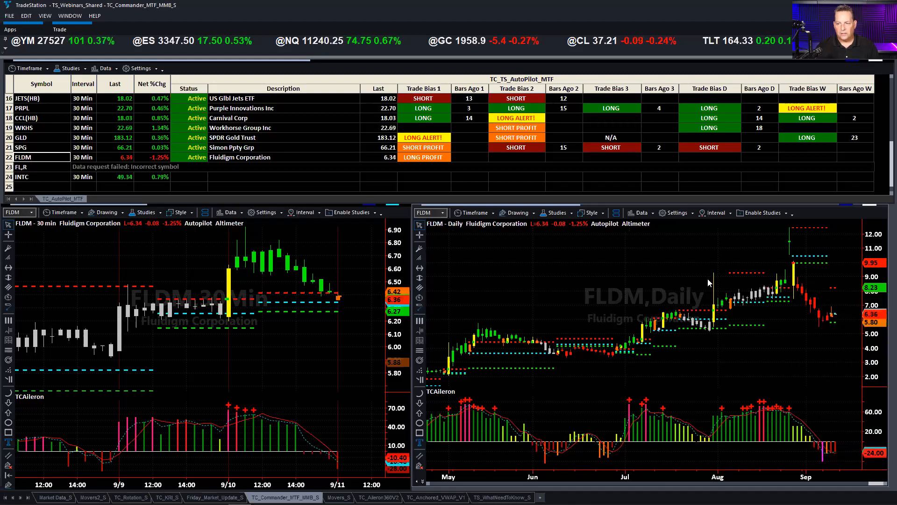